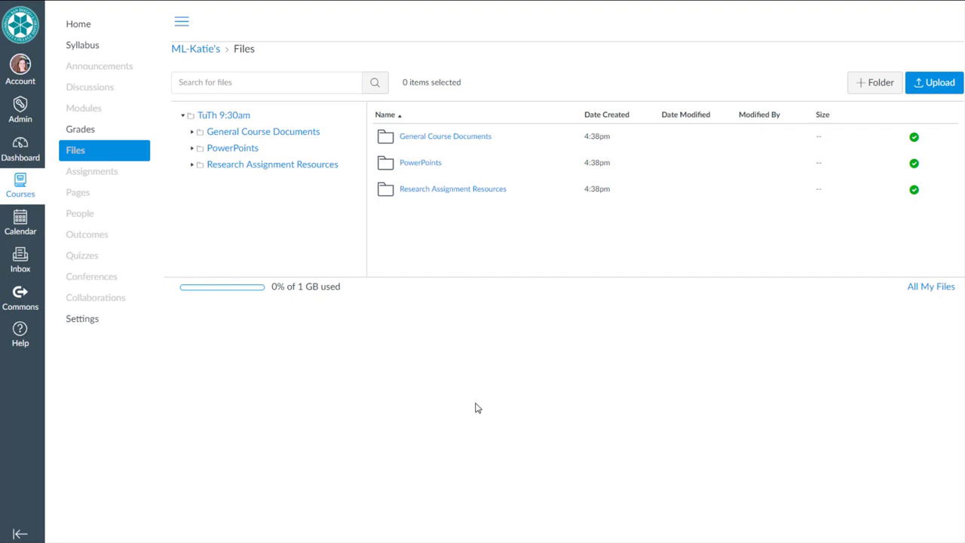
mouse_move(413, 116)
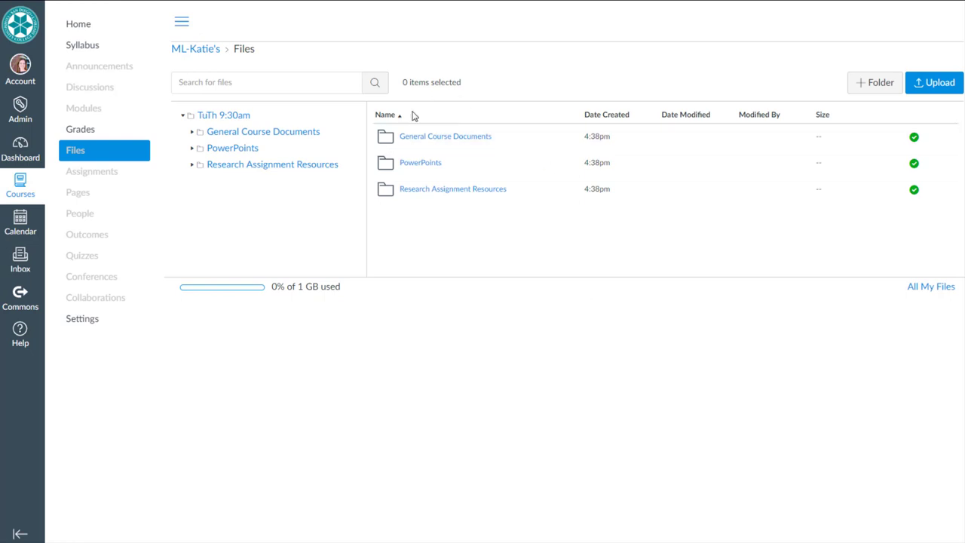
mouse_move(443, 246)
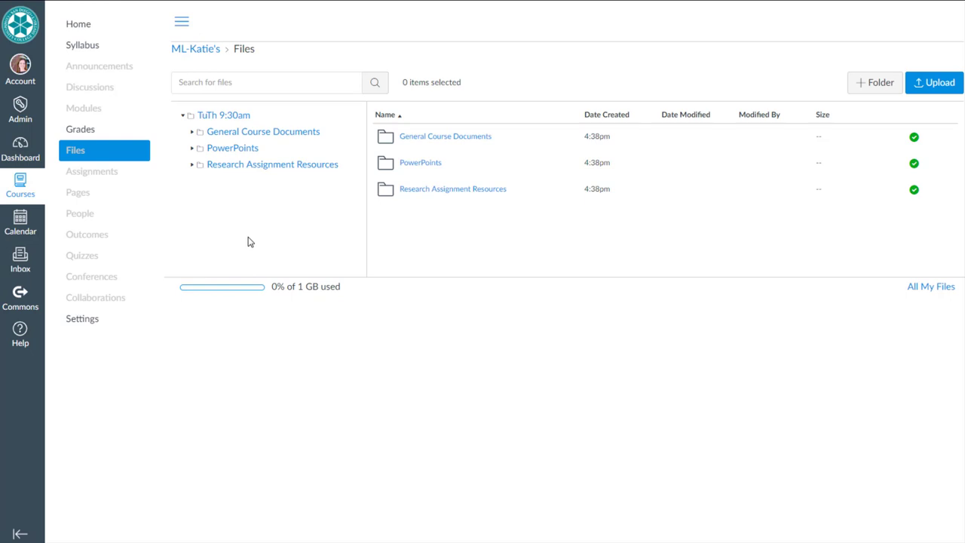
Go back from the course files to the course home page via the course name breadcrumb.
left_click(78, 23)
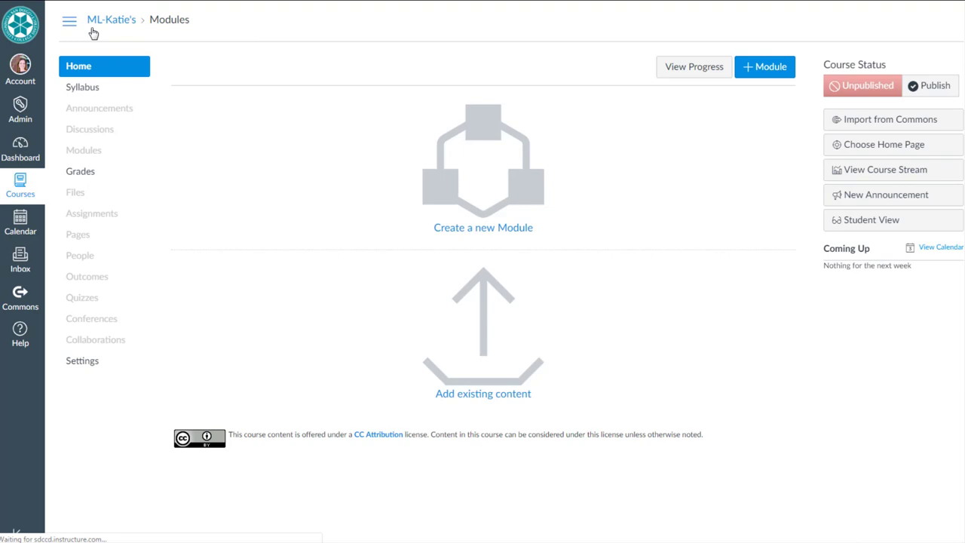
mouse_move(277, 334)
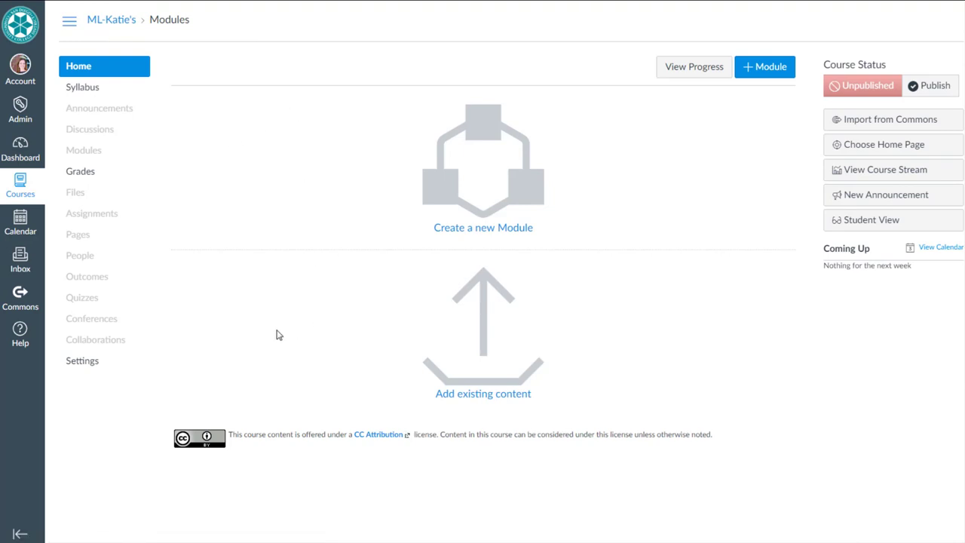
mouse_move(282, 285)
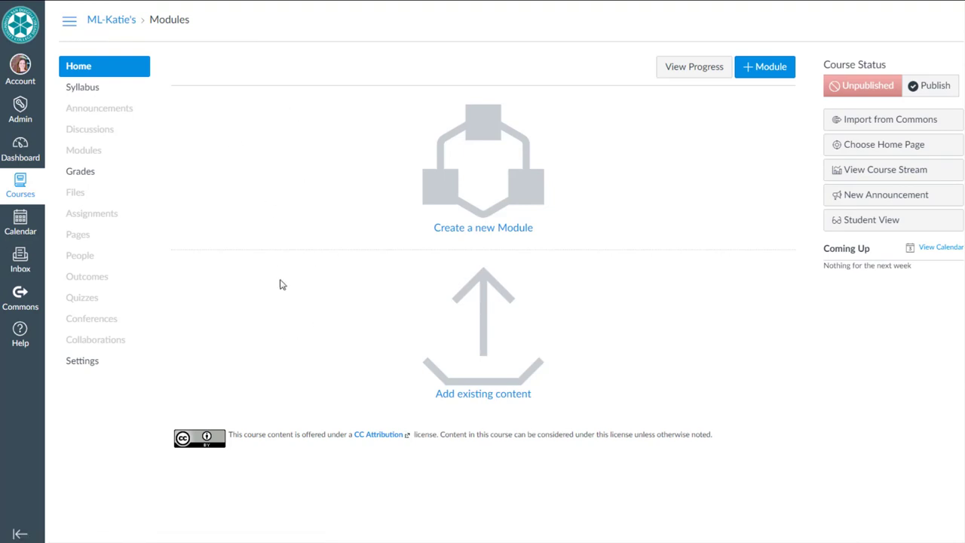
mouse_move(272, 379)
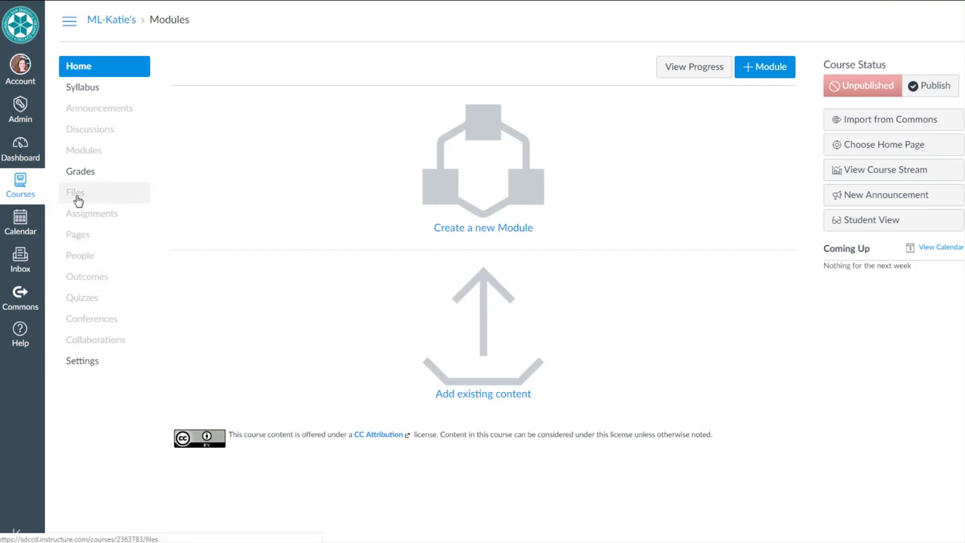
mouse_move(98, 198)
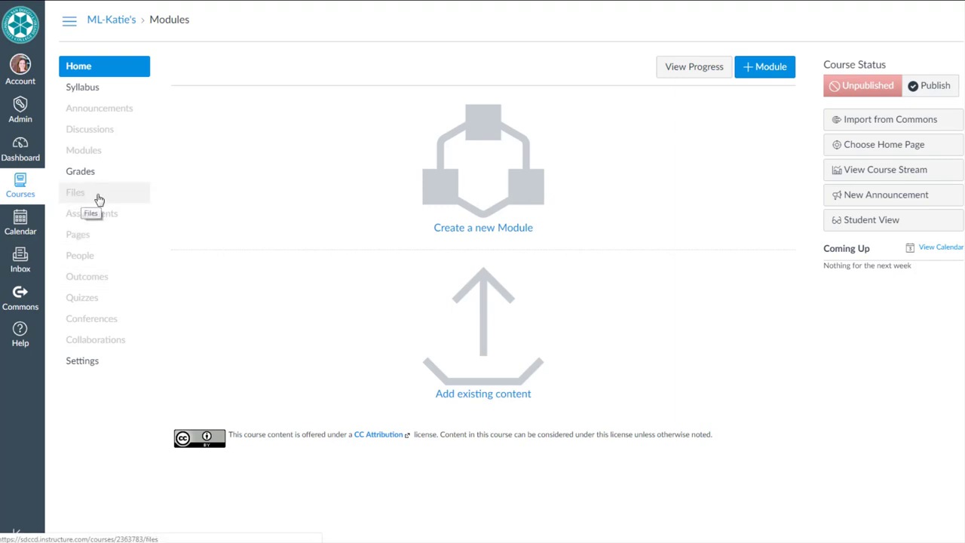
mouse_move(113, 202)
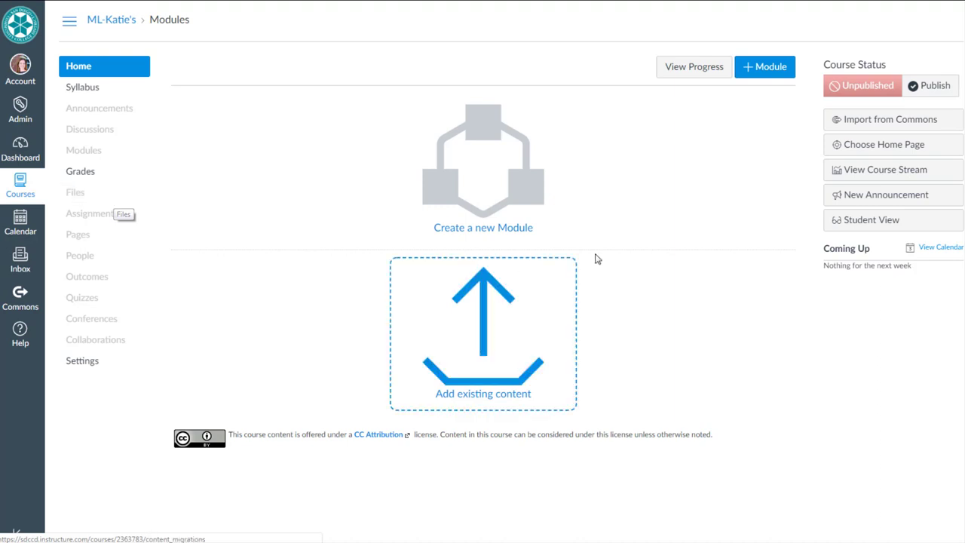
mouse_move(594, 359)
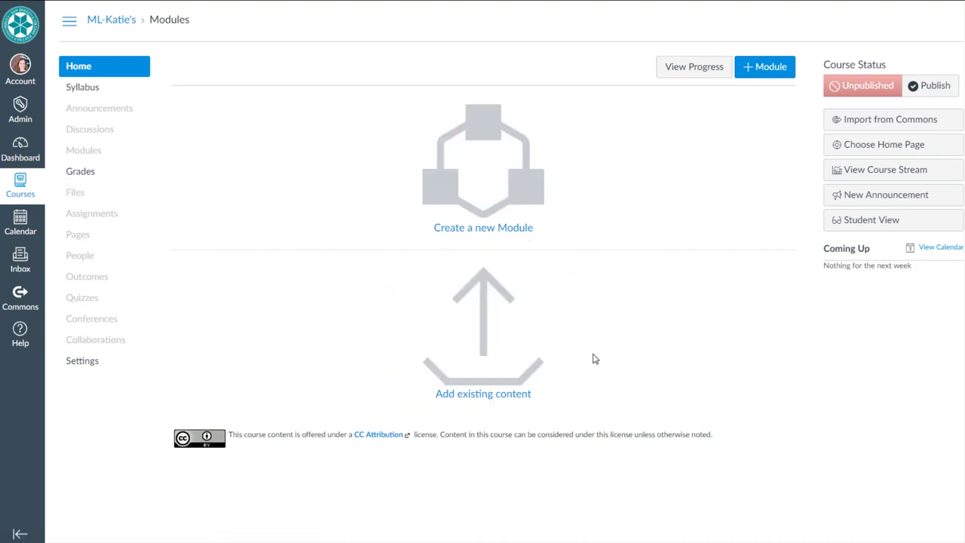
mouse_move(78, 234)
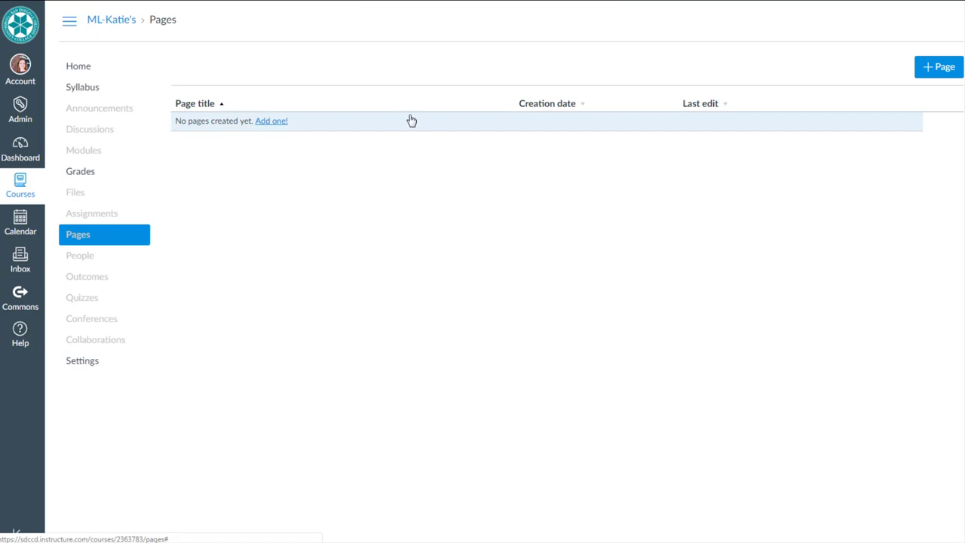
Add a new course page and enter the title 'Home Page'.
left_click(938, 67)
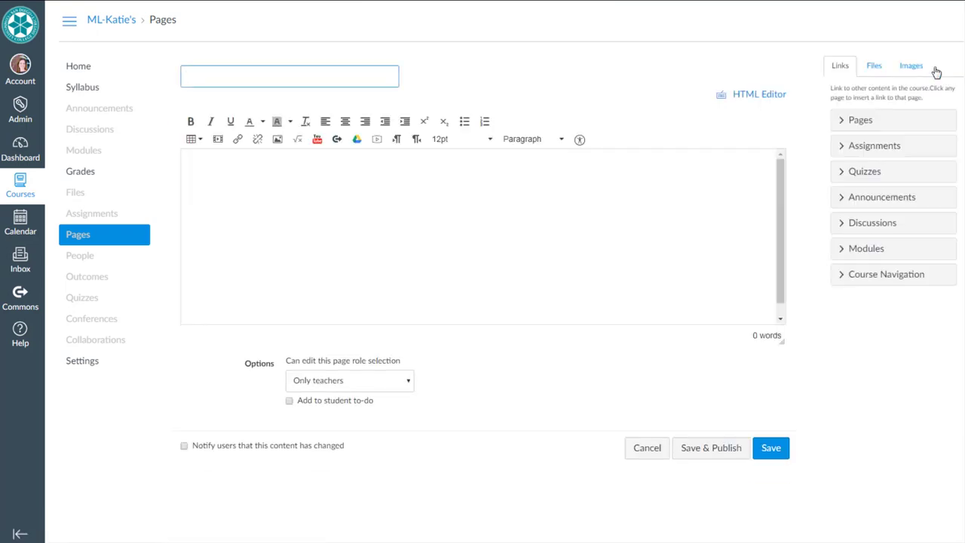
type("Hoe")
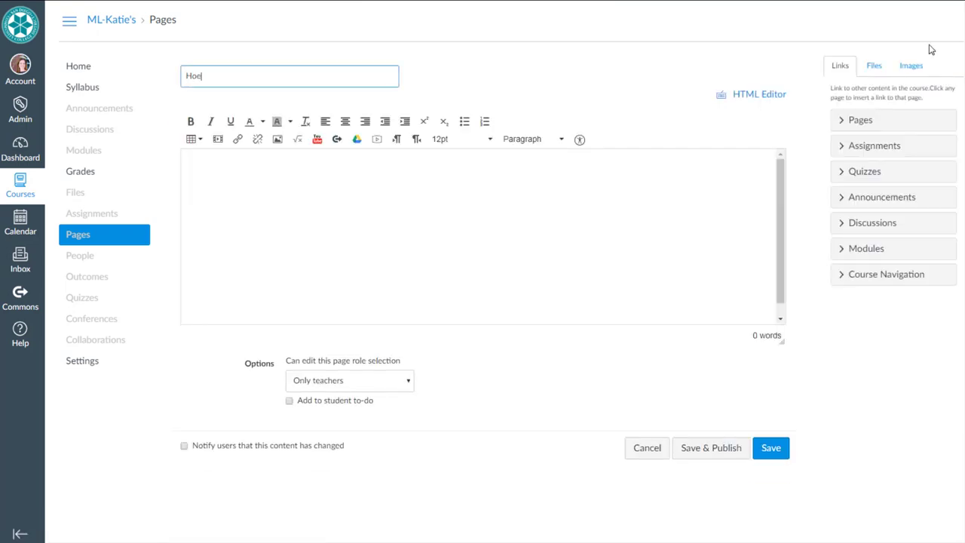
type("Home Page")
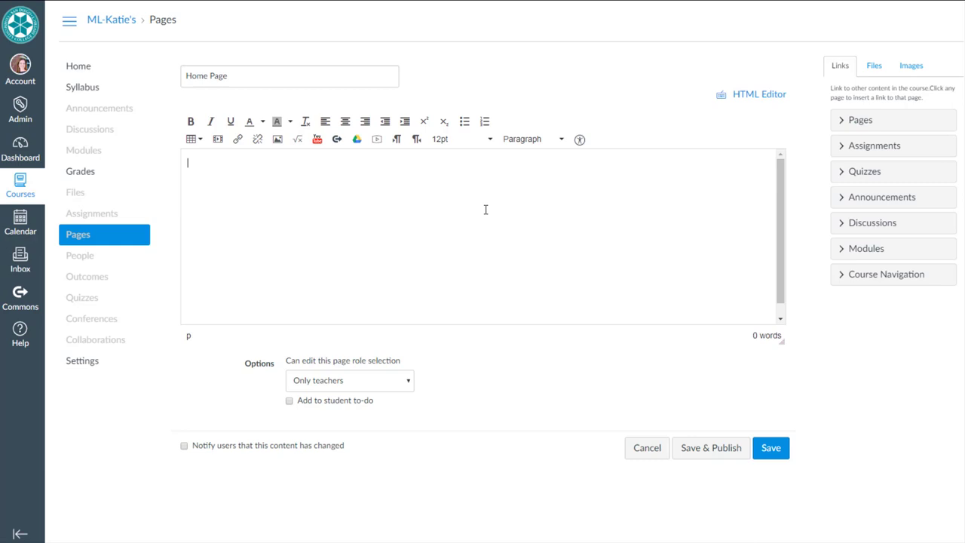
mouse_move(874, 66)
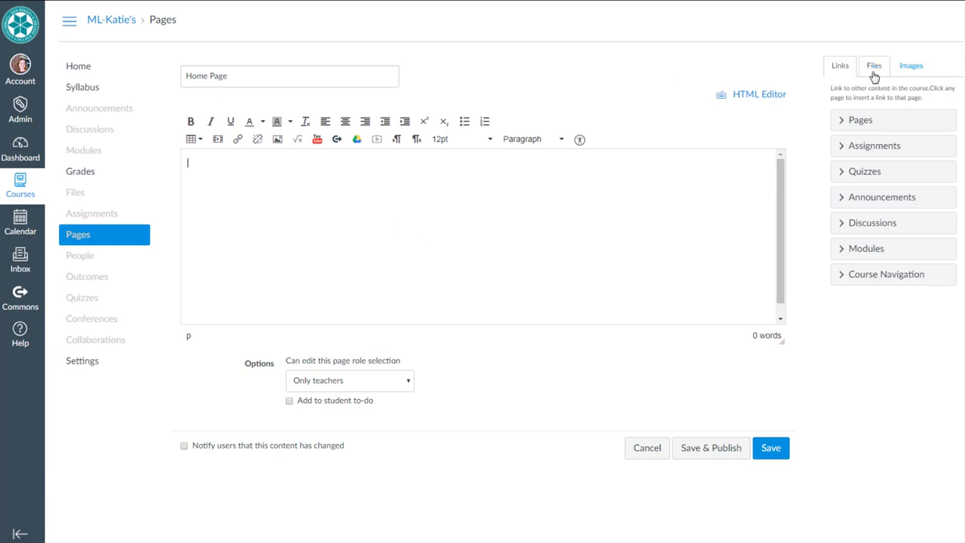
Load the course file folders tree in the editor's Files sidebar.
left_click(874, 65)
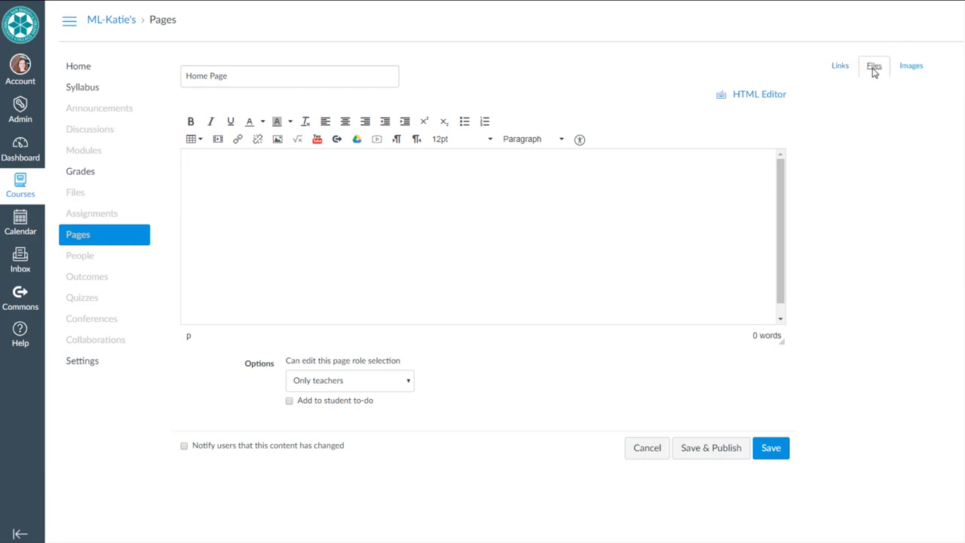
left_click(874, 65)
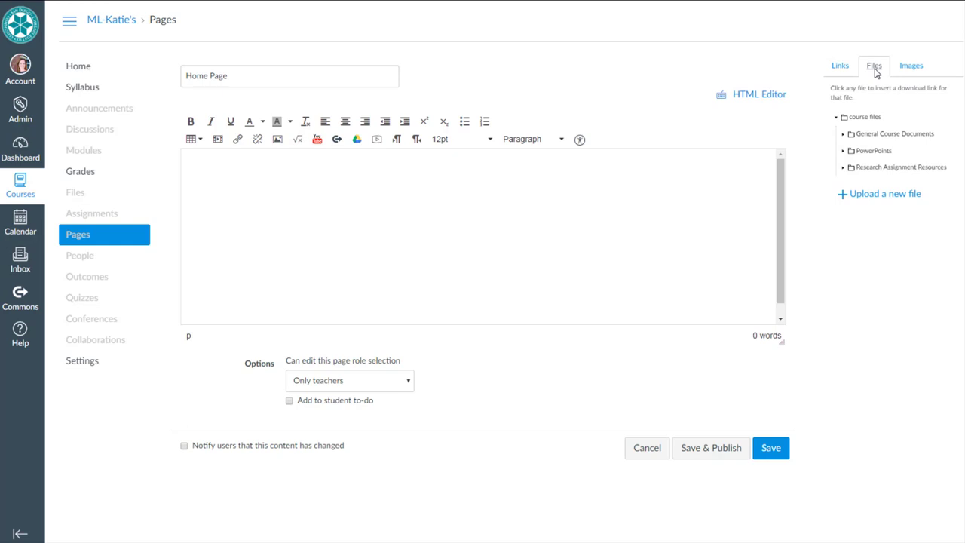
mouse_move(876, 146)
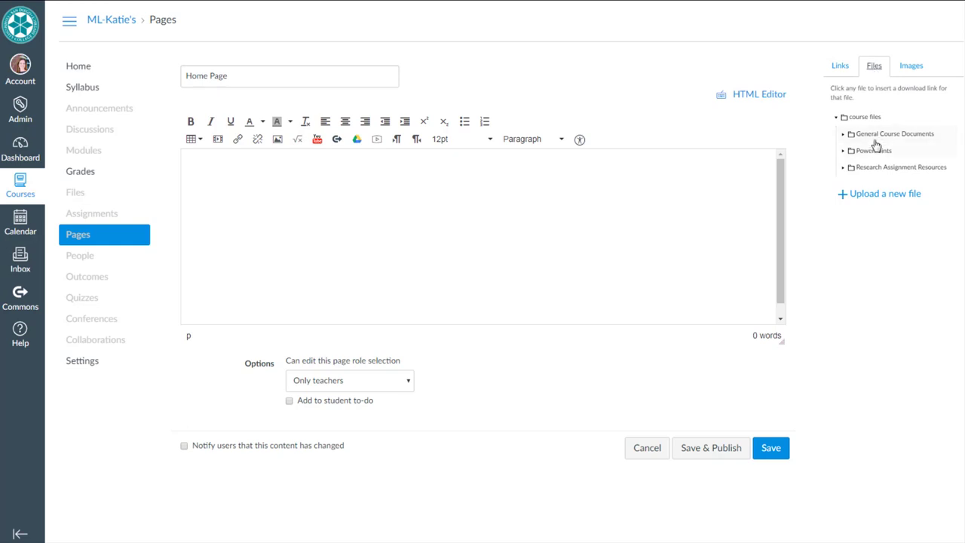
left_click(894, 134)
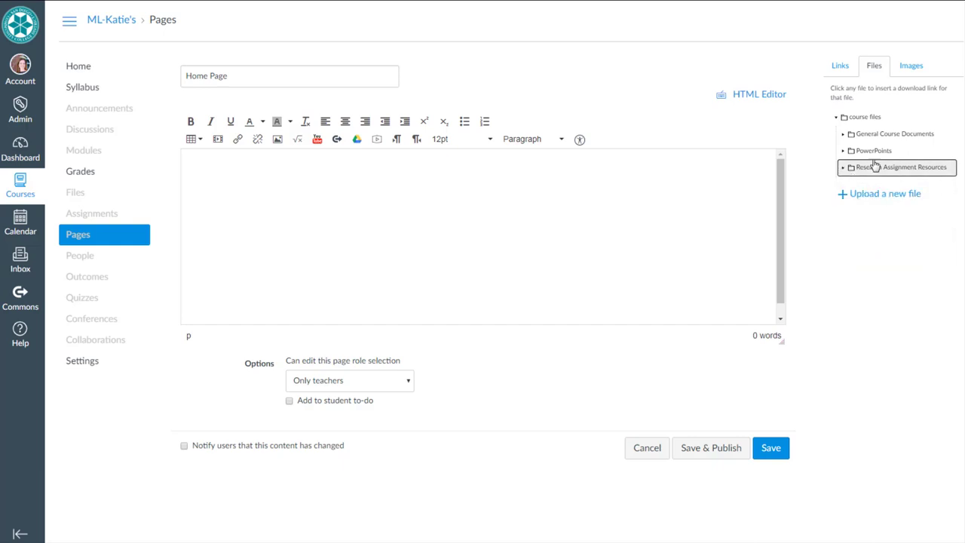
mouse_move(879, 194)
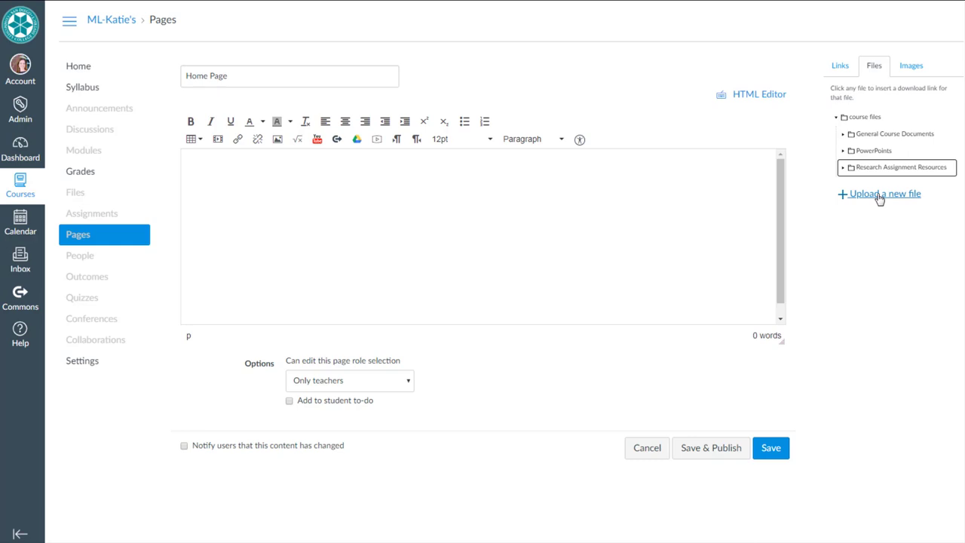
mouse_move(845, 201)
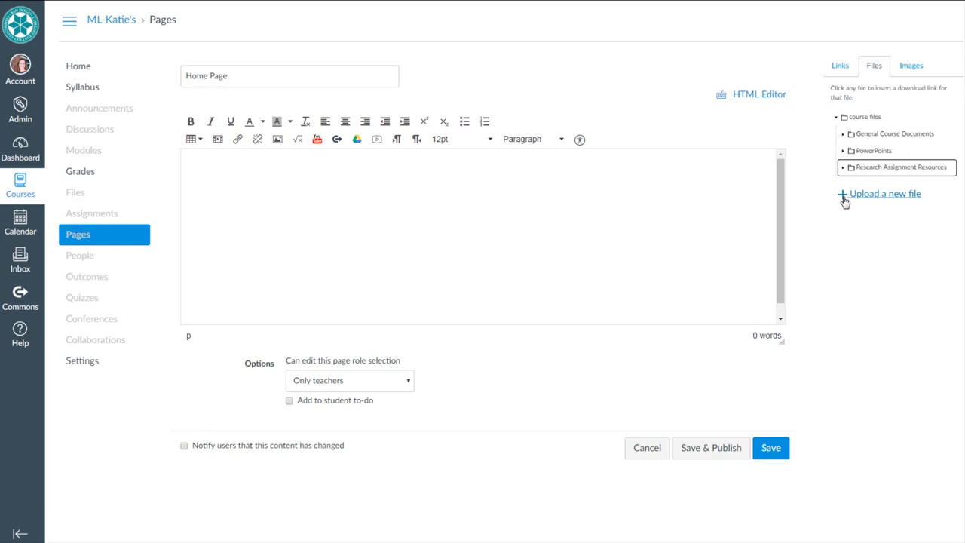
Bring up the new-file upload form and its Folder list, keeping course files as destination.
left_click(884, 193)
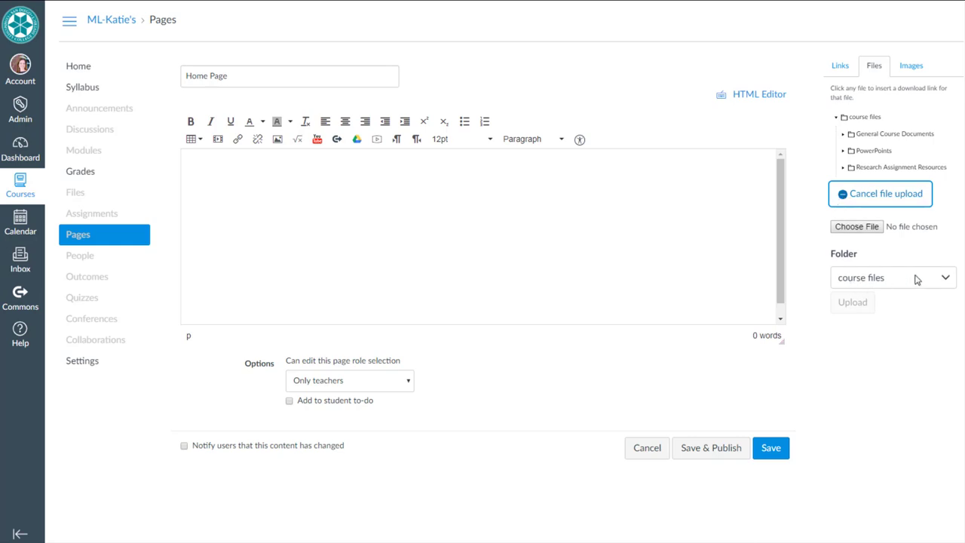
left_click(892, 277)
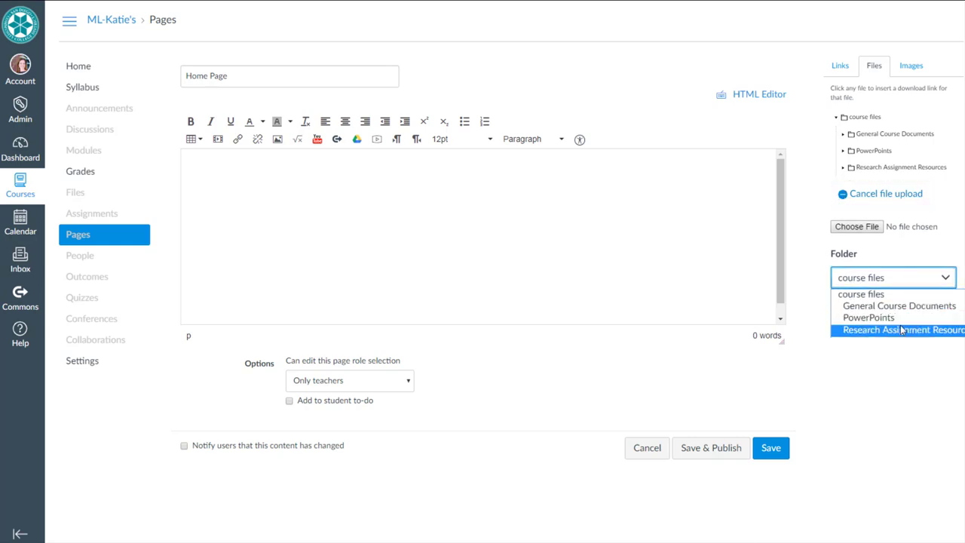
mouse_move(898, 305)
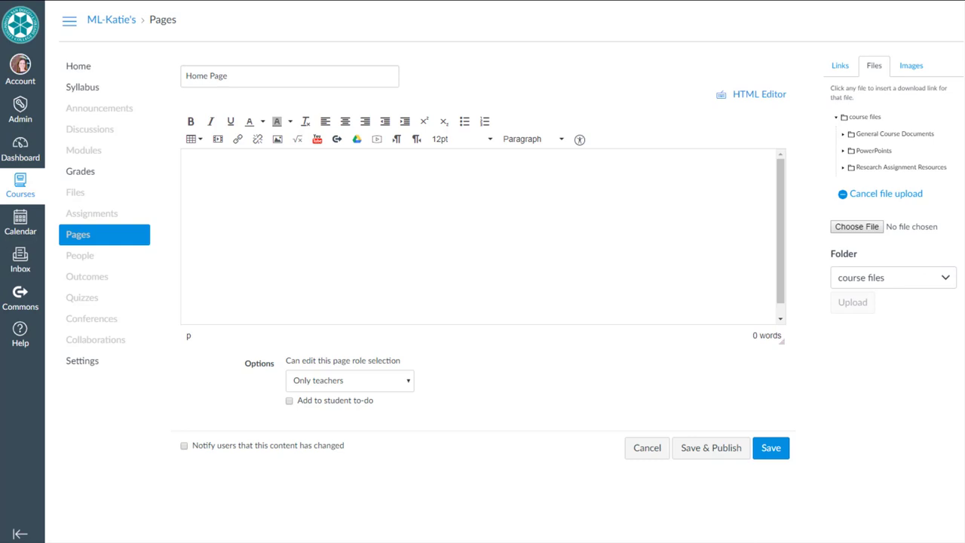
mouse_move(824, 183)
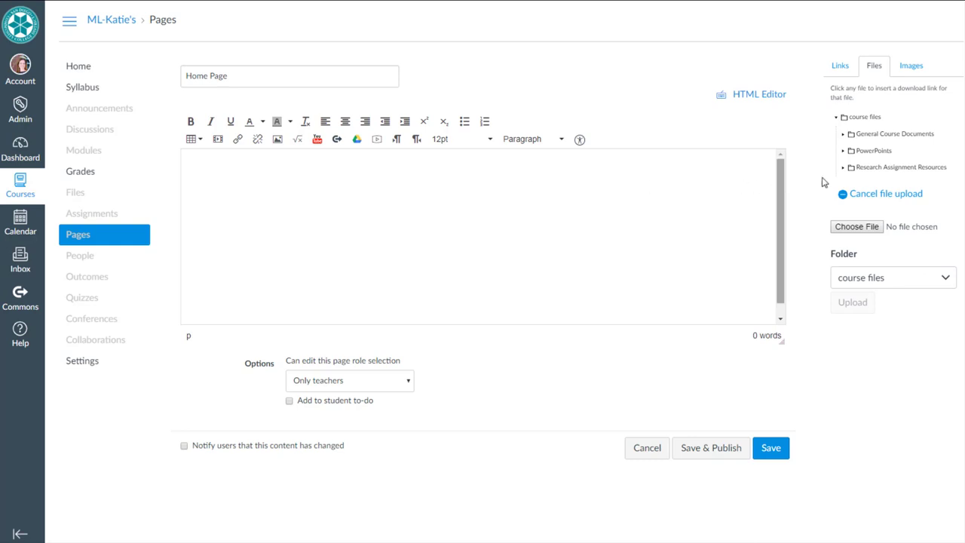
Cancel the upload and type the 'General Course Documents' title.
left_click(880, 193)
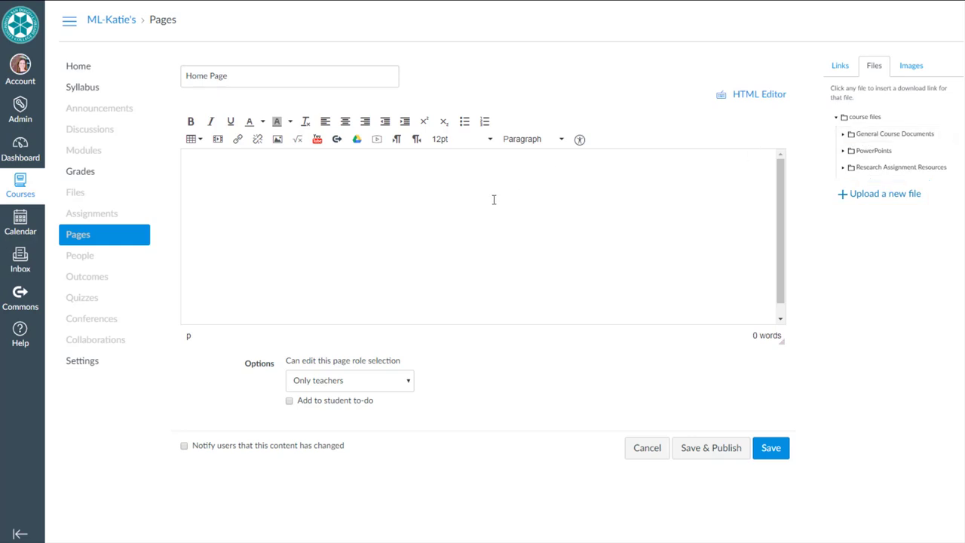
type("General")
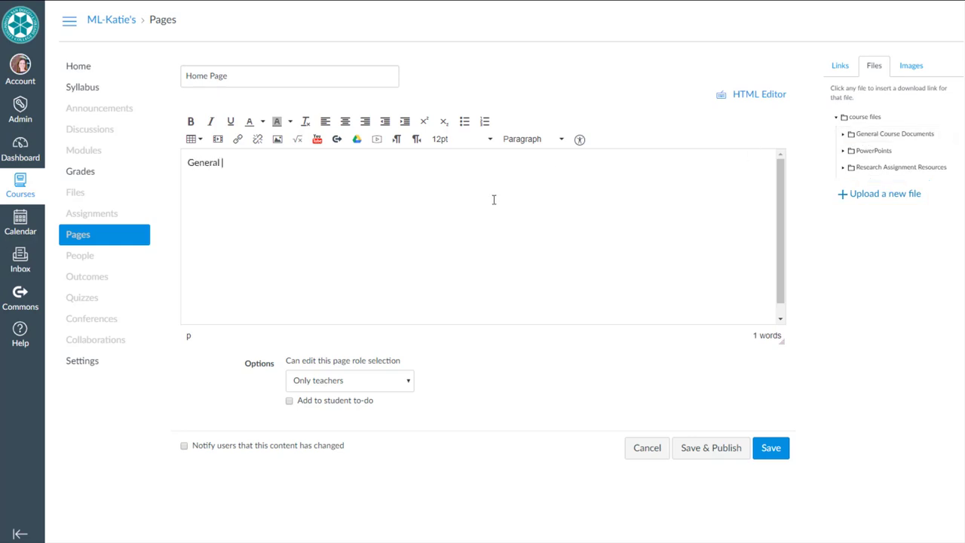
type("Course Document")
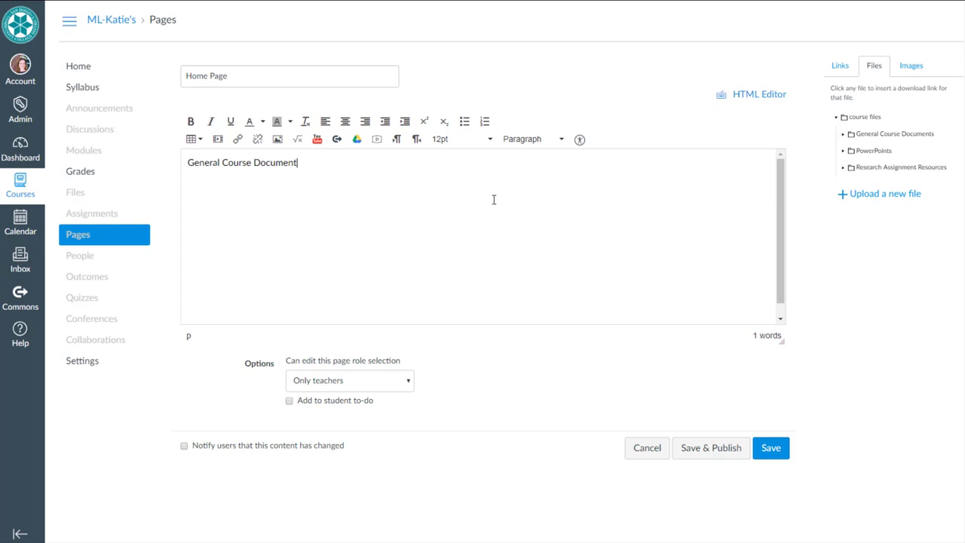
Insert download links to Syllabus - MCLC.pdf and SCHEDULE.docx from General Course Documents.
left_click(894, 134)
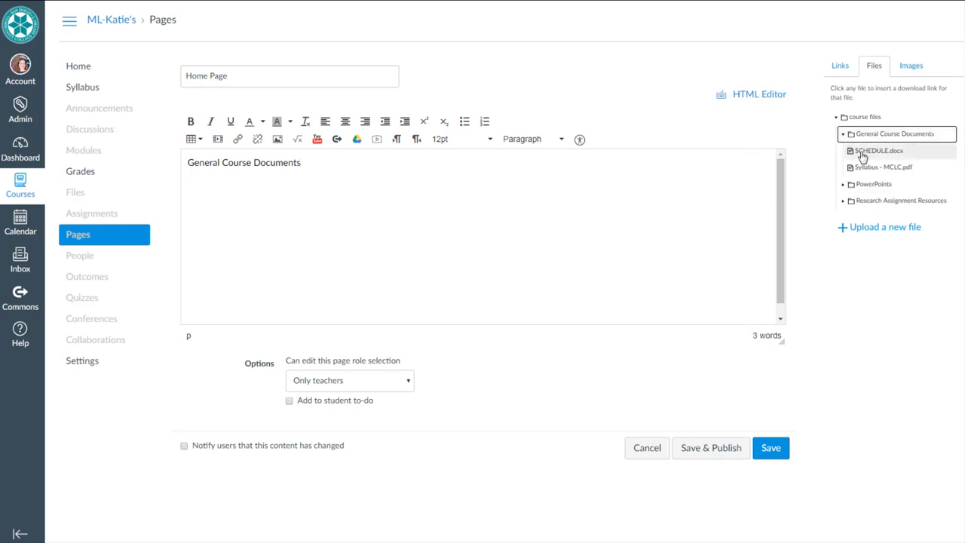
mouse_move(882, 166)
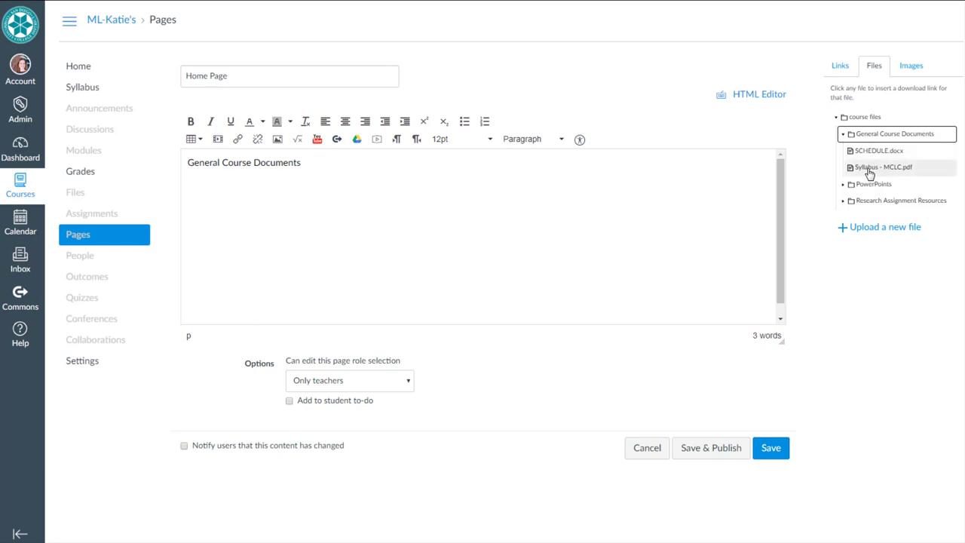
mouse_move(884, 164)
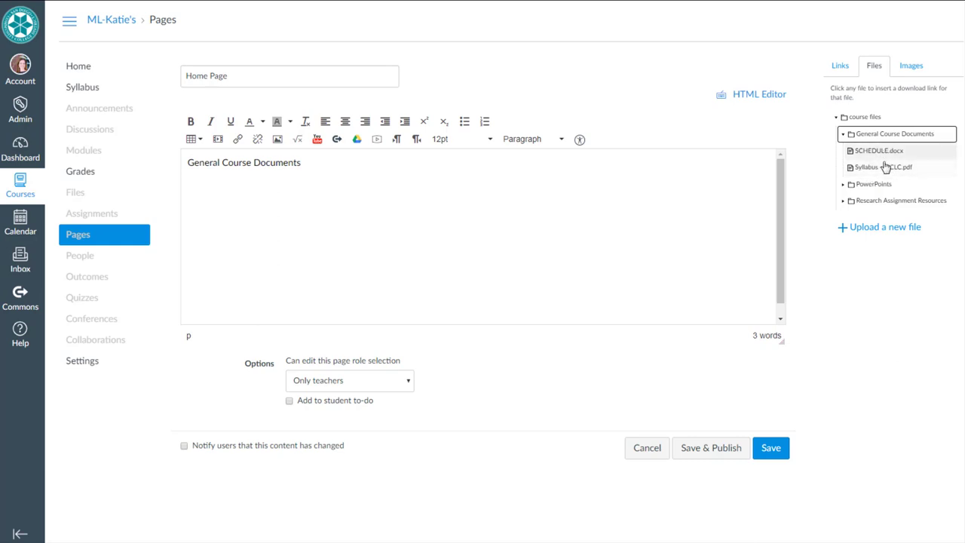
mouse_move(882, 167)
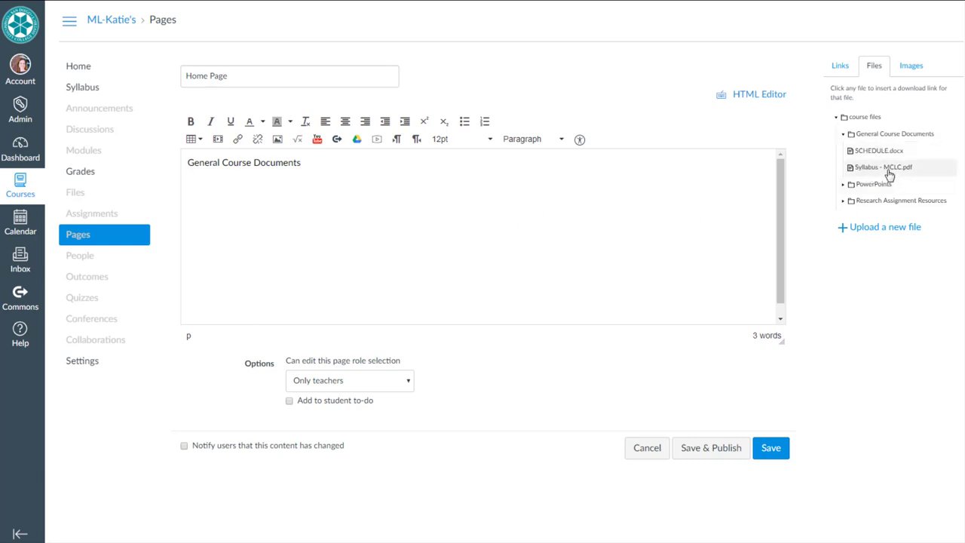
left_click(883, 167)
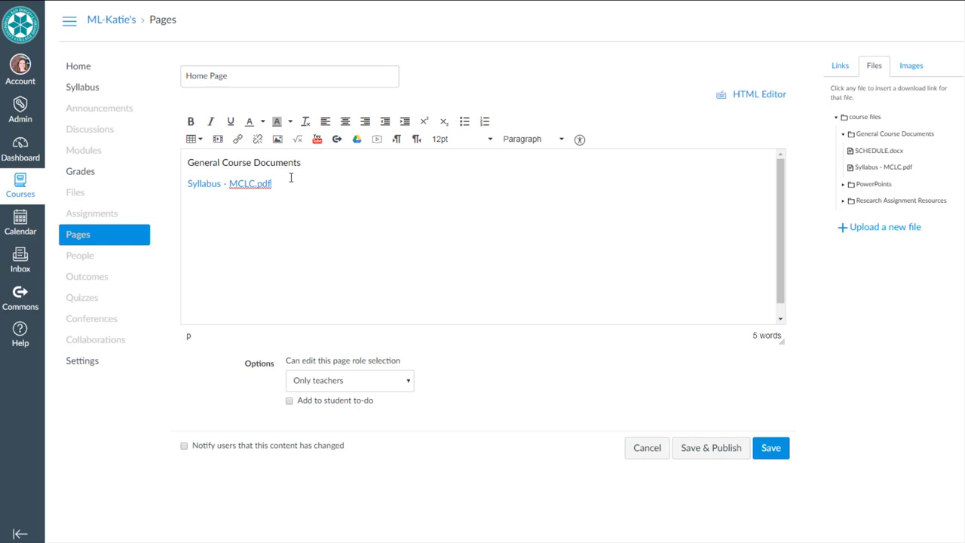
left_click(878, 150)
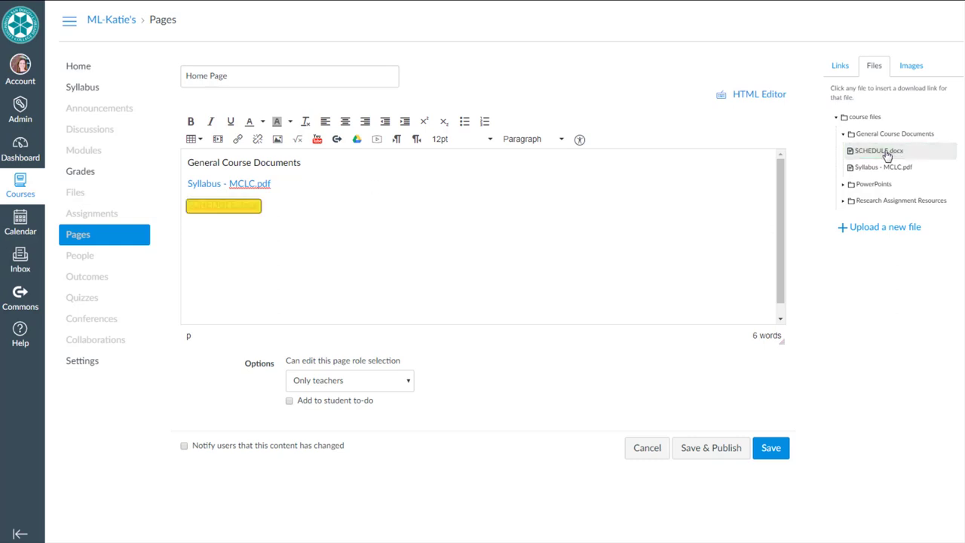
left_click(877, 150)
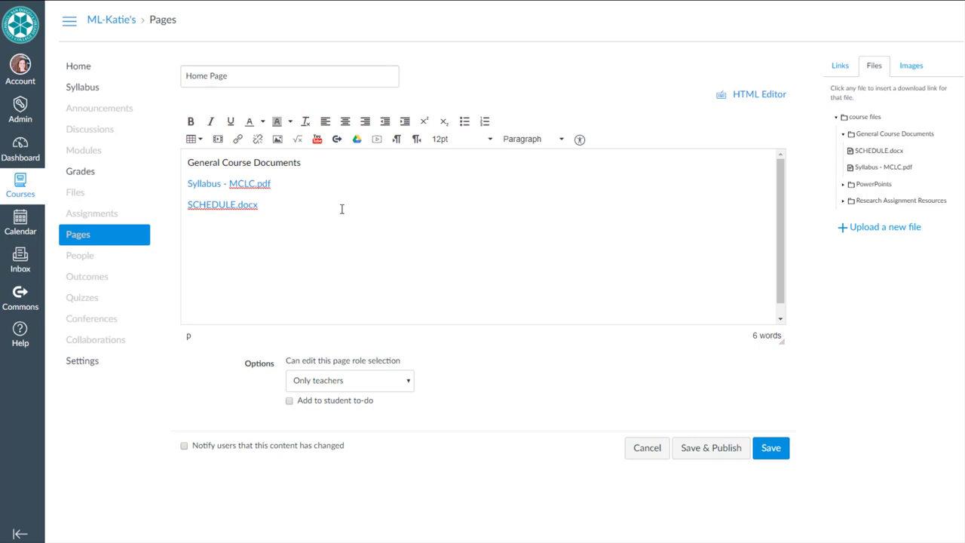
Type the 'PowerPoints' title and insert download links to the lecture week files through Week 8.
type("P")
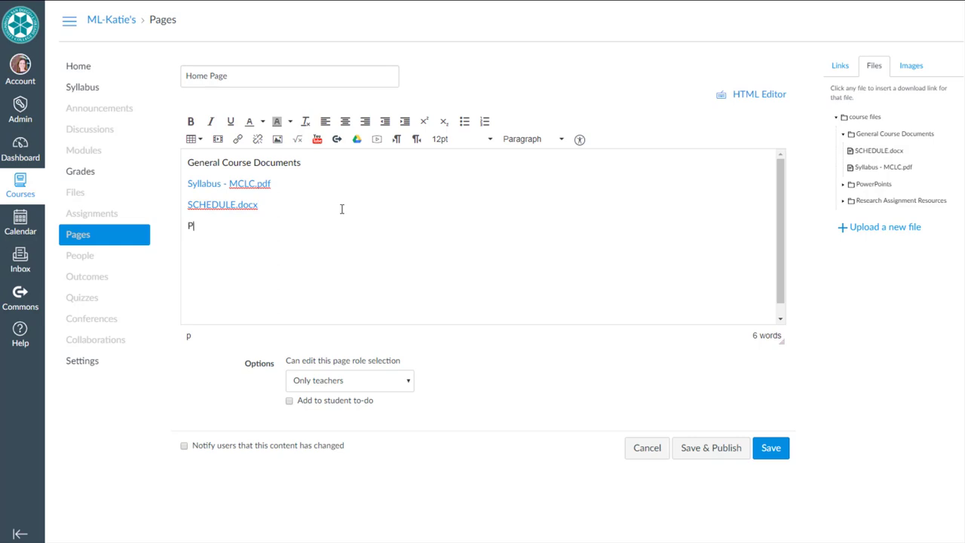
type("PowerPoints")
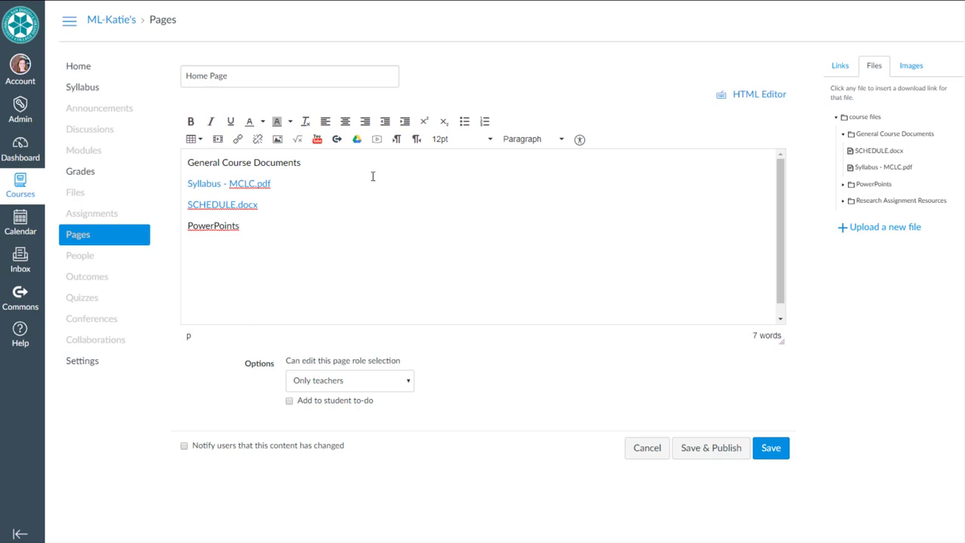
left_click(874, 184)
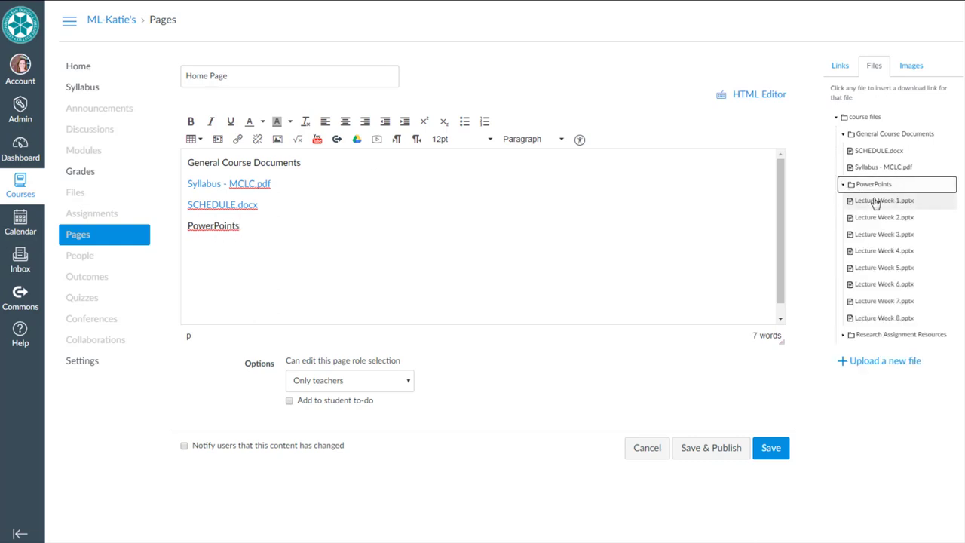
left_click(884, 200)
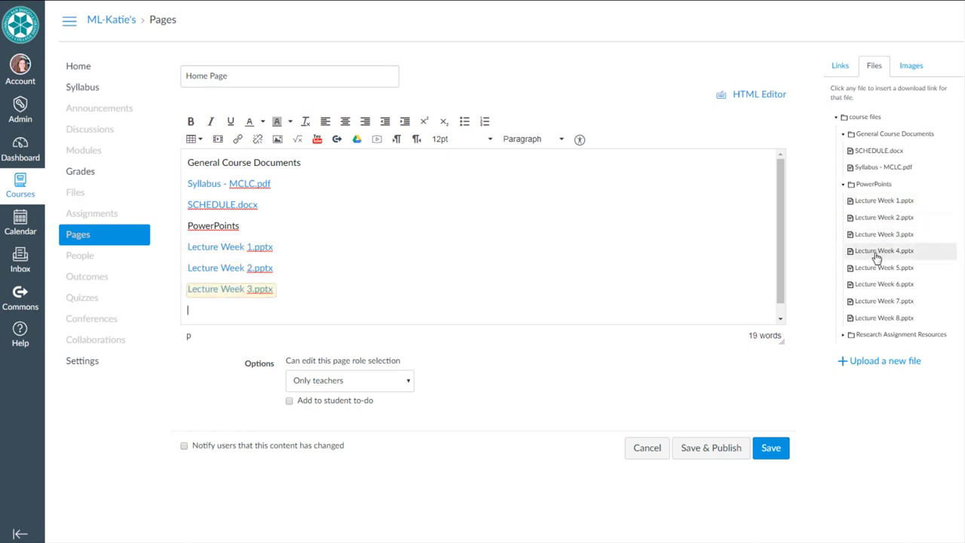
left_click(884, 250)
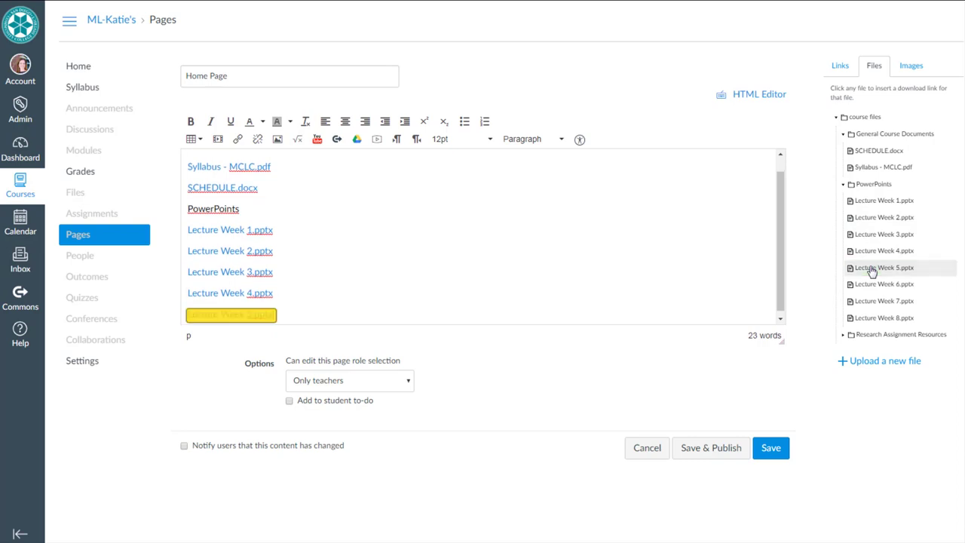
left_click(883, 268)
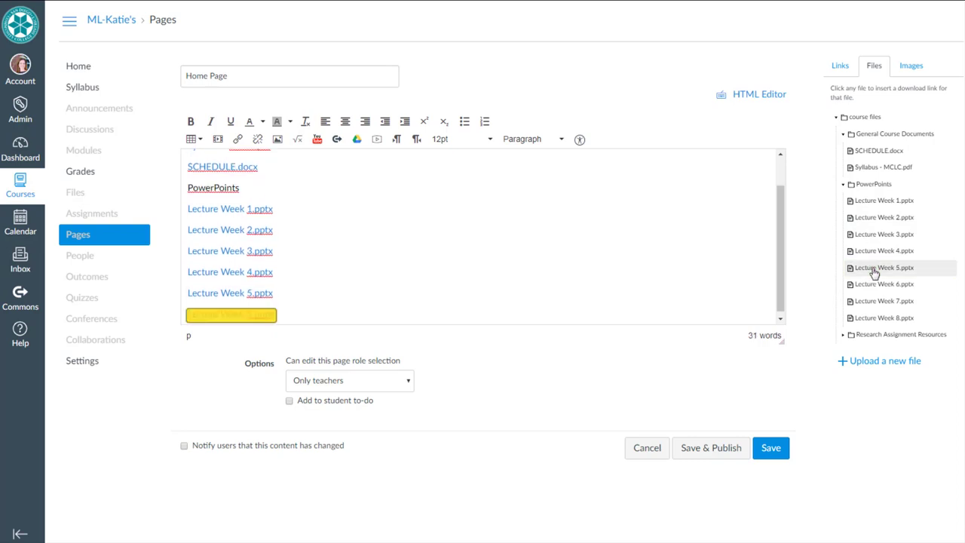
left_click(882, 268)
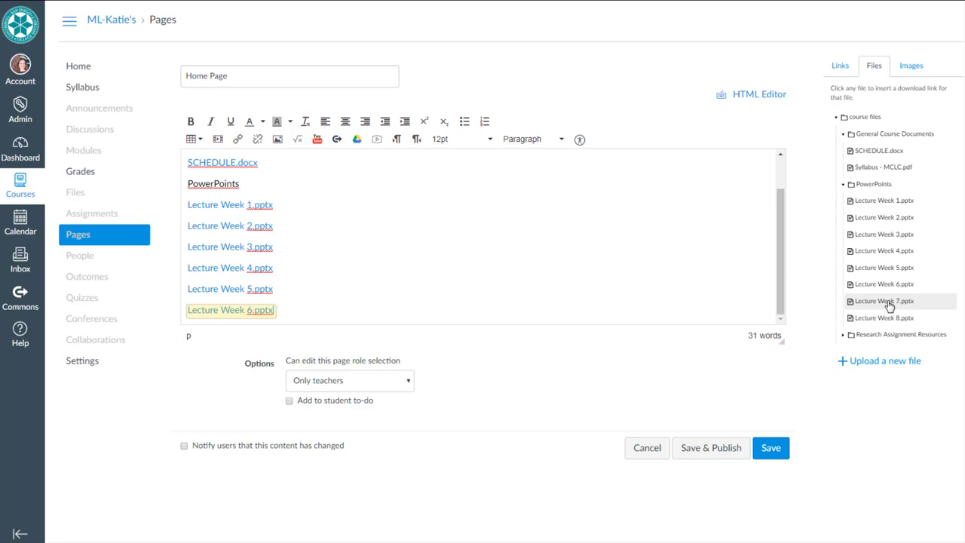
left_click(885, 301)
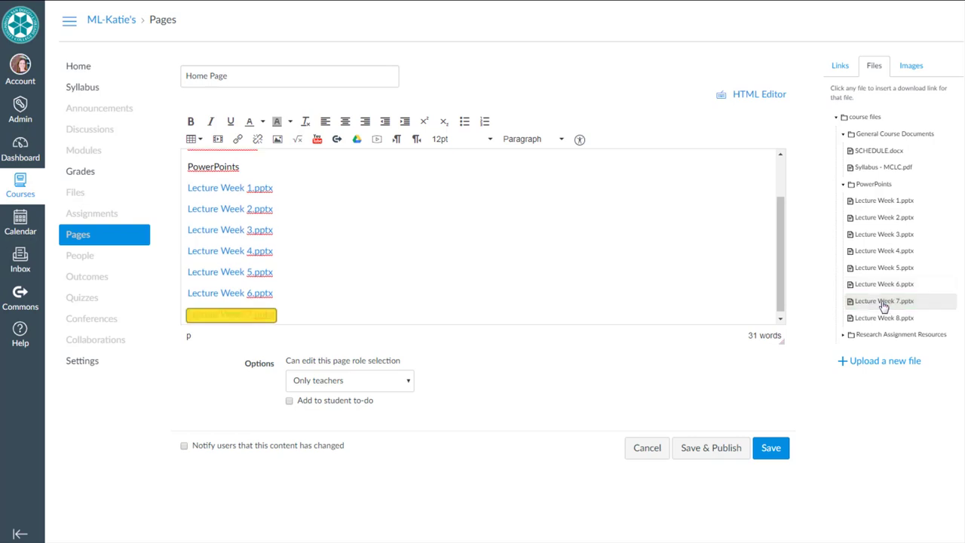
left_click(883, 301)
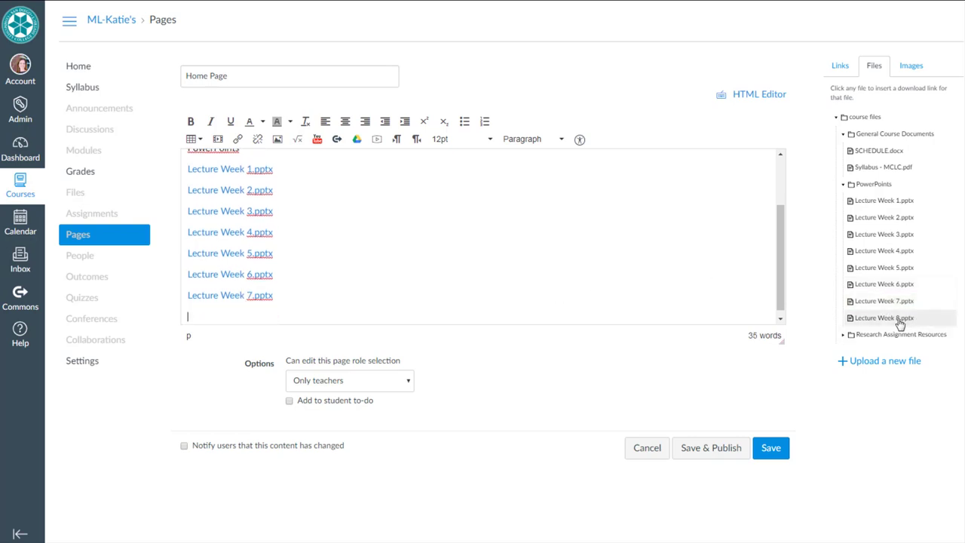
left_click(884, 317)
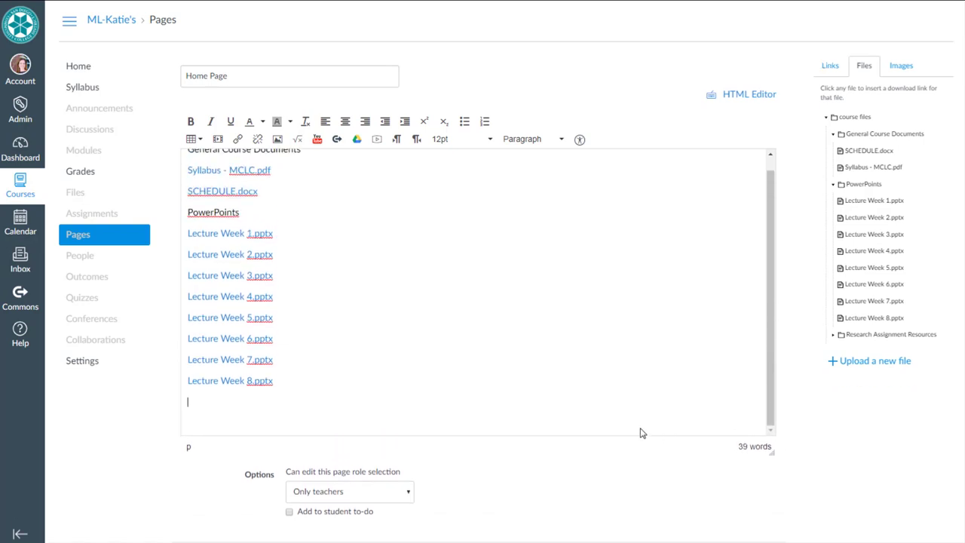
Type 'Research Assignment Resources' and link Assignment-Introductions, Data-for-assignment1, Group Presentation Rubric, Research-Paper-instructions.
type("Res")
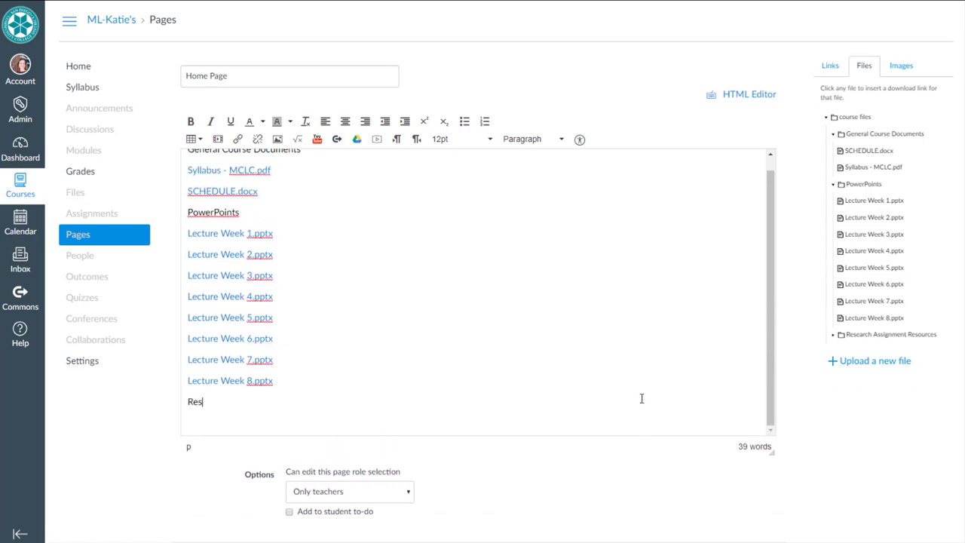
type("earch Ass")
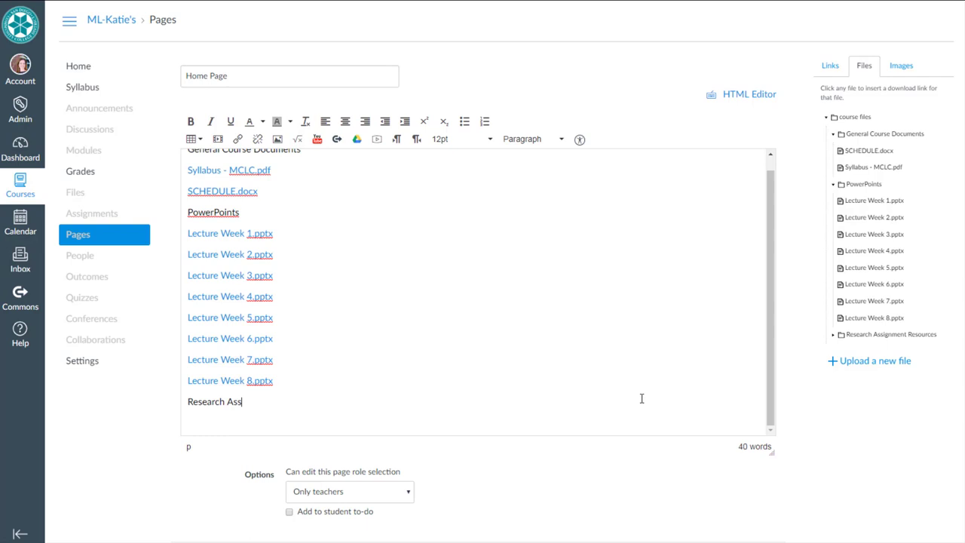
type("ignment Resource")
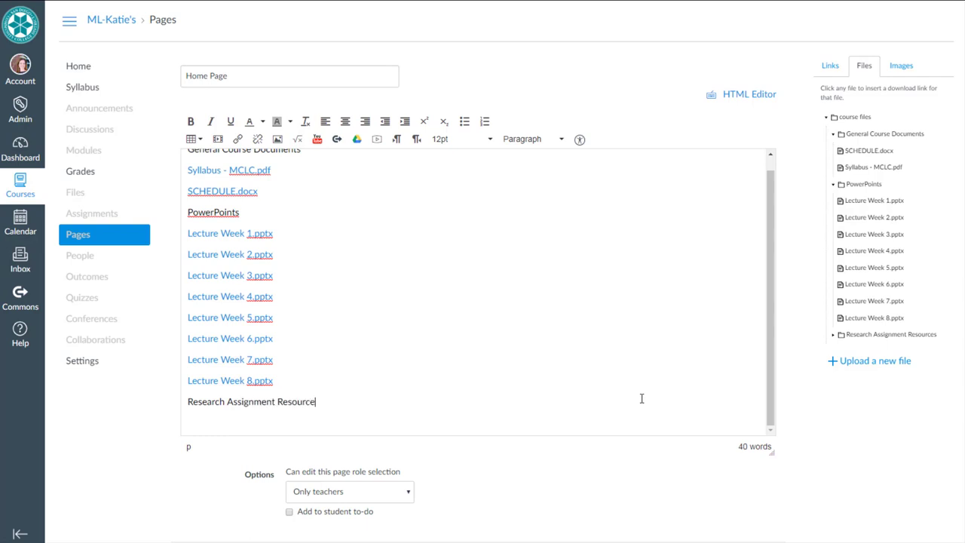
type("s")
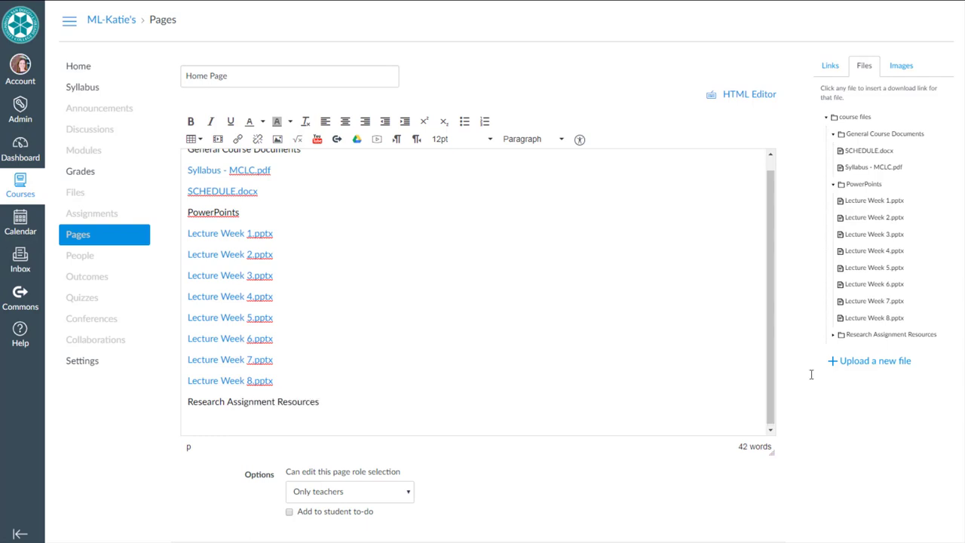
left_click(892, 334)
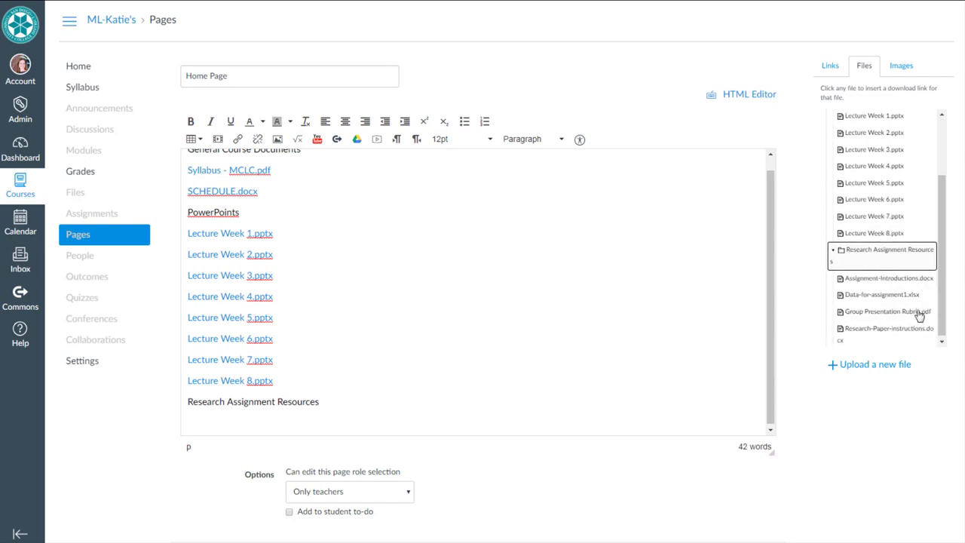
left_click(889, 276)
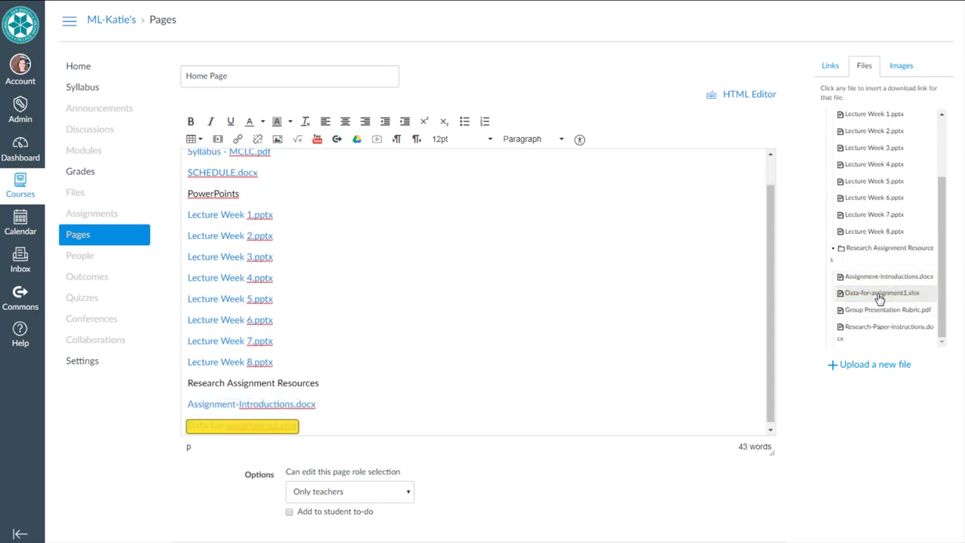
left_click(880, 293)
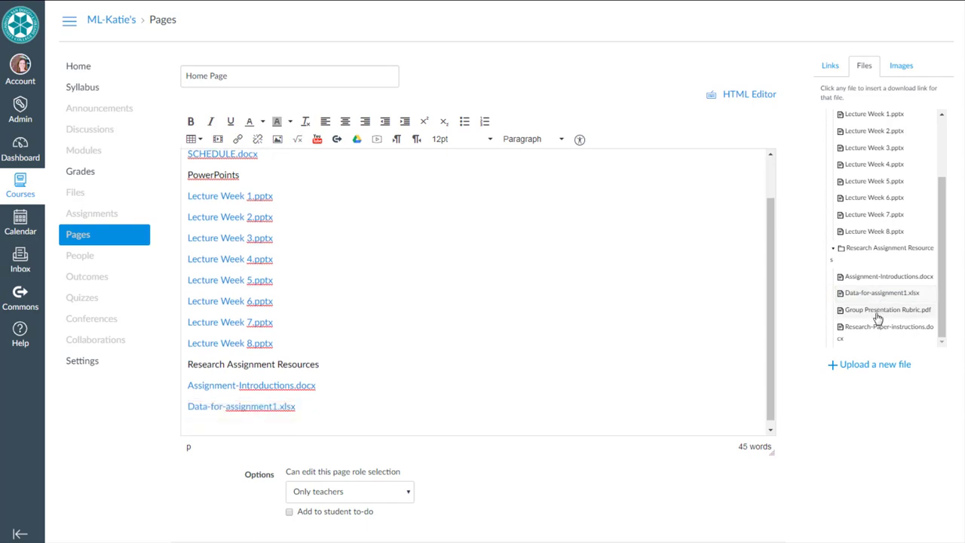
left_click(888, 309)
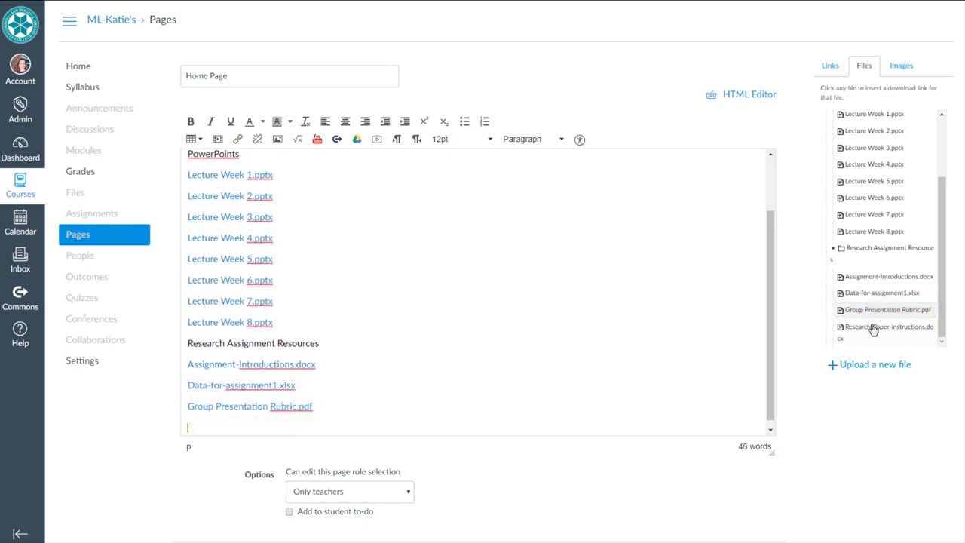
left_click(889, 329)
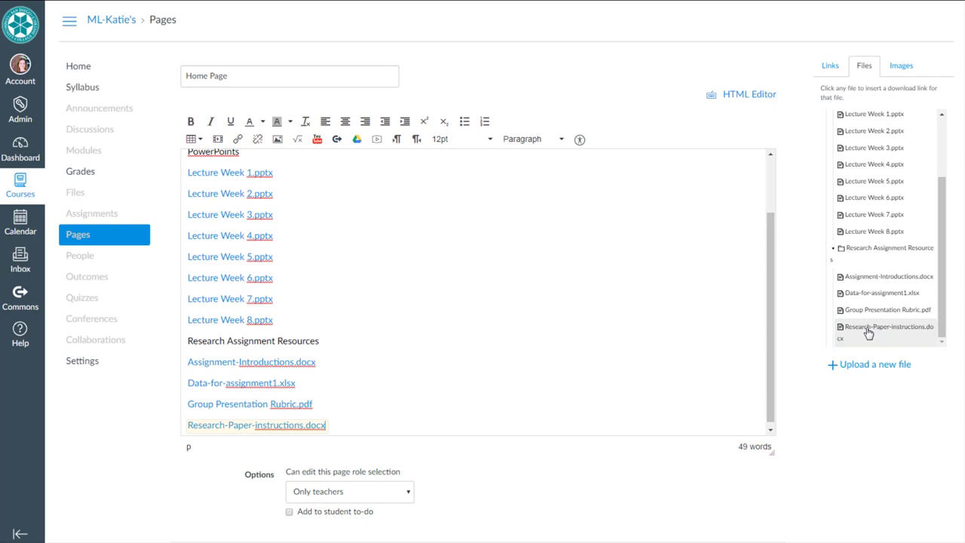
mouse_move(693, 439)
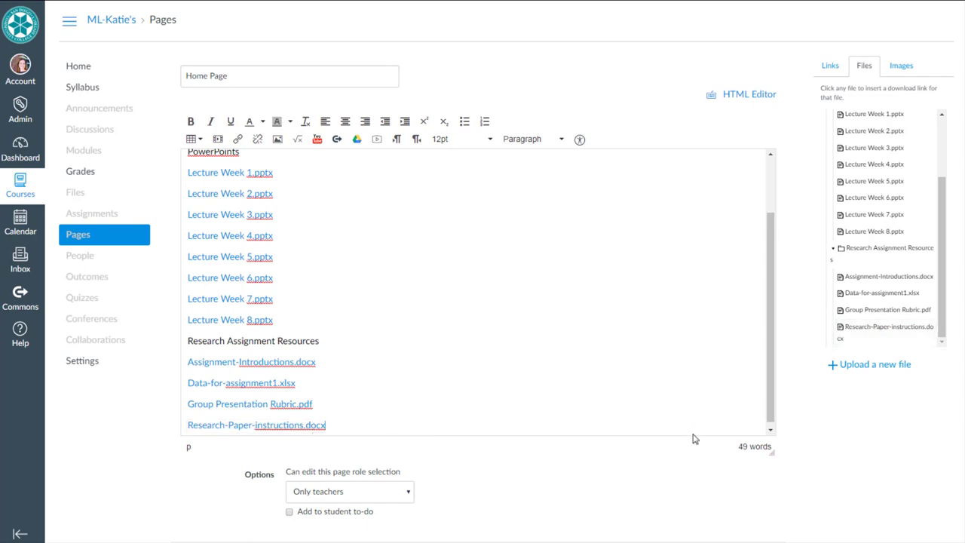
Make General Course Documents and PowerPoints headings, and bullet the lecture and research link lists.
scroll("up", 3)
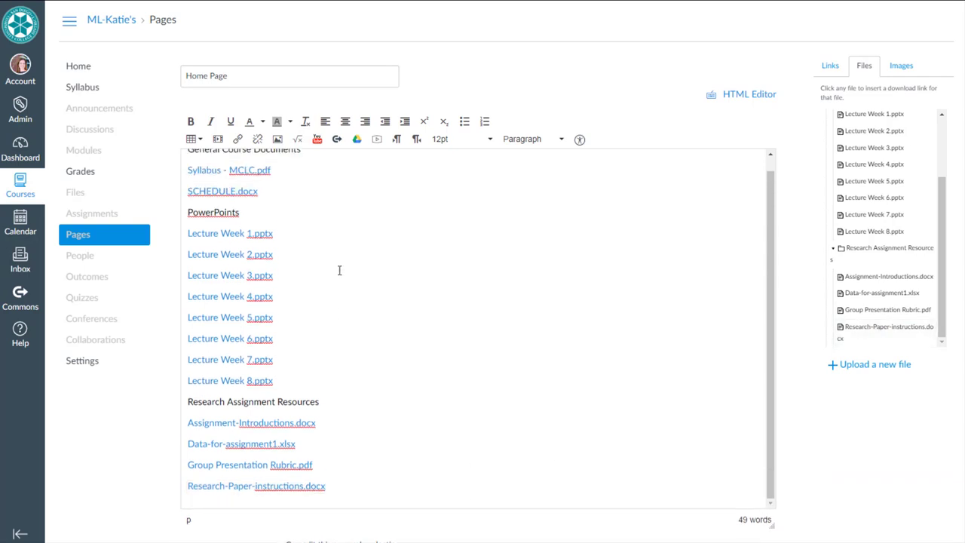
scroll("up", 3)
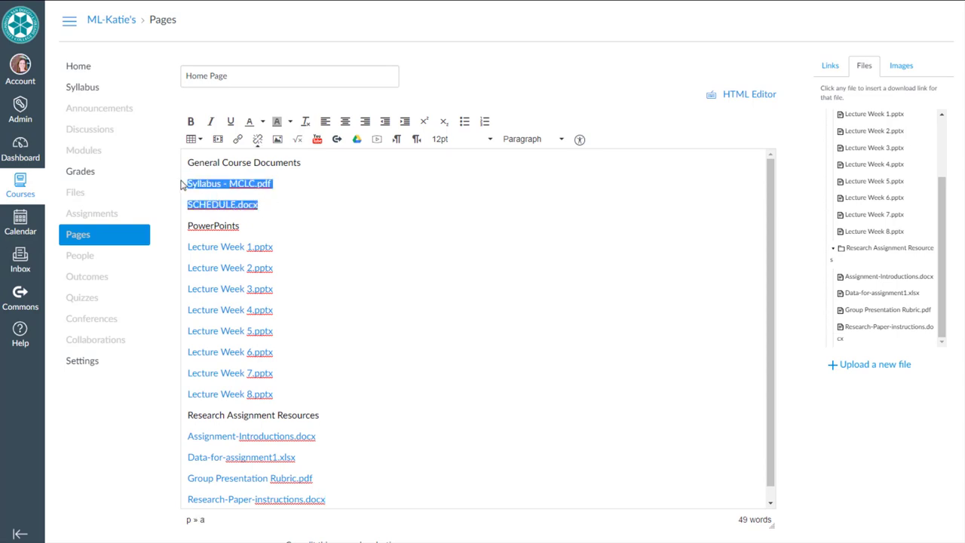
mouse_move(188, 181)
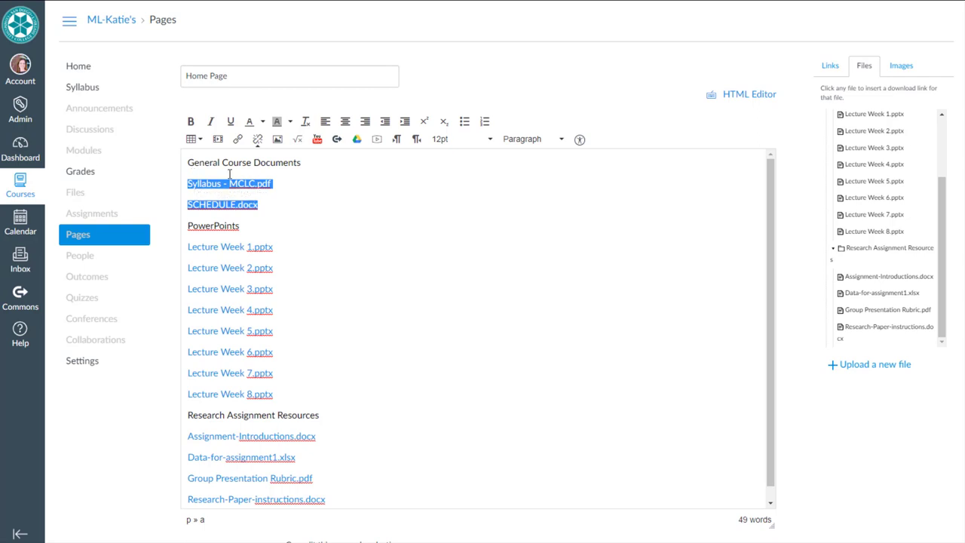
left_click(465, 121)
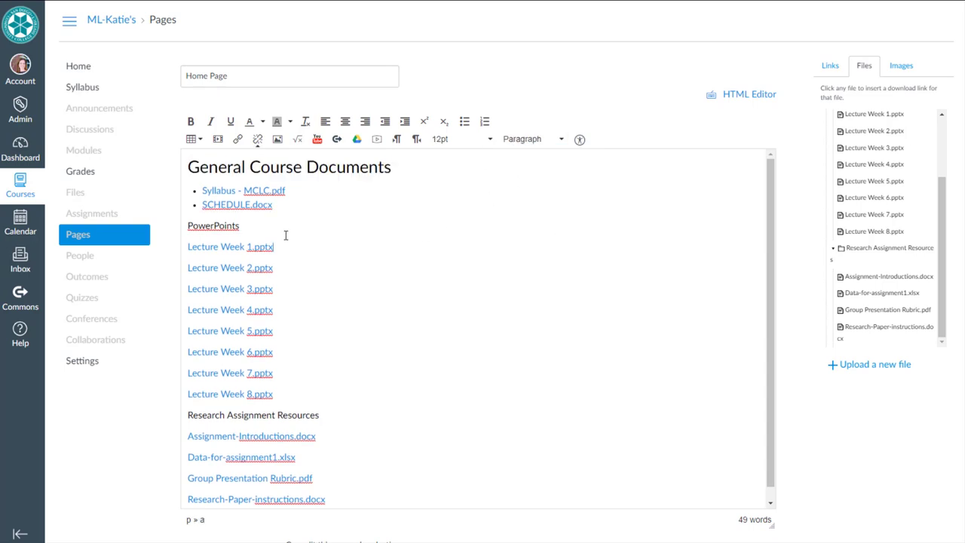
left_click(532, 139)
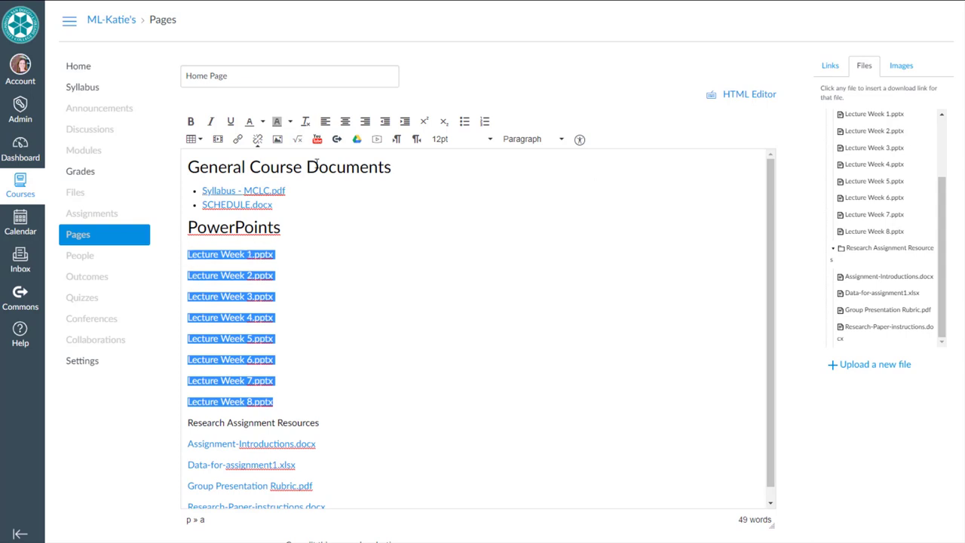
left_click(464, 121)
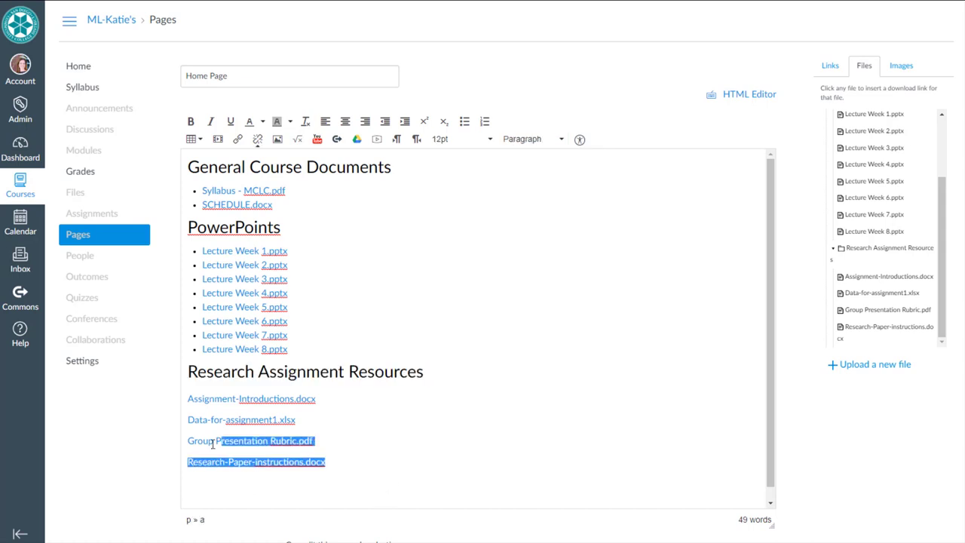
left_click(465, 121)
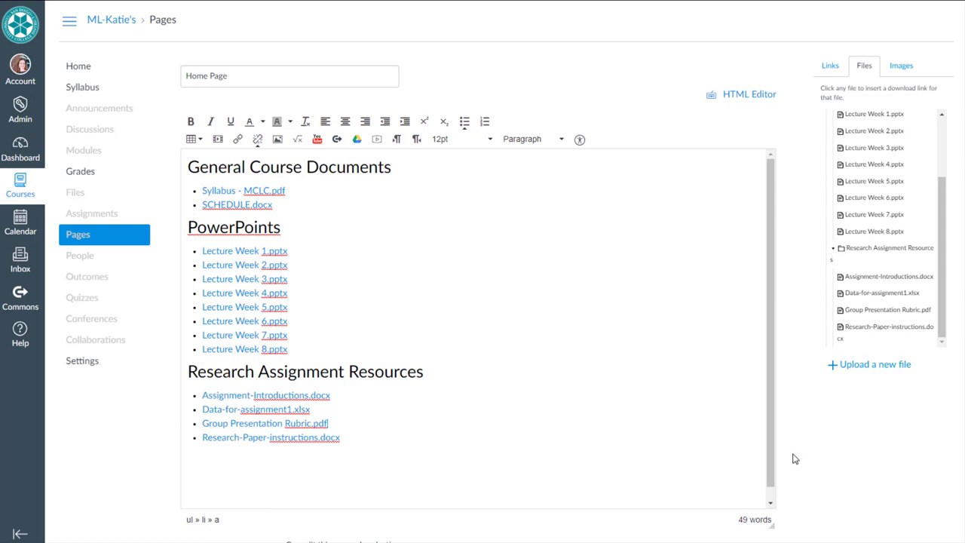
mouse_move(453, 306)
type("Schedule")
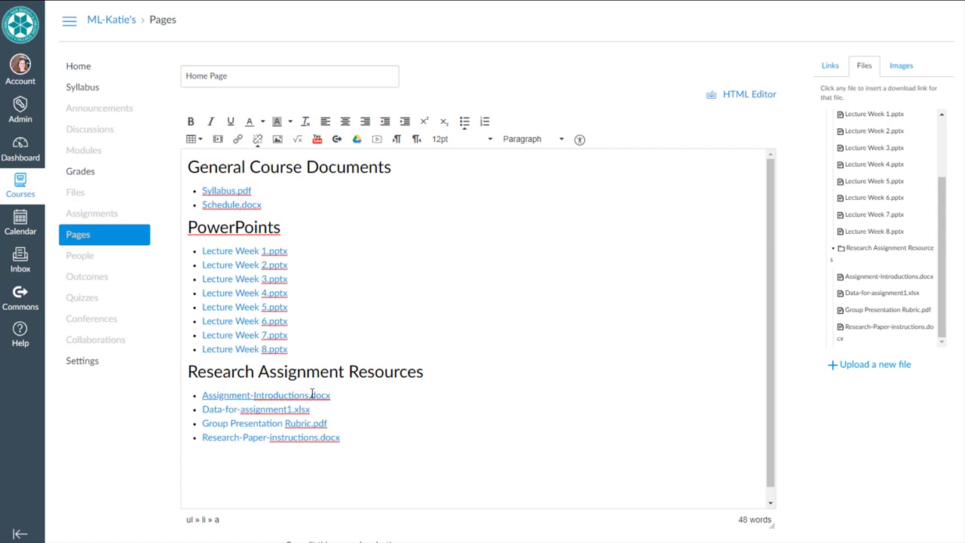
Save and publish the Home Page, then mark it as the course front page.
scroll("down", 3)
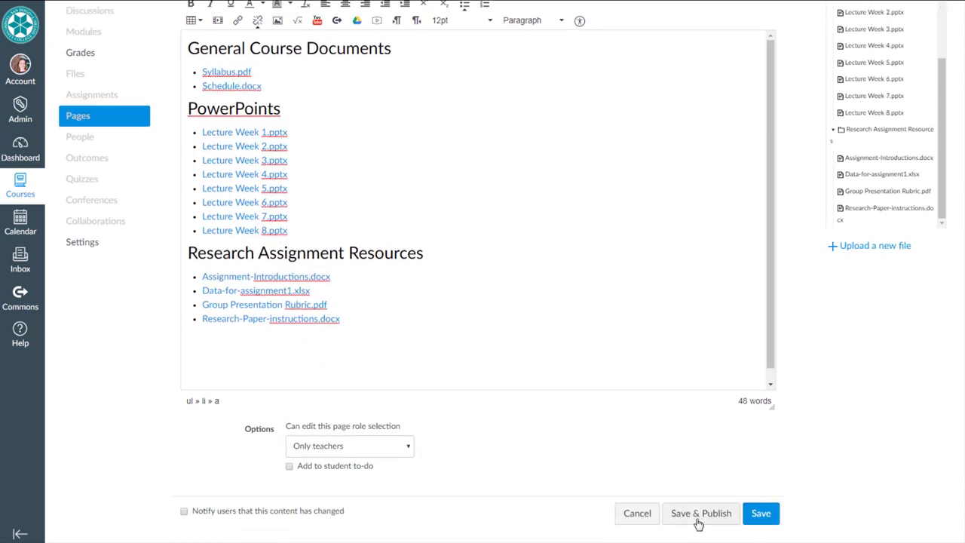
left_click(761, 513)
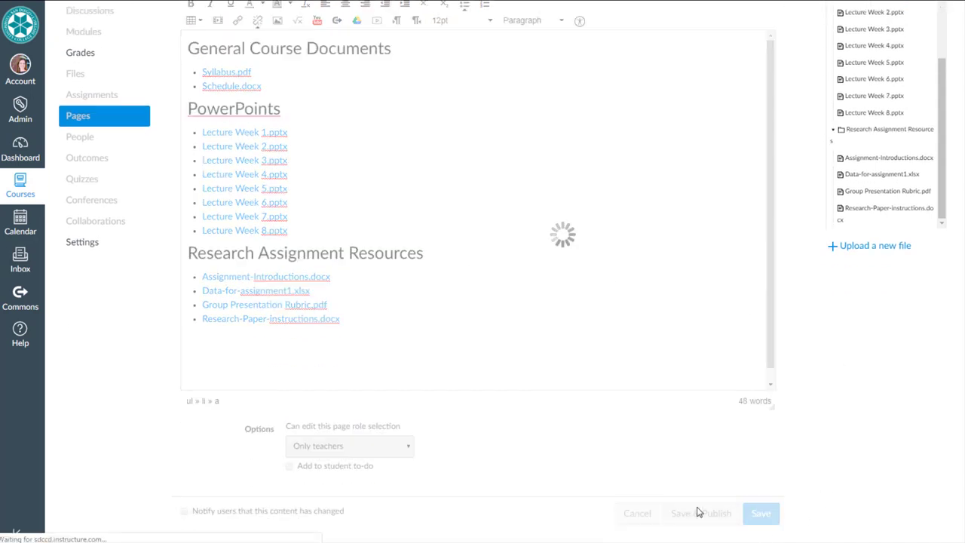
left_click(761, 513)
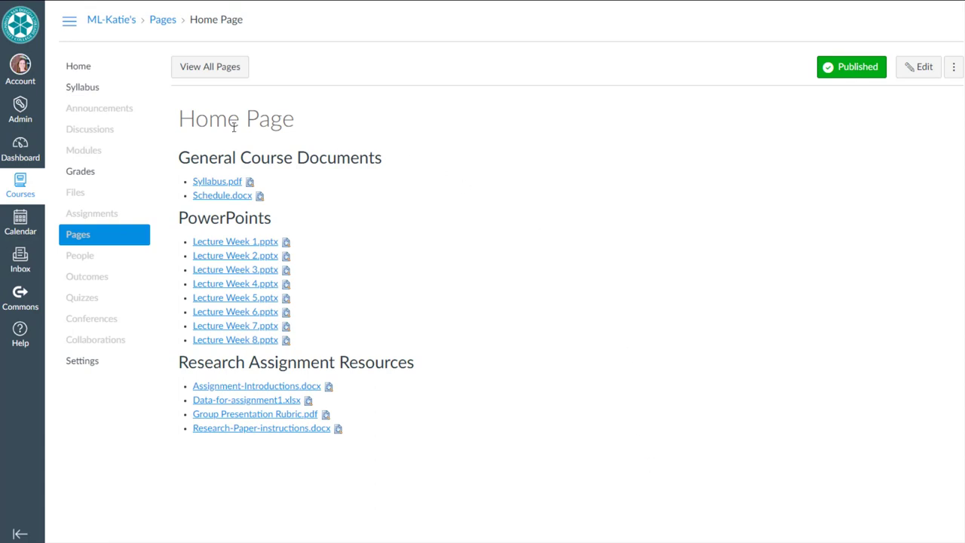
mouse_move(371, 335)
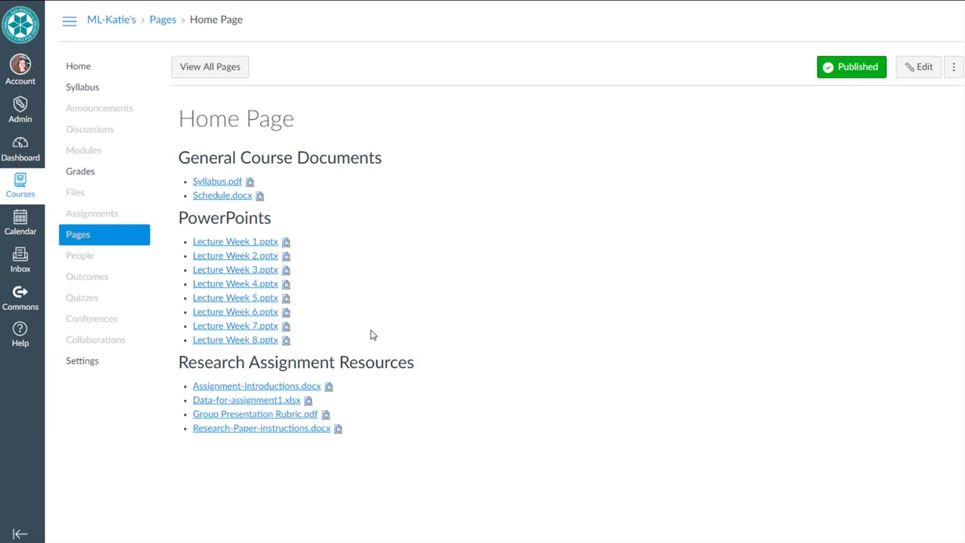
mouse_move(354, 322)
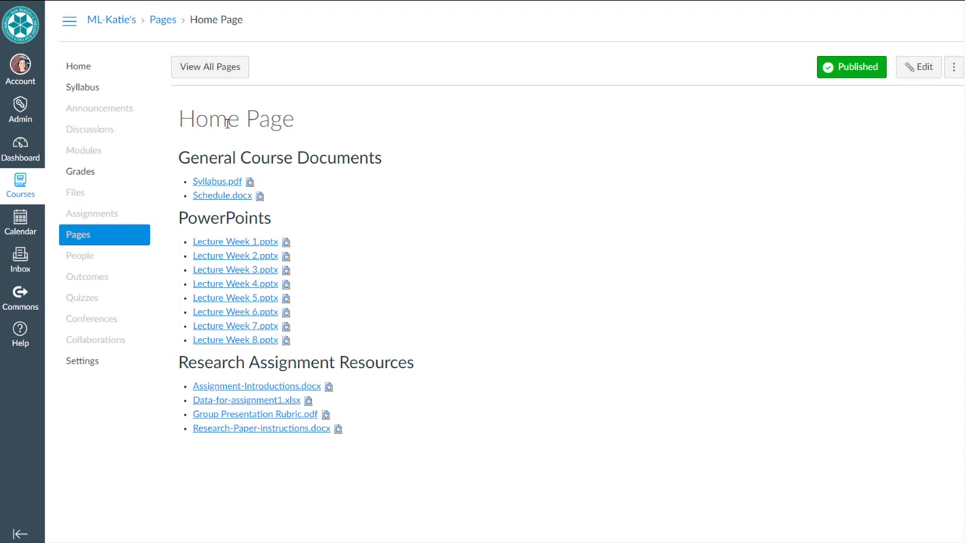
mouse_move(79, 67)
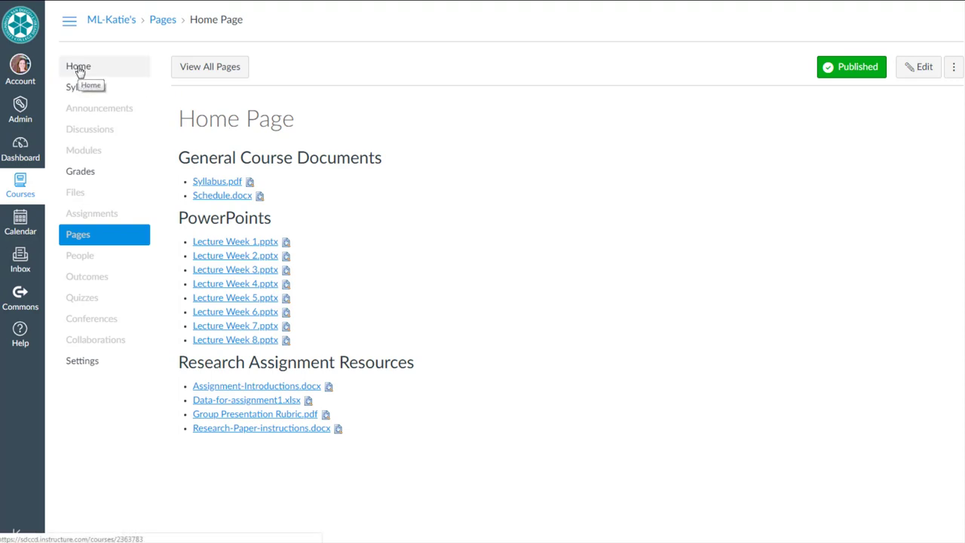
mouse_move(433, 218)
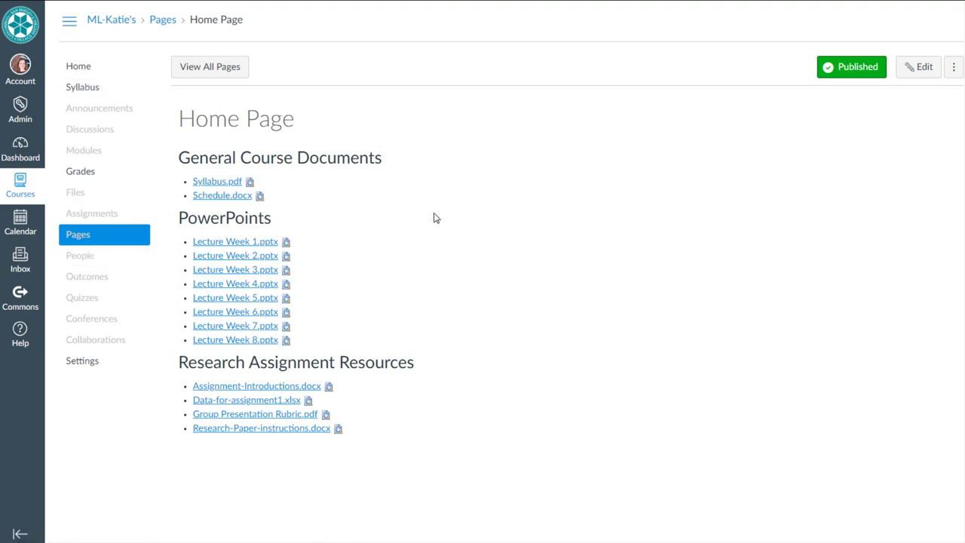
left_click(953, 66)
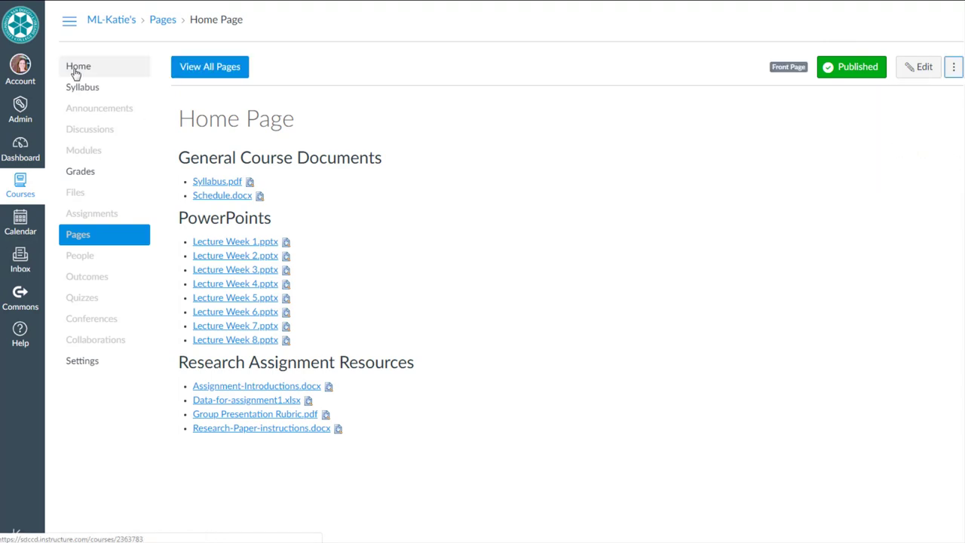
Set the course home content to the Pages Front Page and save the choice.
left_click(83, 150)
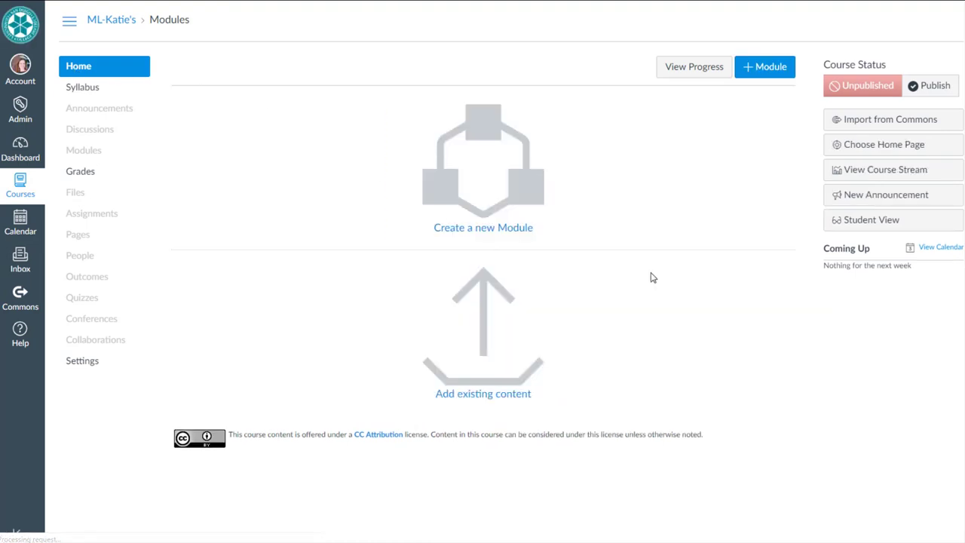
left_click(883, 144)
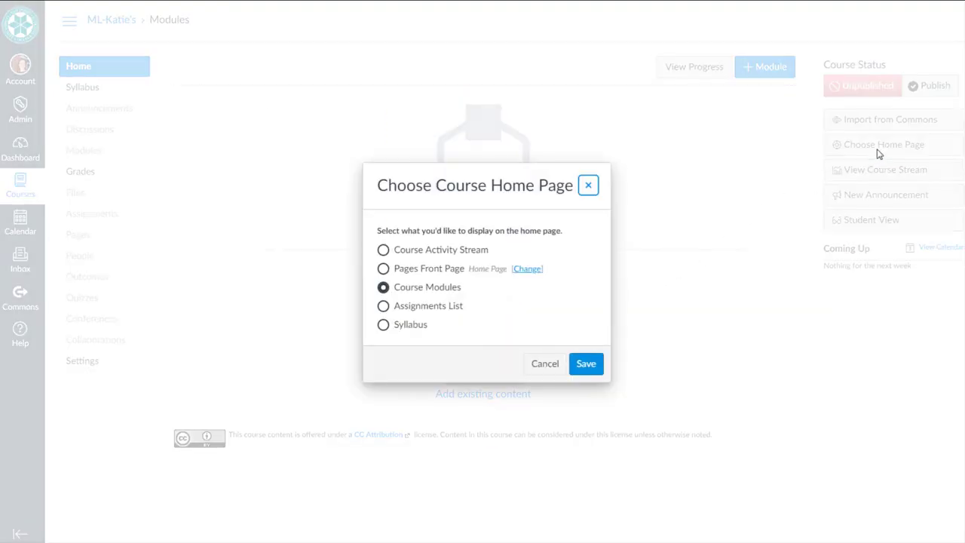
left_click(383, 269)
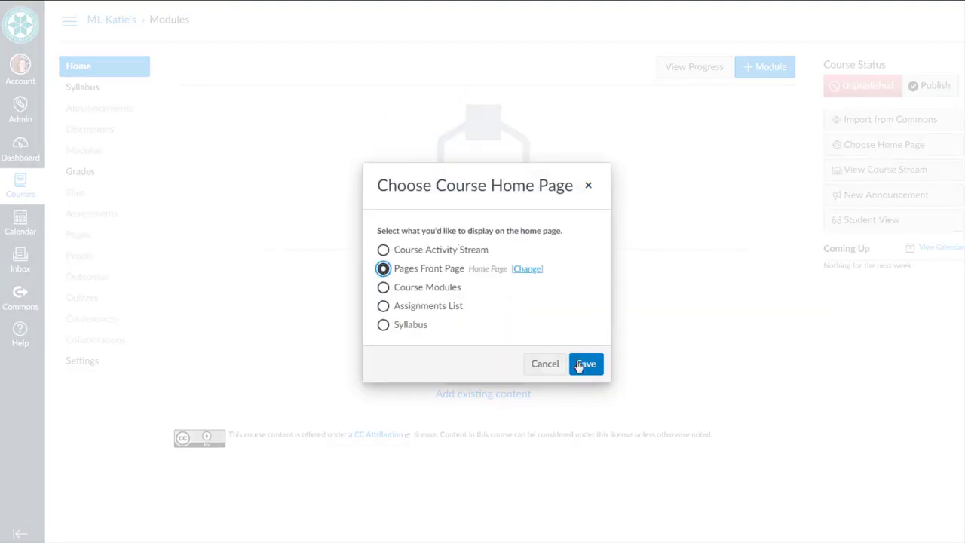
left_click(586, 363)
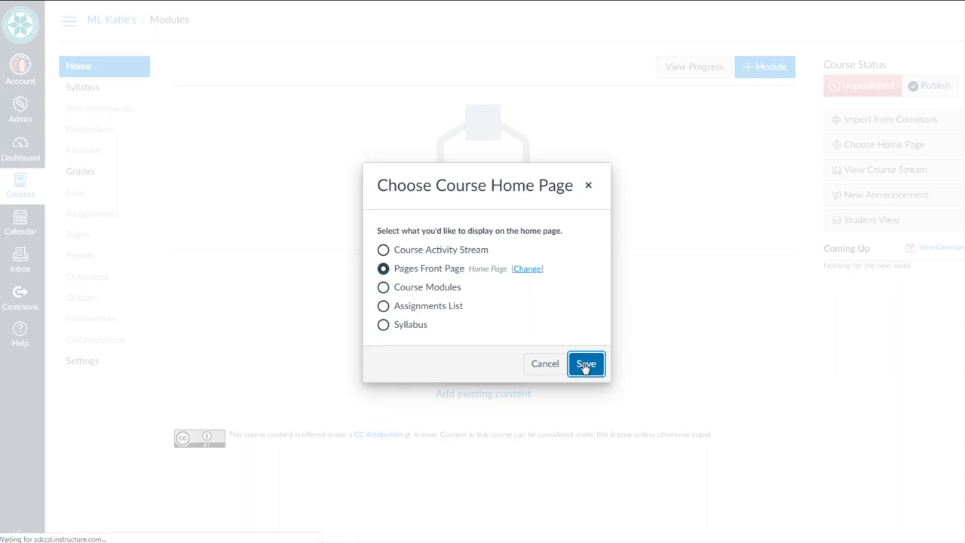
left_click(586, 363)
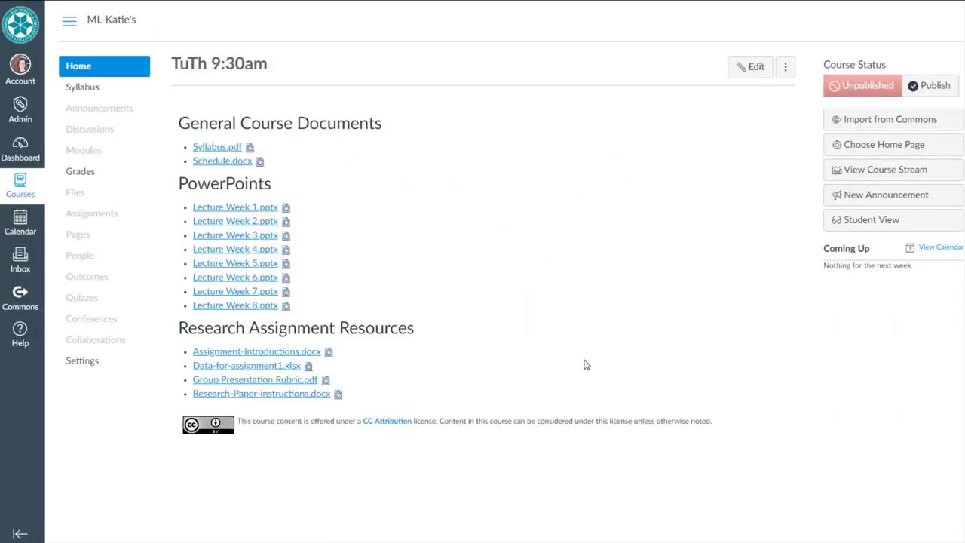
mouse_move(546, 347)
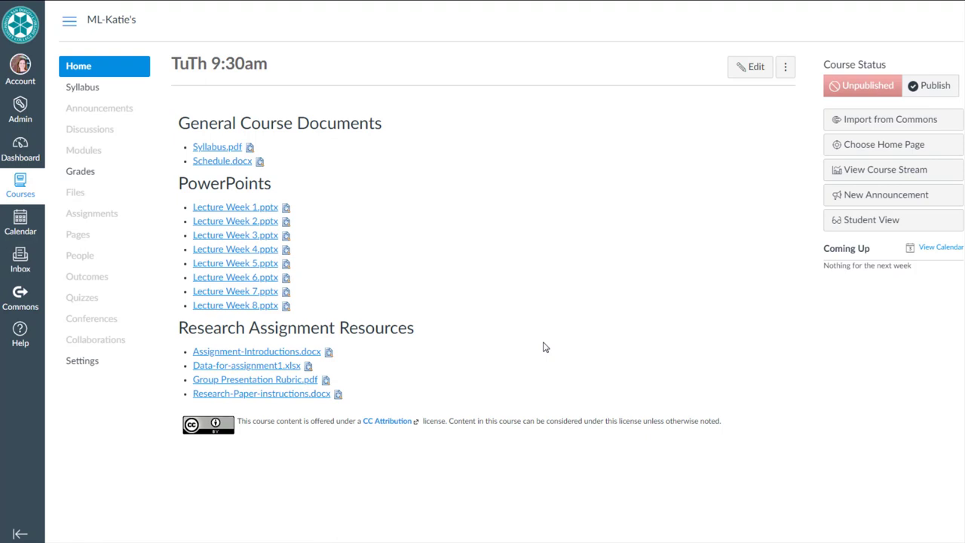
mouse_move(794, 285)
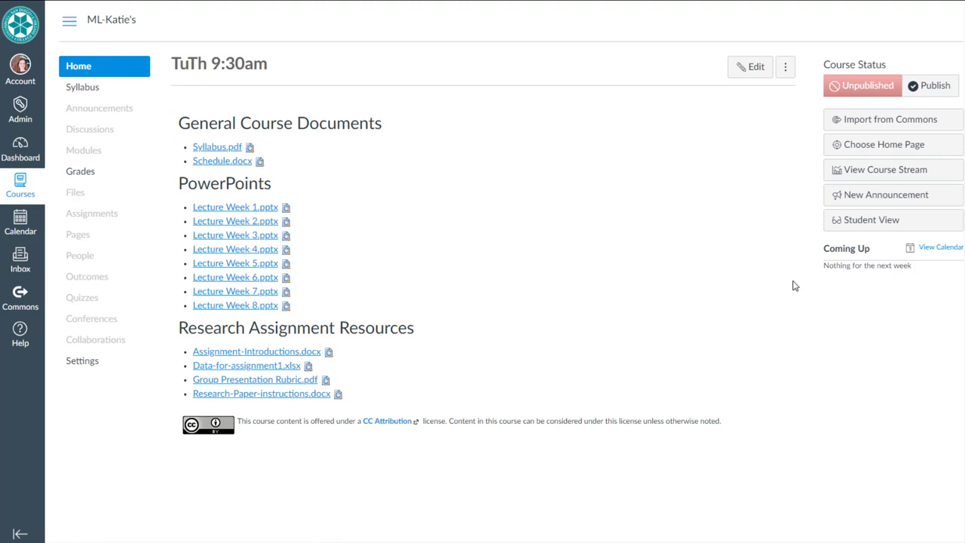
Enter Student View and collapse the inline Syllabus.pdf preview.
left_click(871, 220)
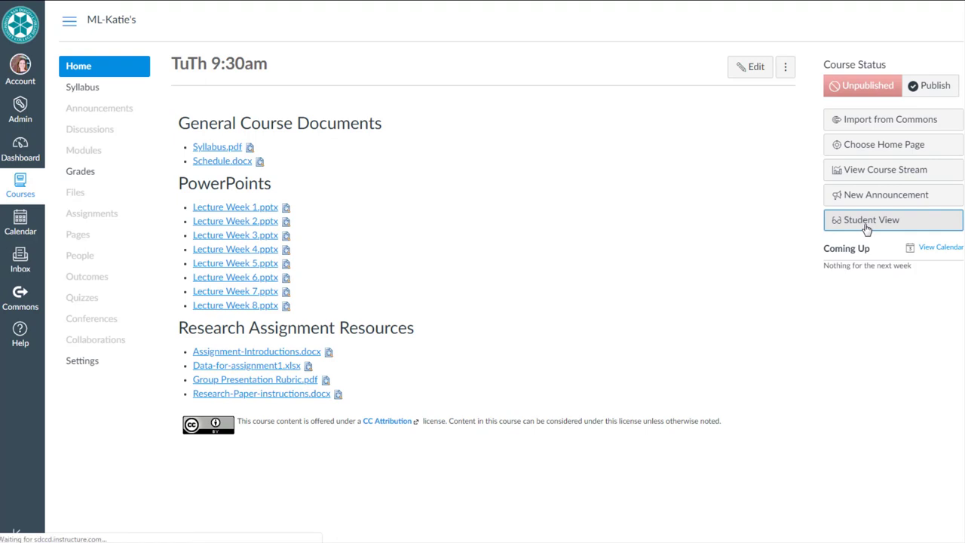
left_click(870, 220)
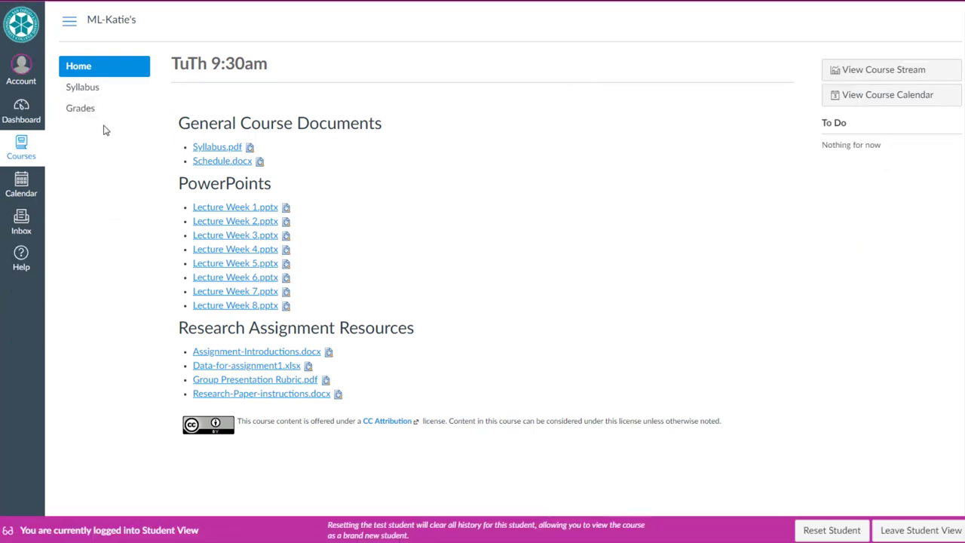
mouse_move(94, 258)
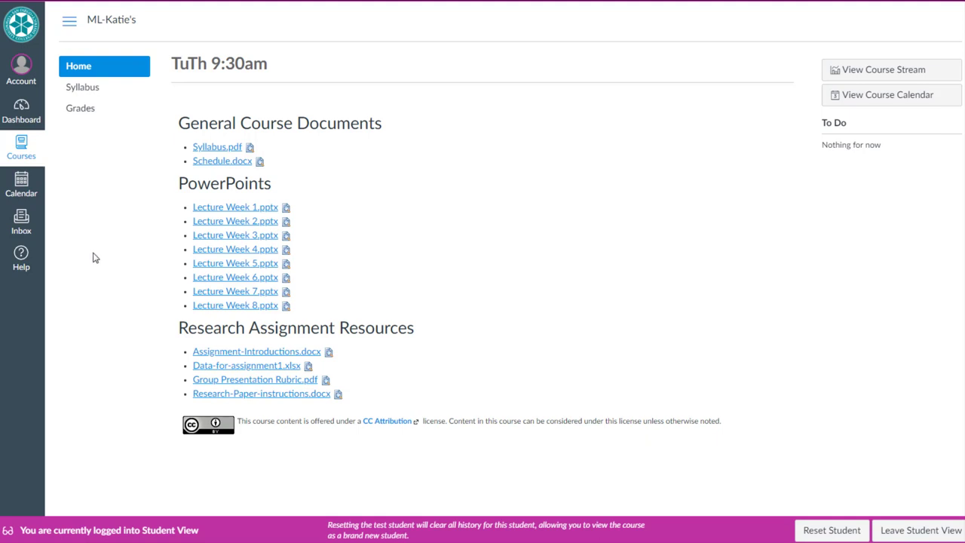
mouse_move(413, 476)
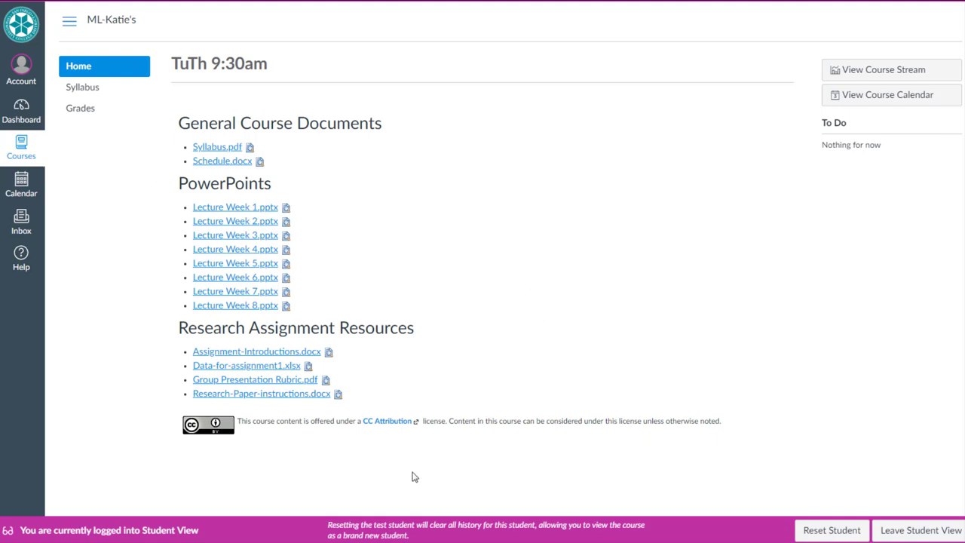
mouse_move(249, 147)
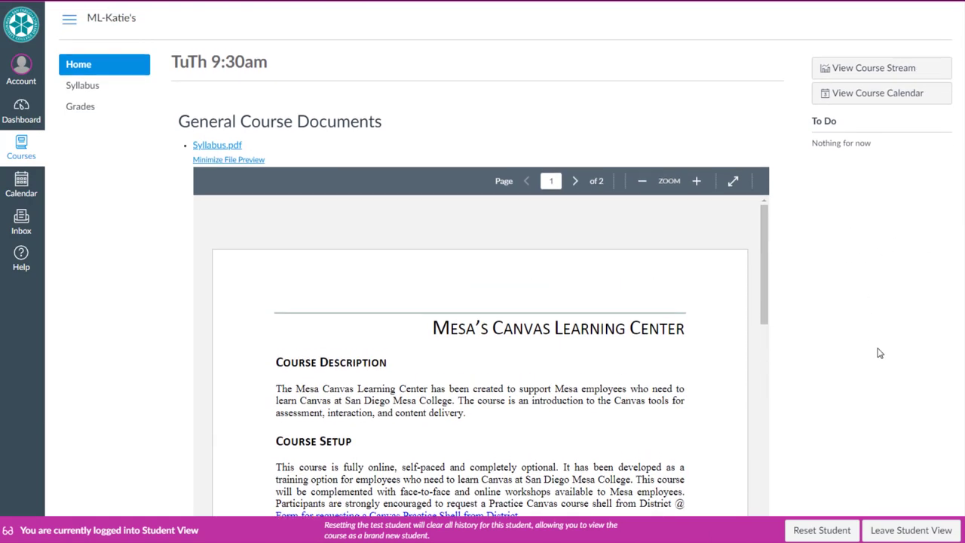
left_click(228, 159)
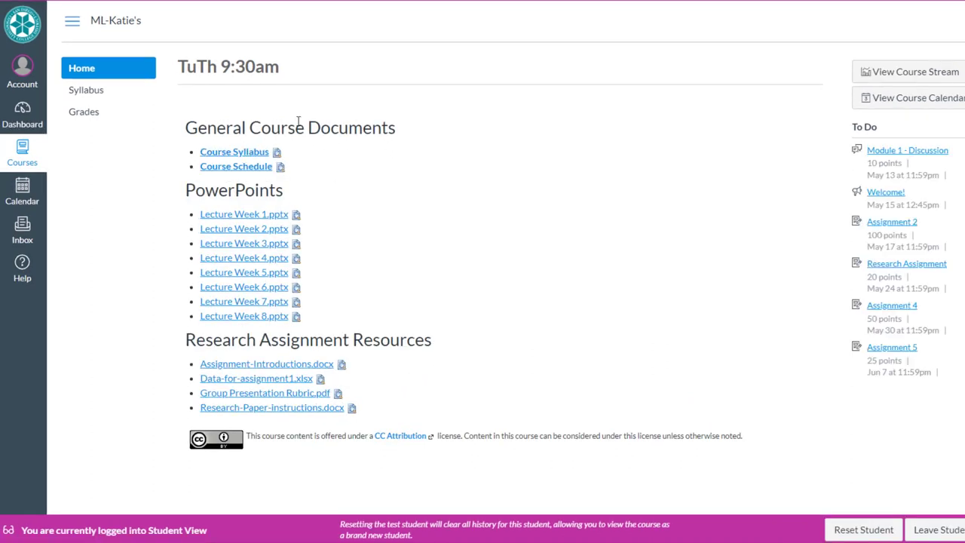
mouse_move(562, 124)
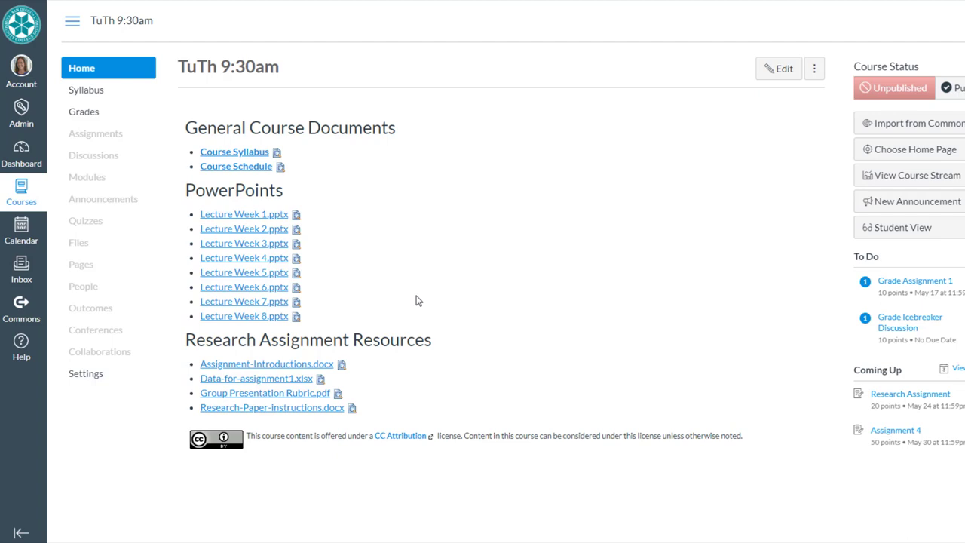
mouse_move(482, 280)
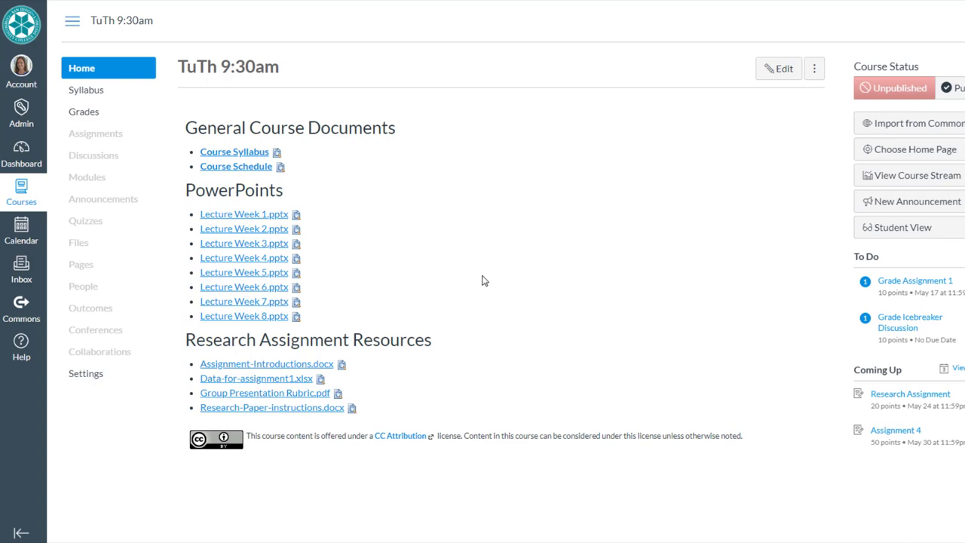
mouse_move(519, 254)
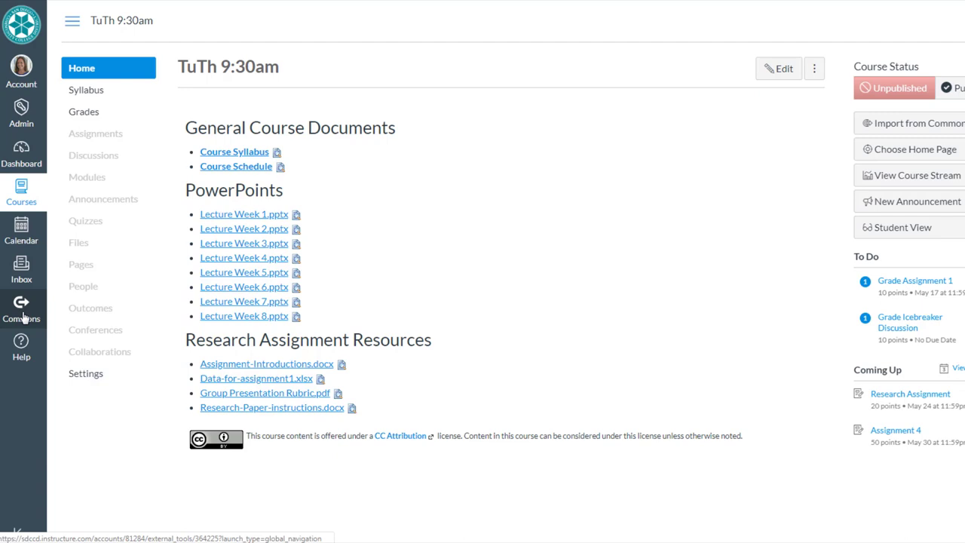
Open Home Page Starter from the Pages list and scroll through its banner and quick links.
left_click(80, 264)
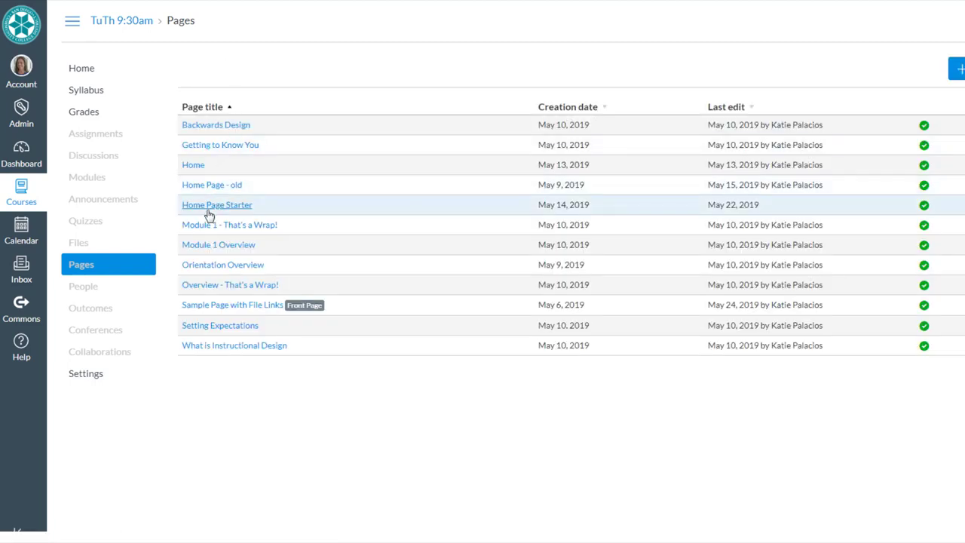
left_click(217, 205)
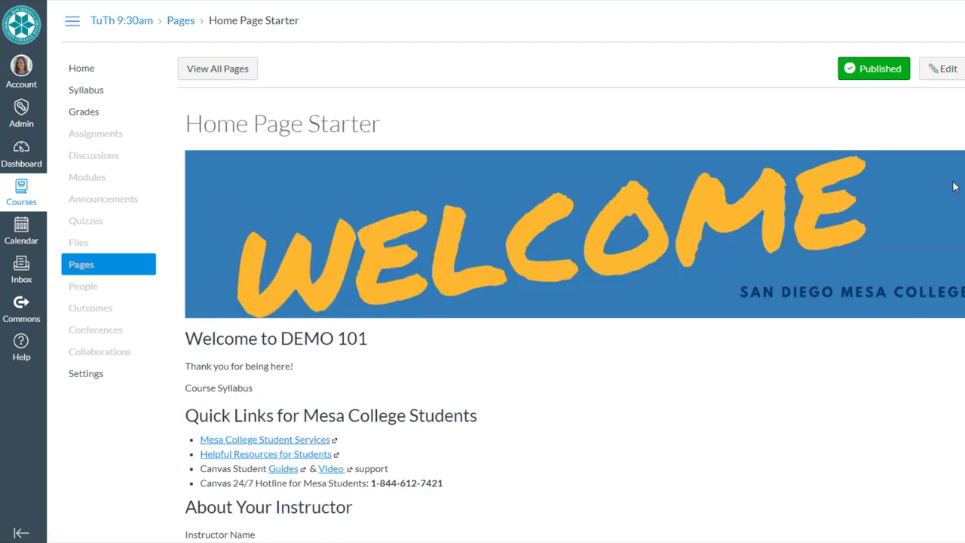
scroll("down", 3)
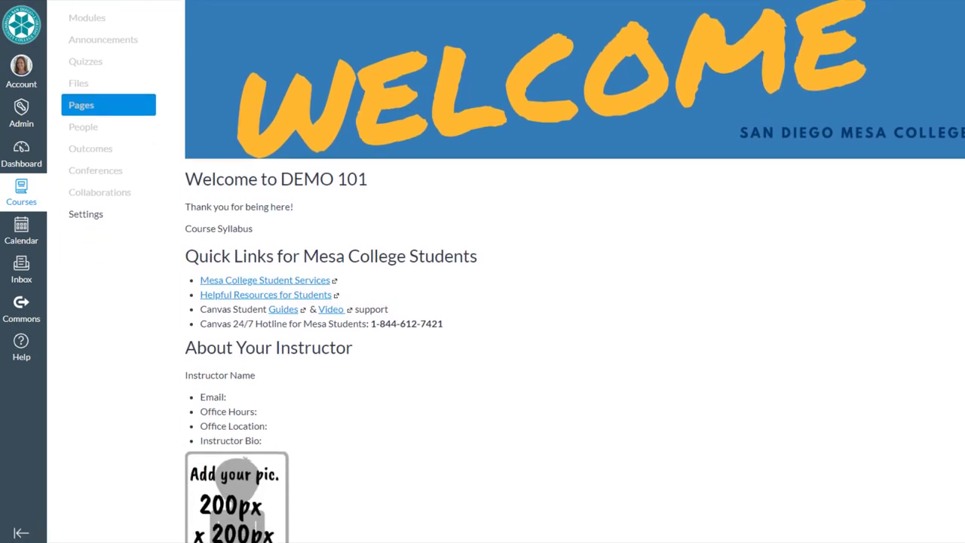
scroll("down", 3)
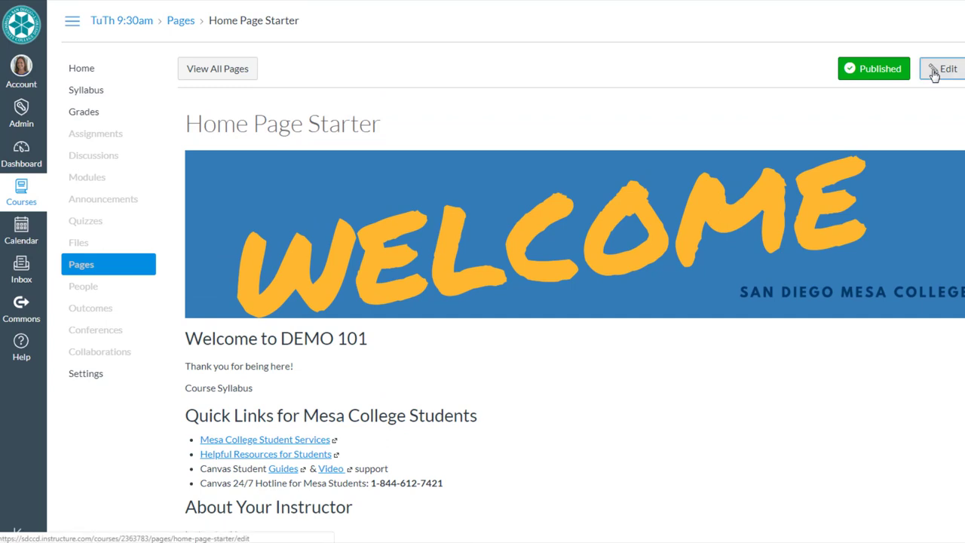
left_click(942, 69)
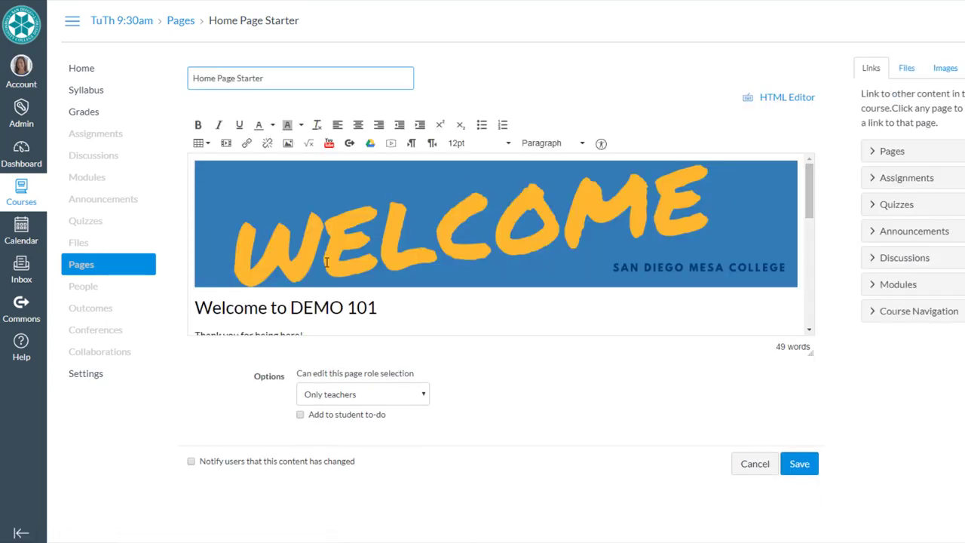
mouse_move(213, 264)
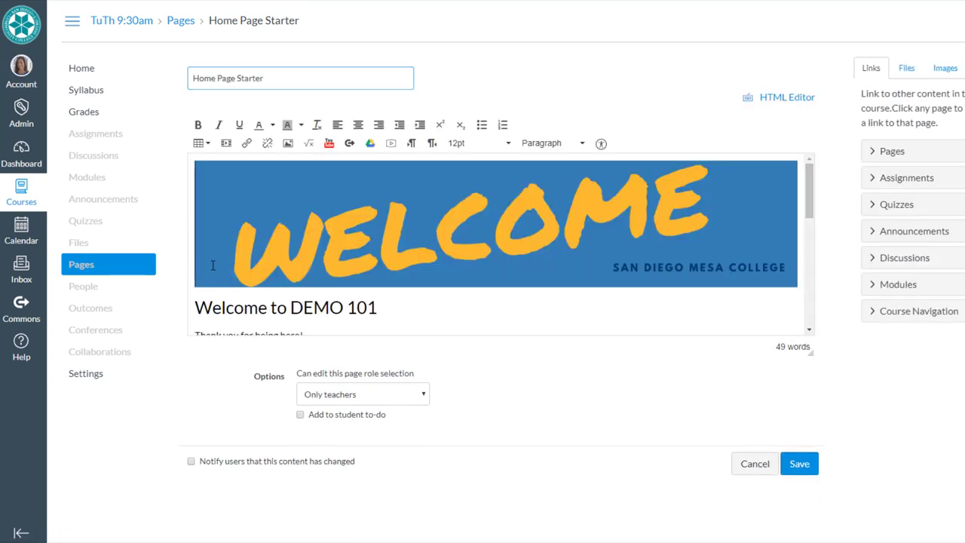
left_click(496, 222)
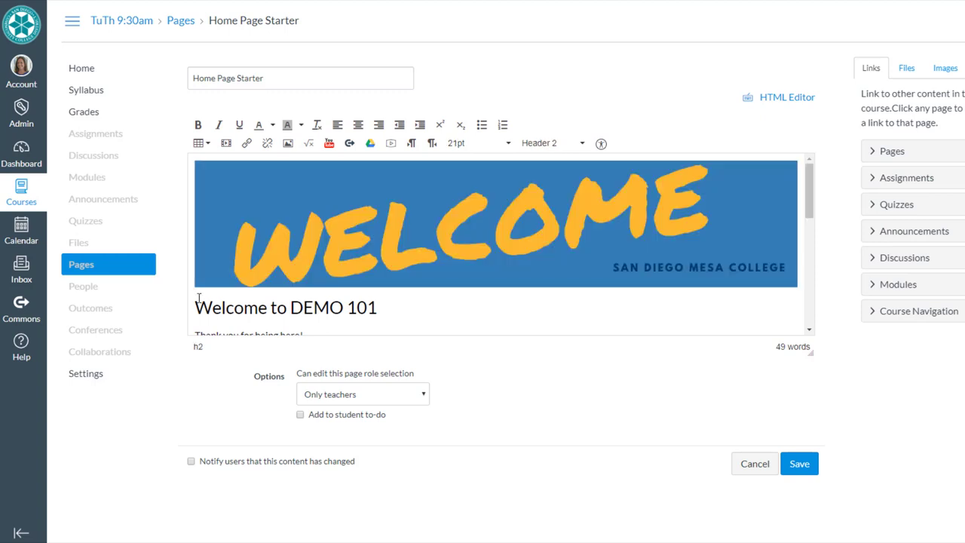
left_click(495, 222)
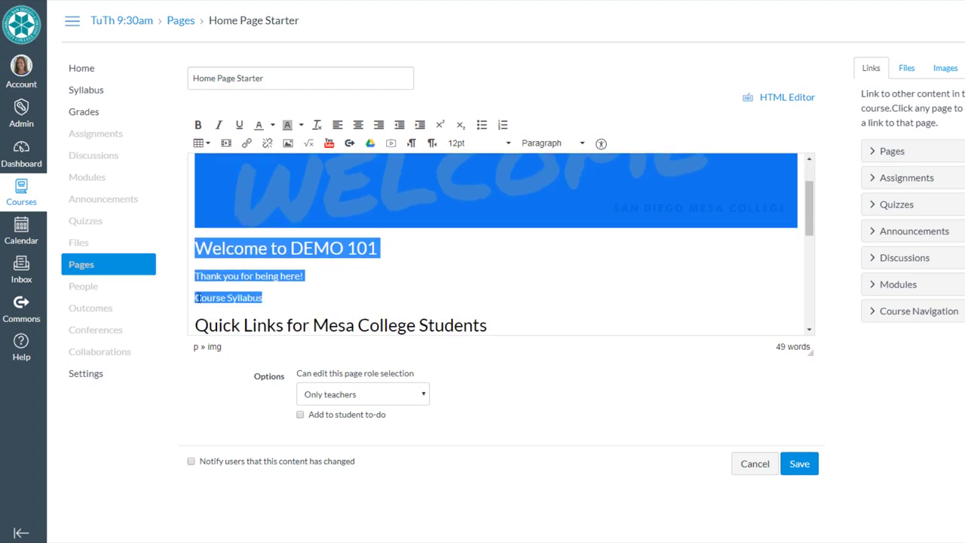
scroll("down", 3)
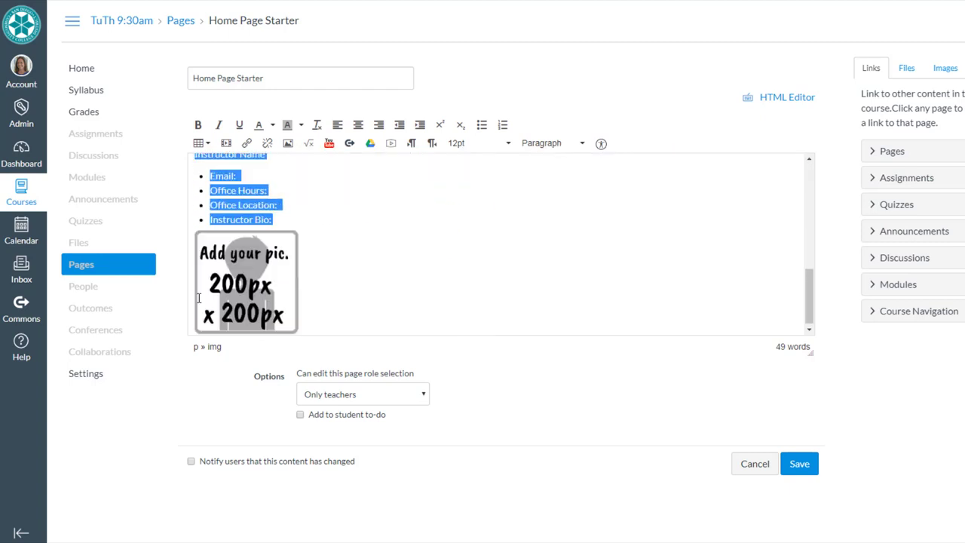
left_click(245, 282)
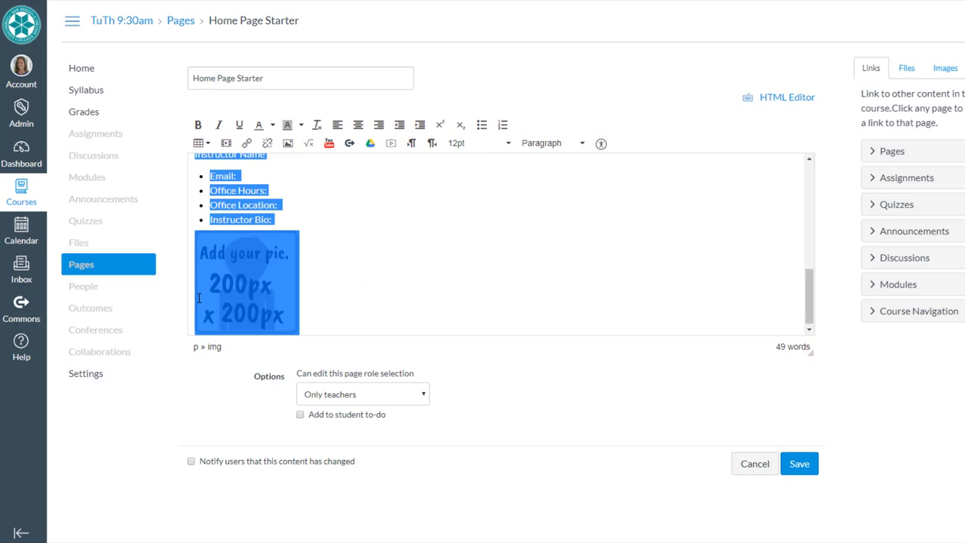
mouse_move(259, 268)
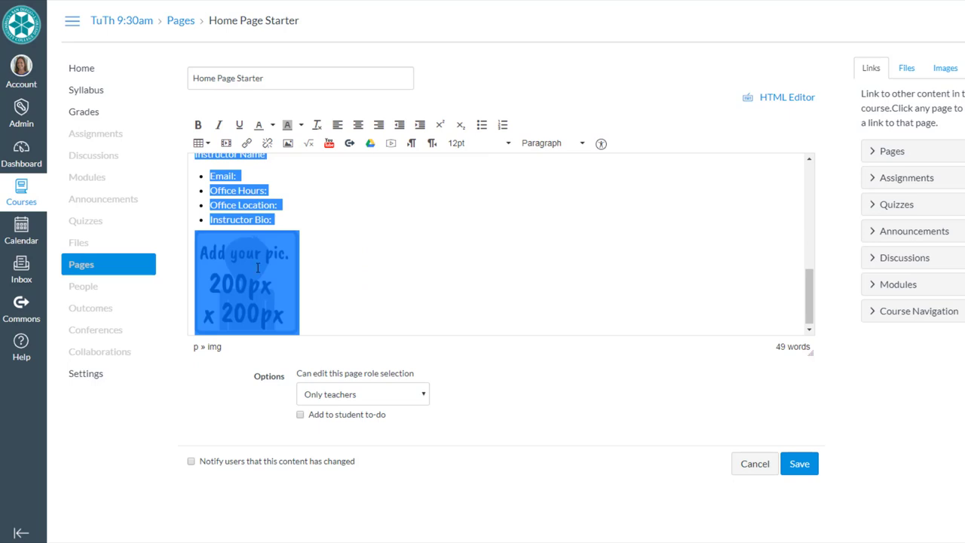
right_click(246, 283)
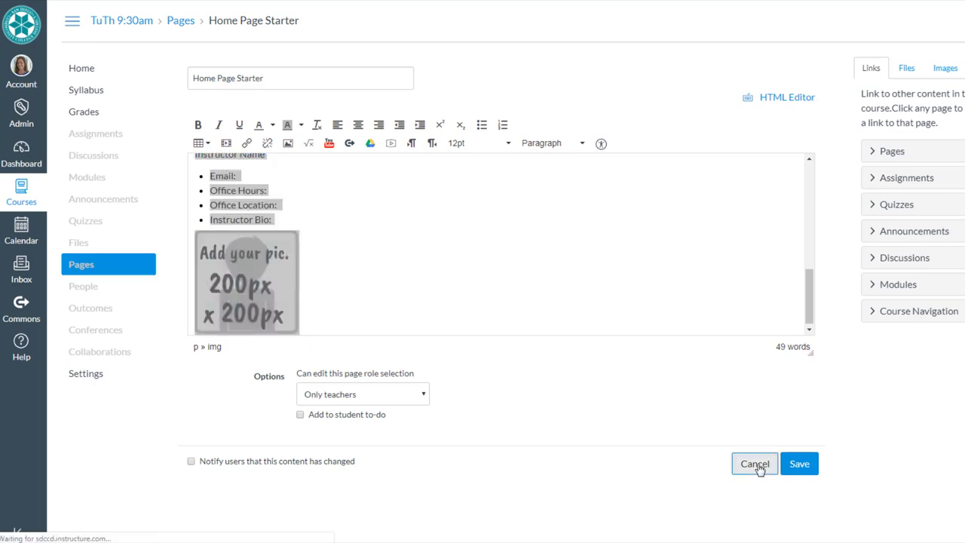
left_click(754, 464)
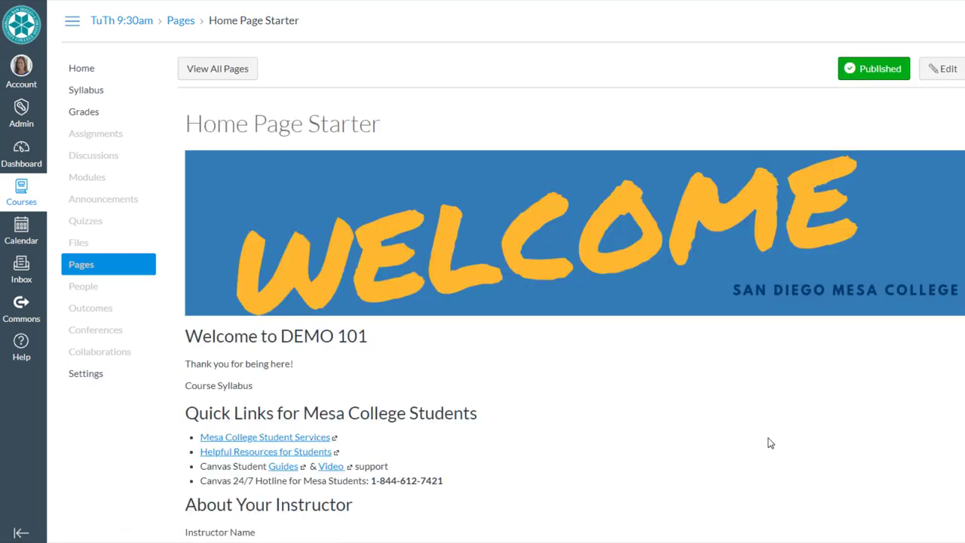
Edit the home page, adding the copied banner content and deleting the Course Syllabus line.
left_click(82, 68)
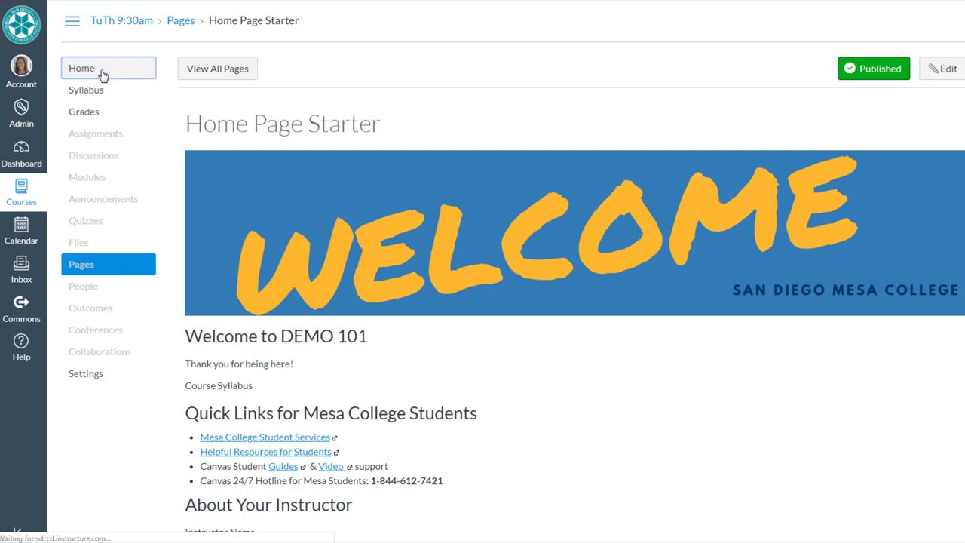
left_click(81, 68)
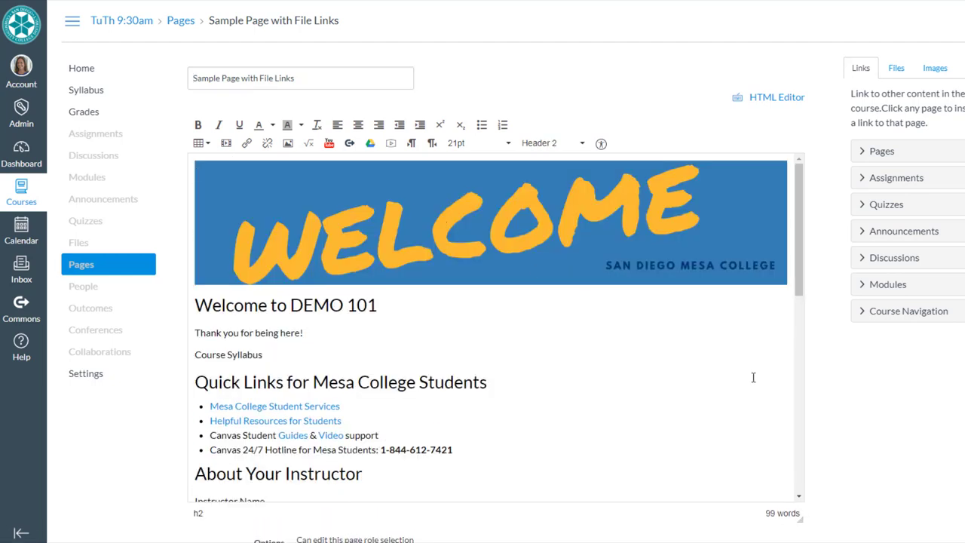
scroll("down", 3)
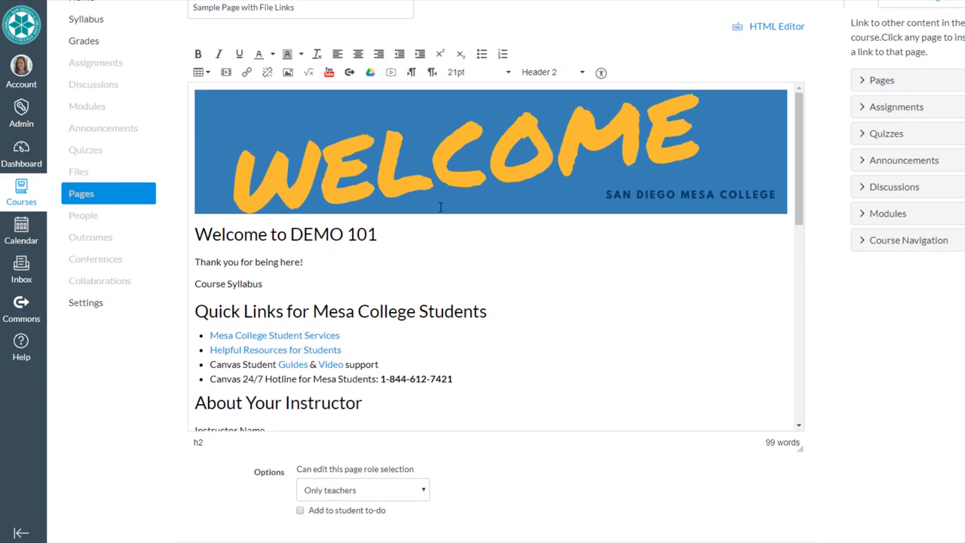
scroll("down", 3)
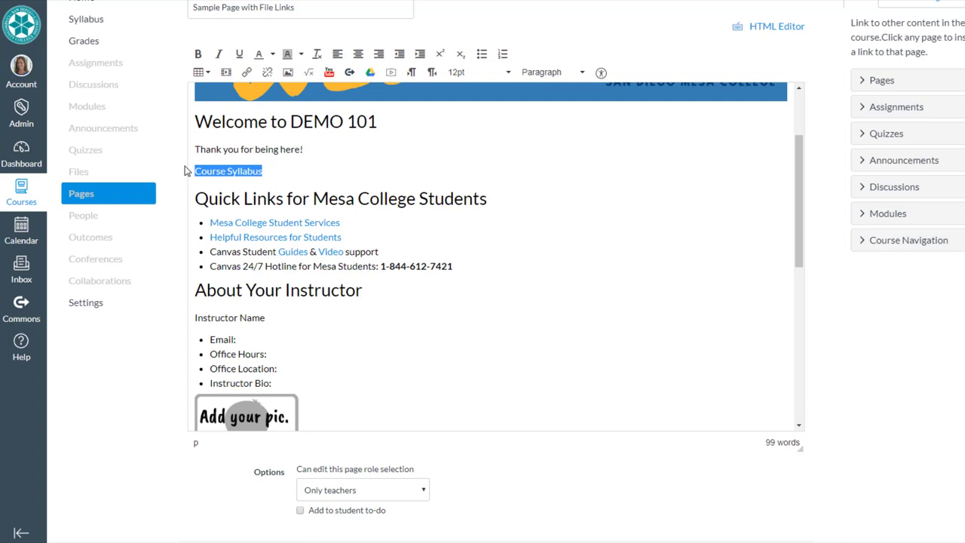
key("Delete")
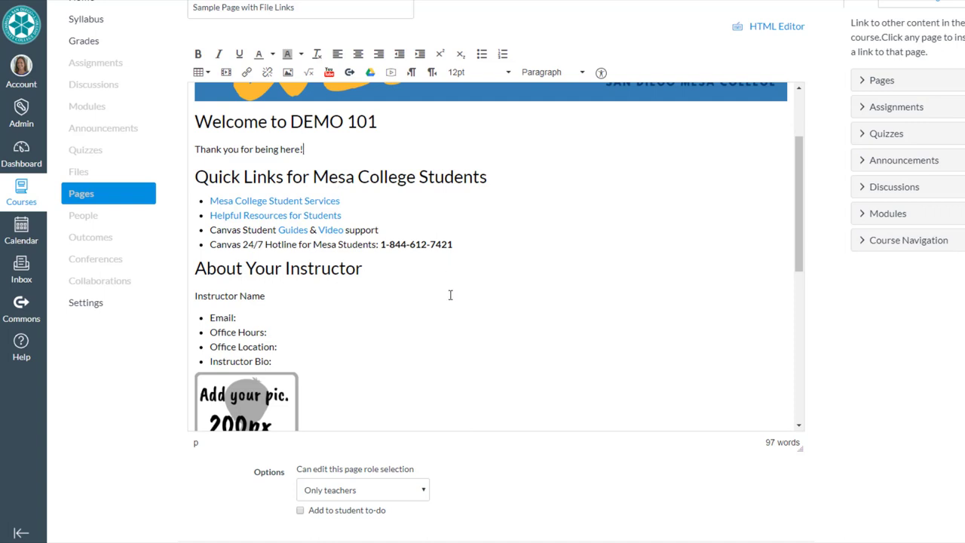
scroll("down", 3)
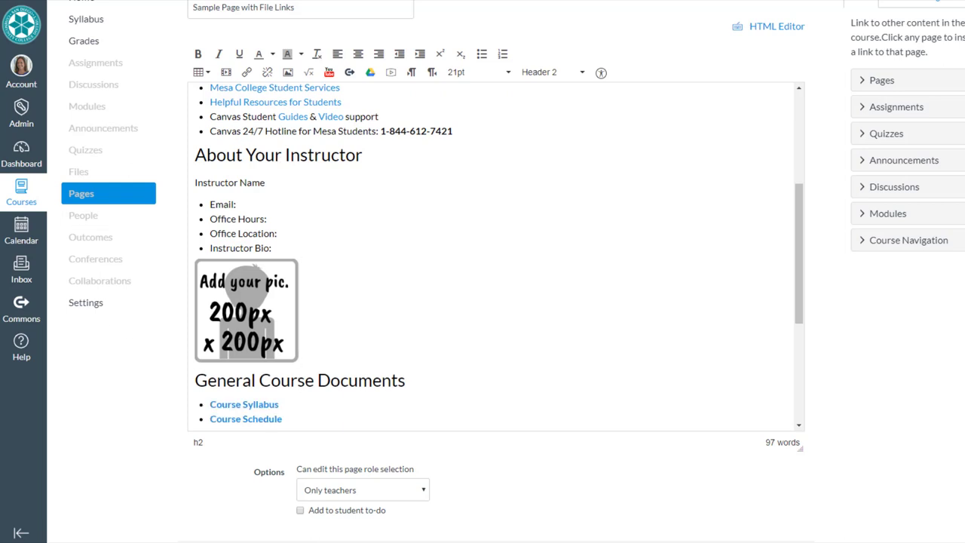
Replace the placeholder instructor picture with katie-picture.jpg from Images, shrunk below the bio.
left_click(245, 310)
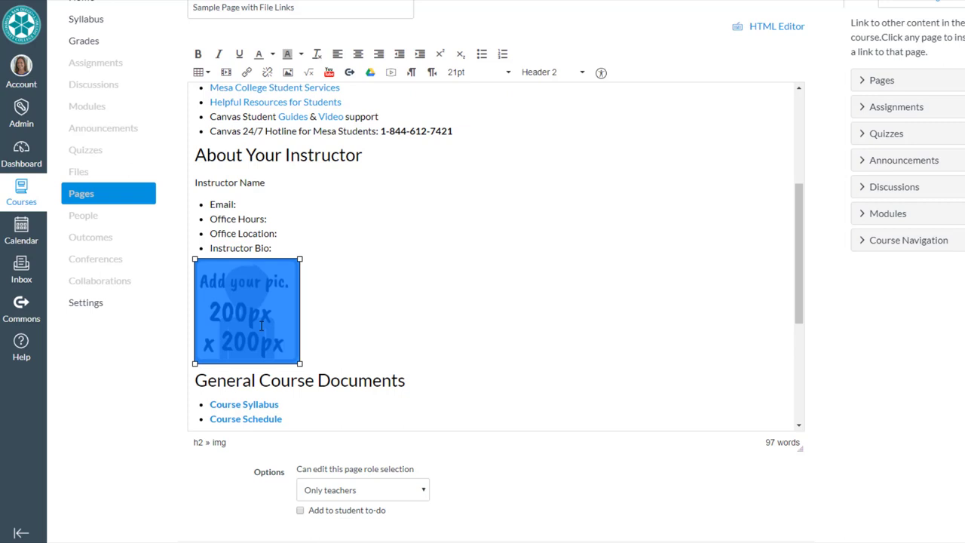
key("Delete")
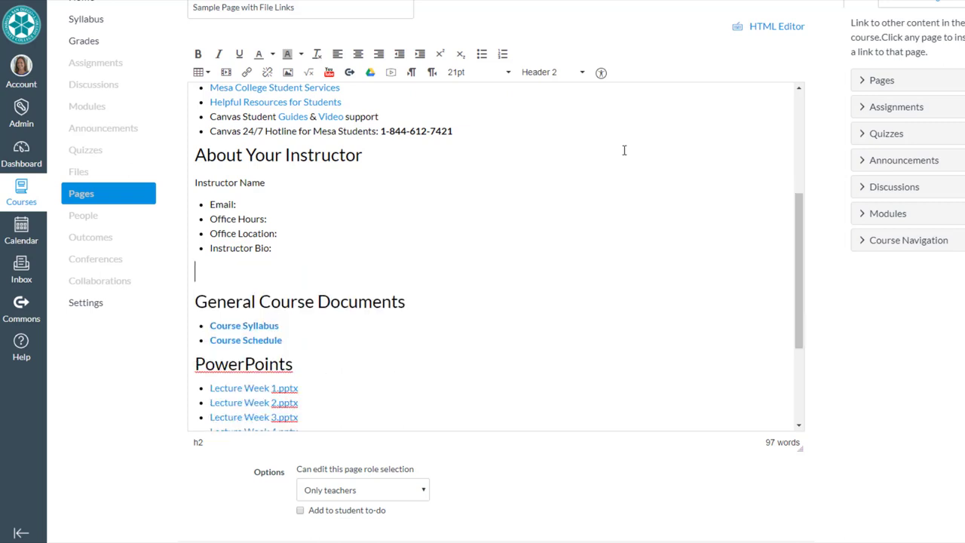
left_click(896, 68)
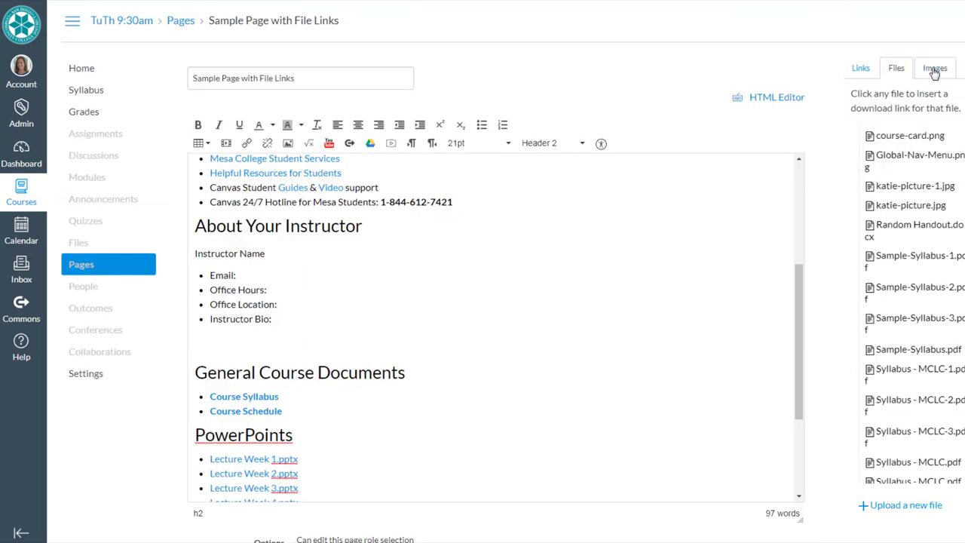
left_click(935, 68)
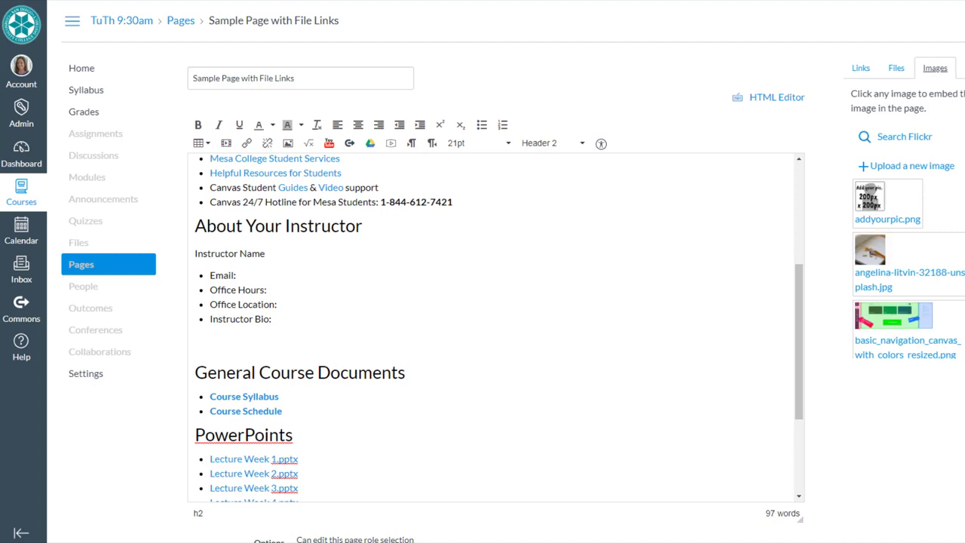
scroll("down", 3)
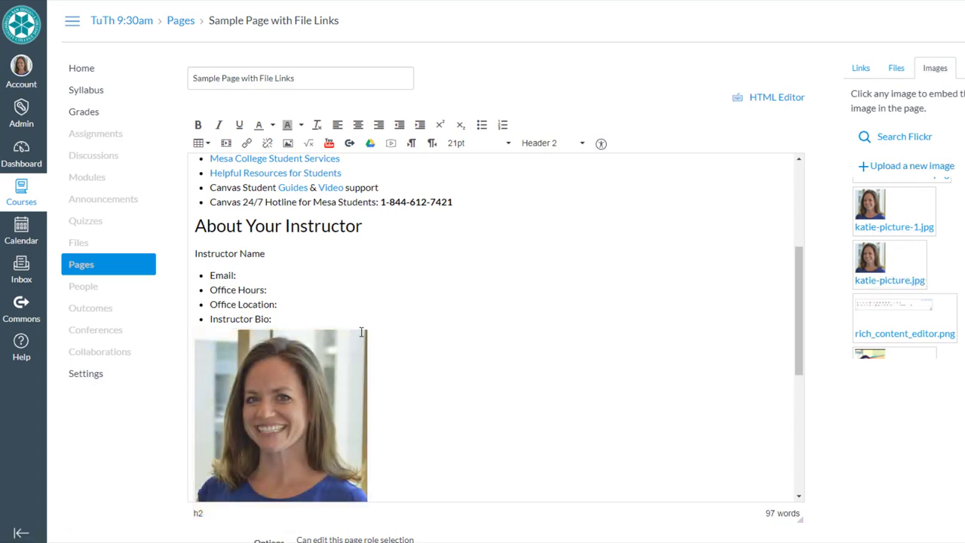
left_click(281, 415)
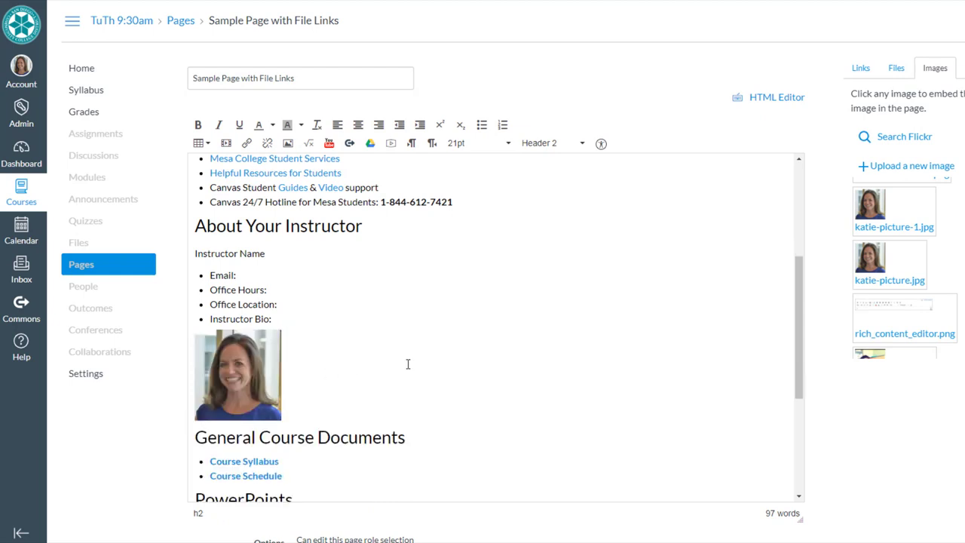
scroll("up", 3)
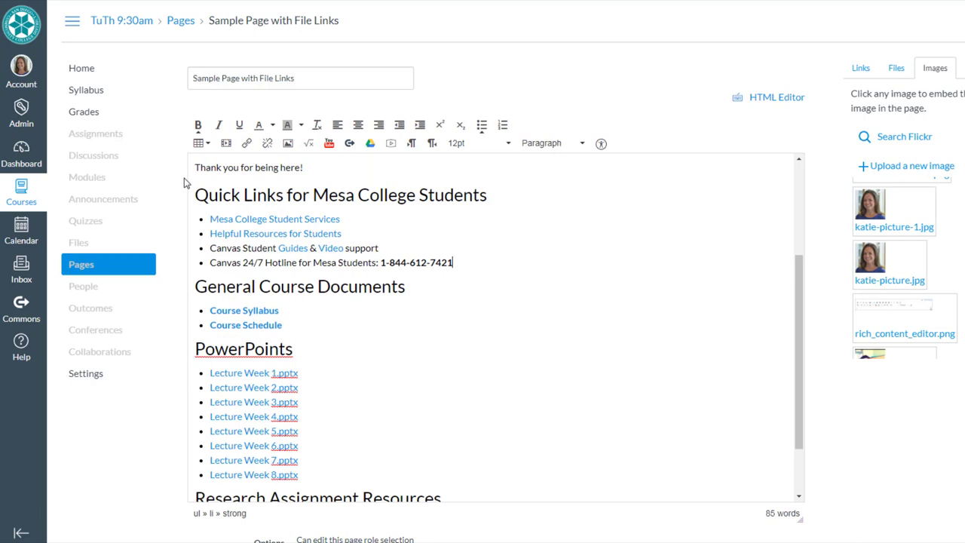
Overwrite the 'Instructor Name' placeholder with 'Katie Palacios'.
scroll("down", 3)
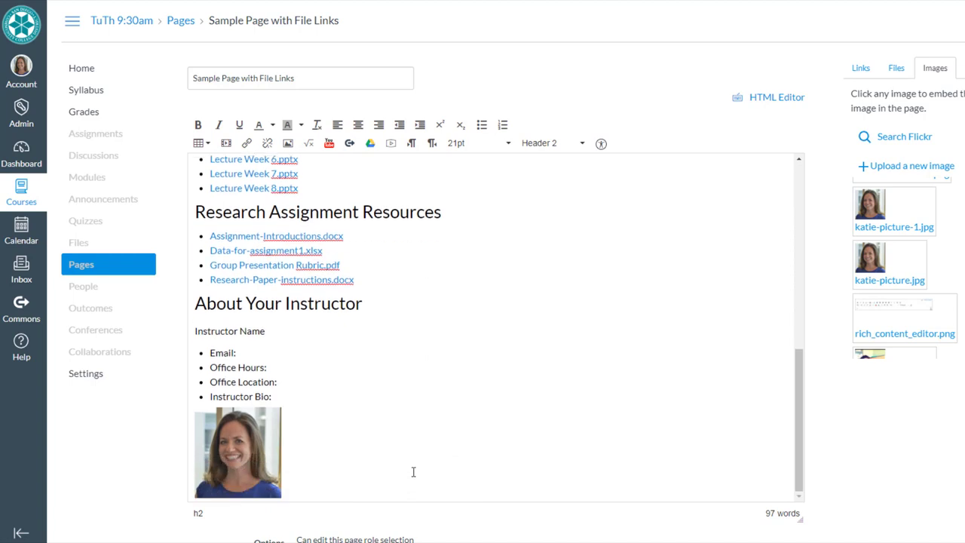
double_click(229, 330)
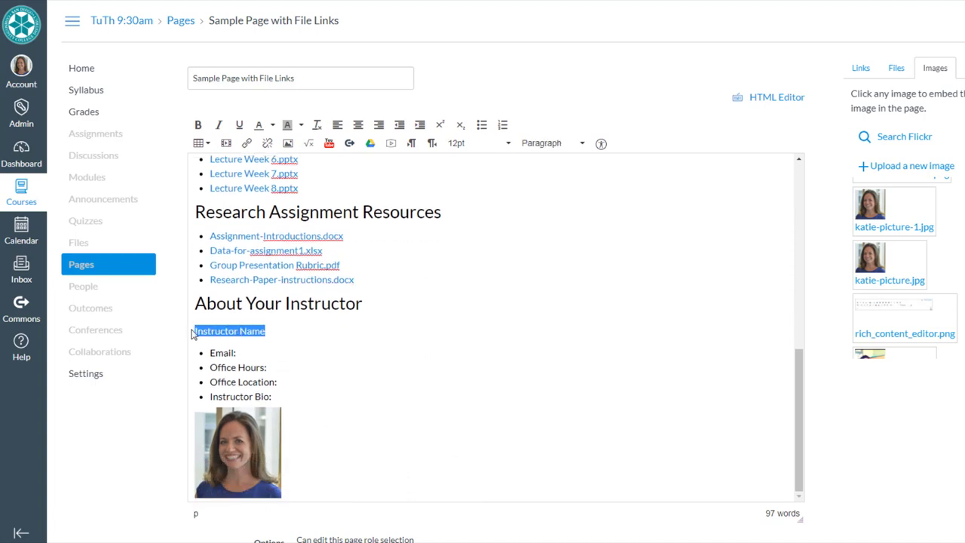
type("Katie Palac")
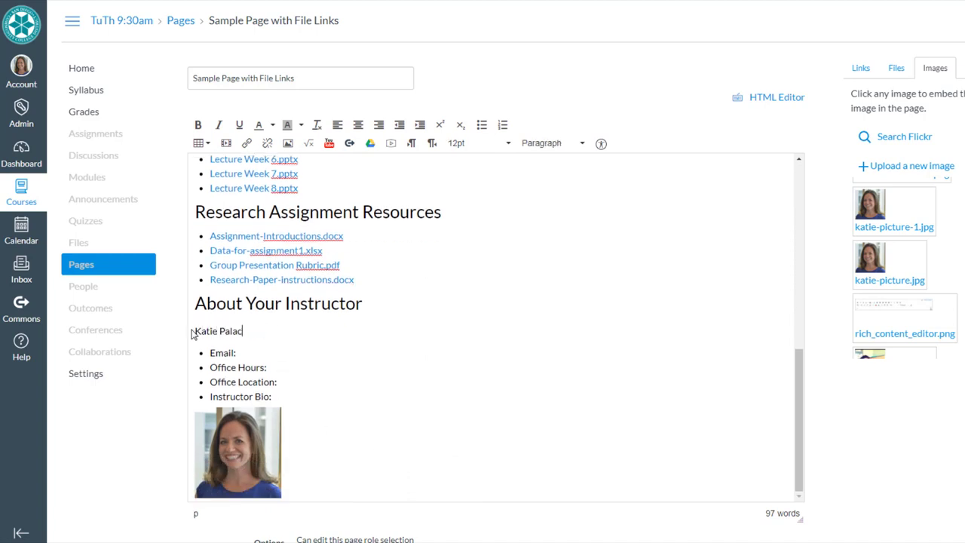
type("ios")
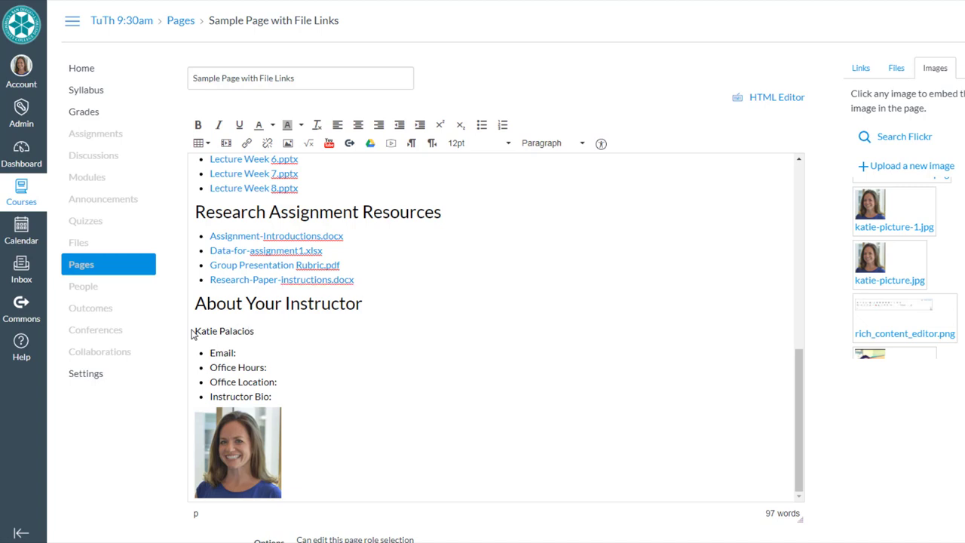
scroll("down", 3)
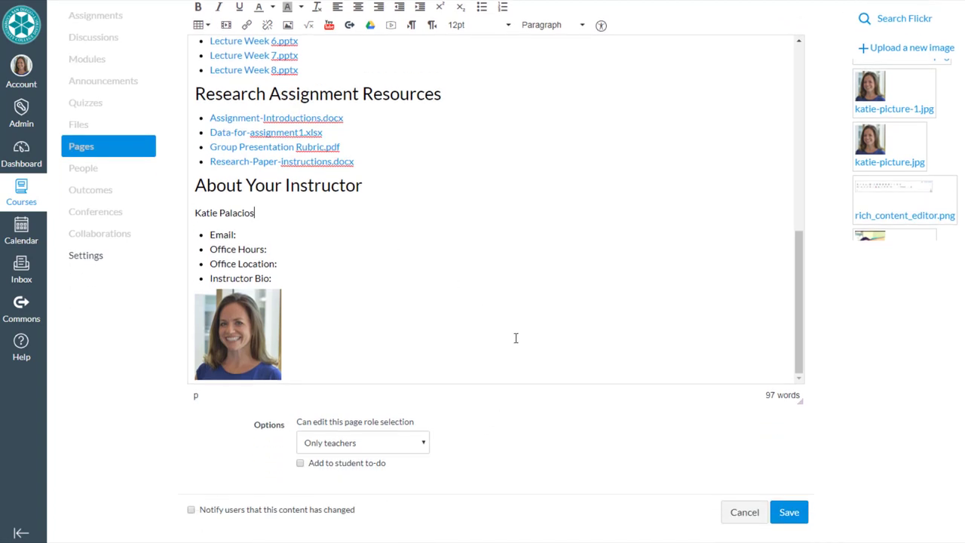
scroll("up", 3)
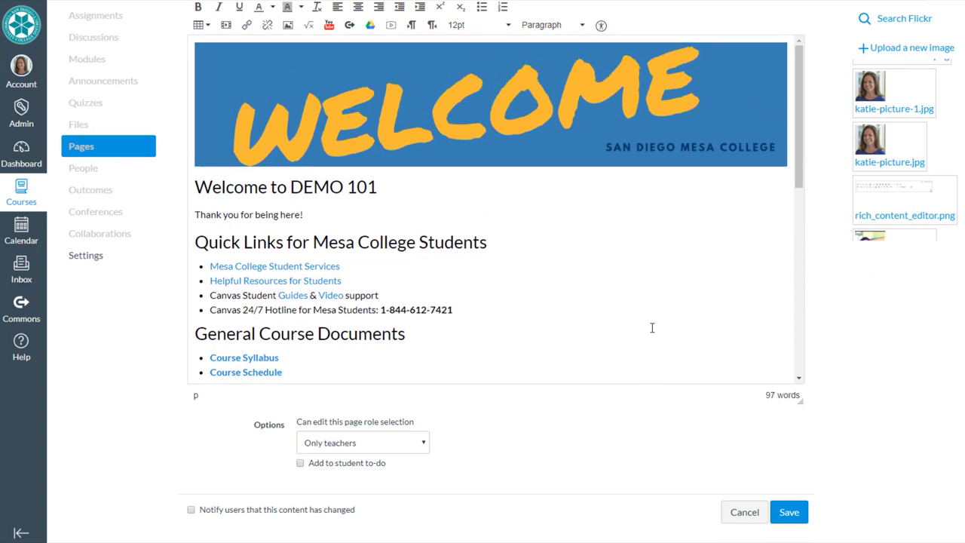
mouse_move(576, 303)
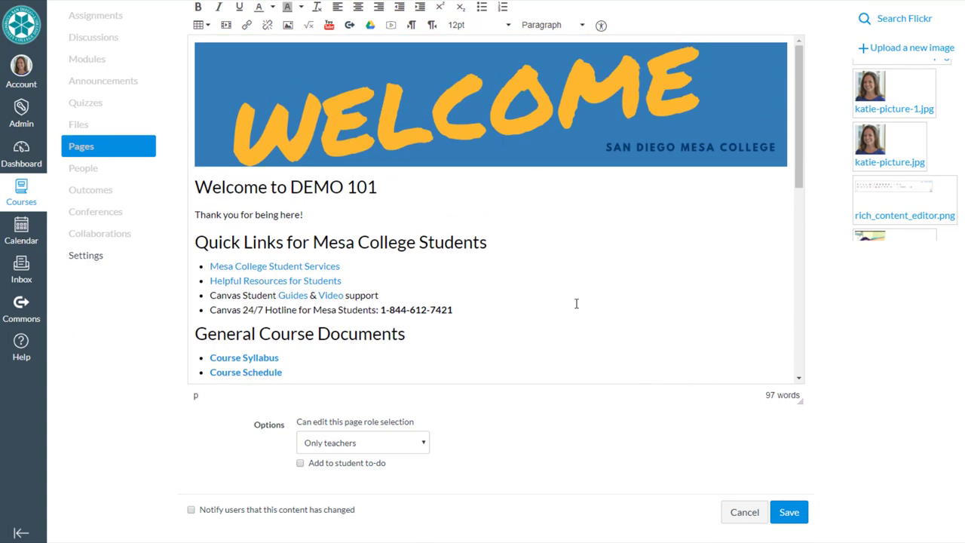
mouse_move(709, 196)
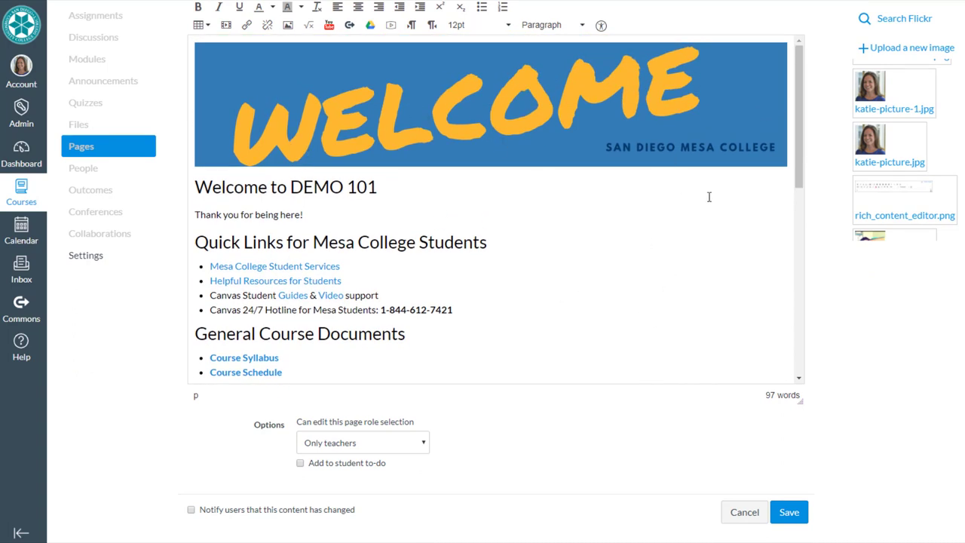
Save the page, then review the banner, file lists and instructor section on Home.
left_click(789, 512)
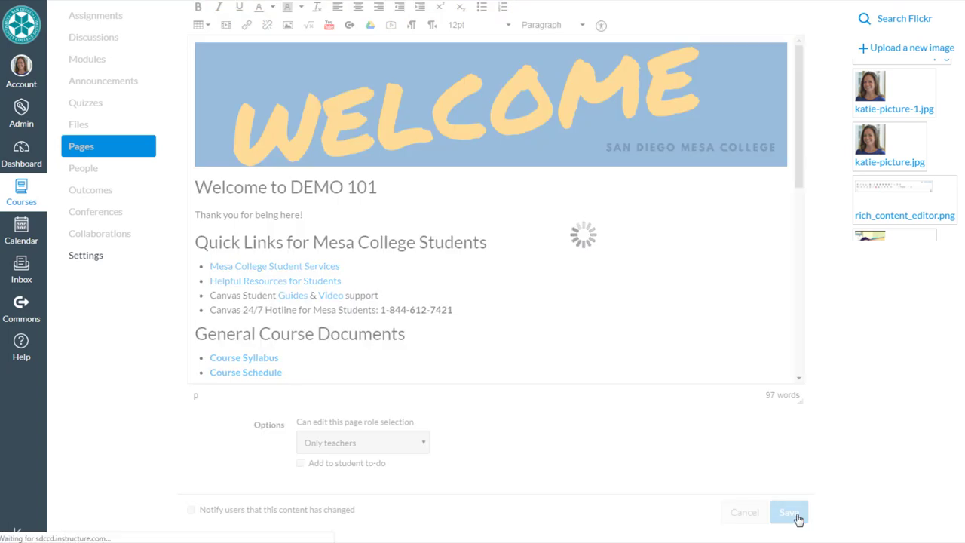
left_click(789, 513)
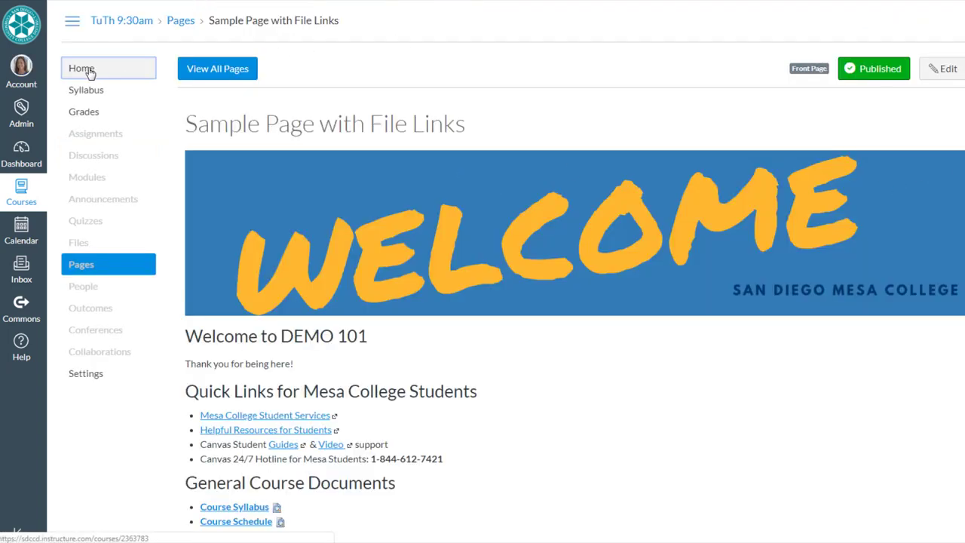
left_click(82, 68)
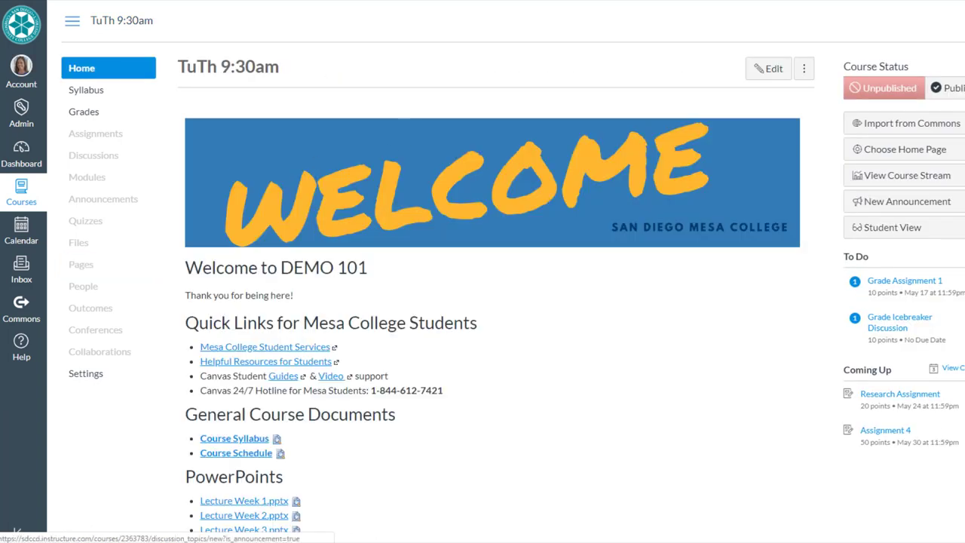
scroll("down", 3)
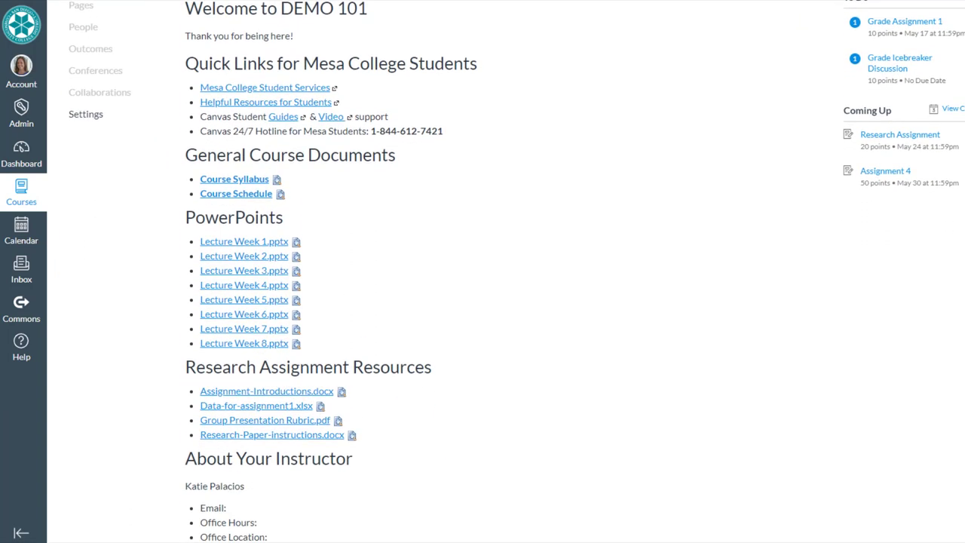
scroll("down", 3)
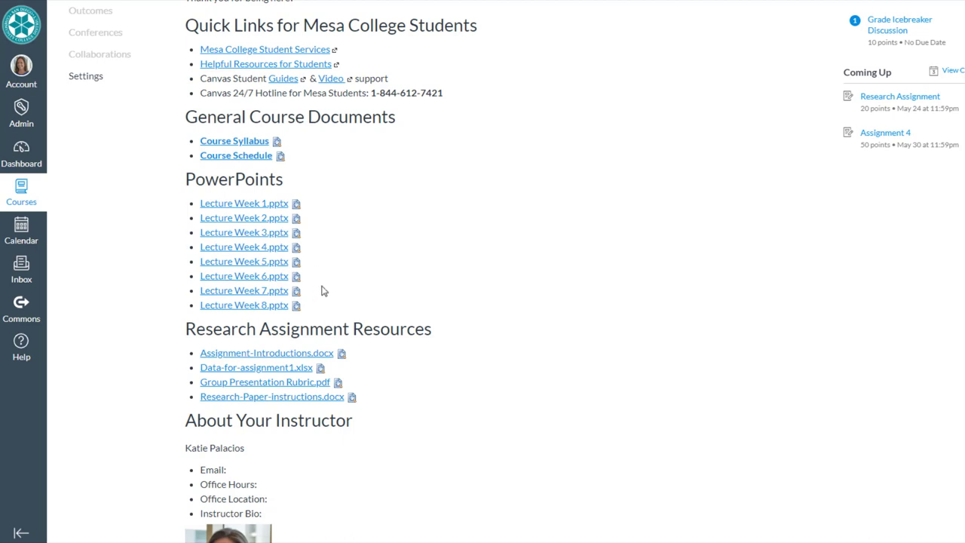
scroll("down", 3)
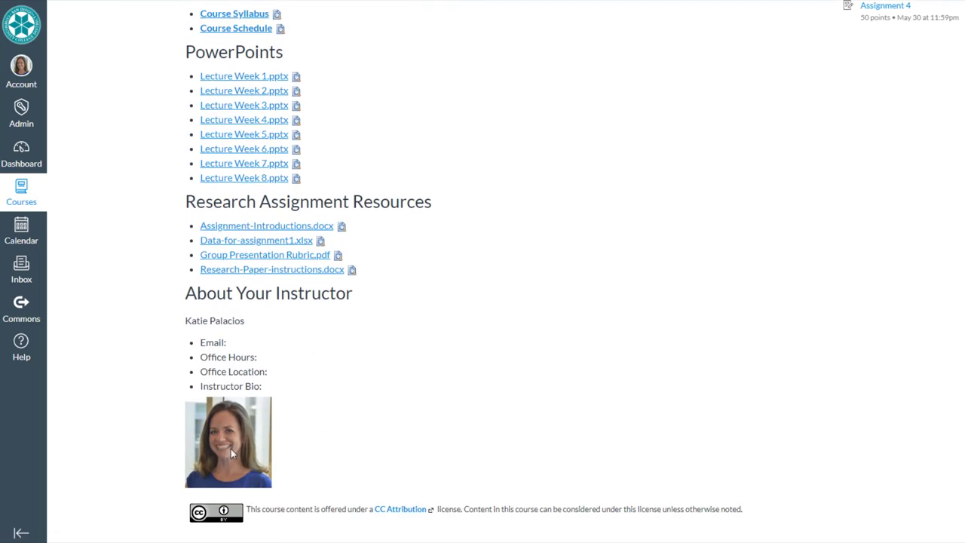
scroll("up", 3)
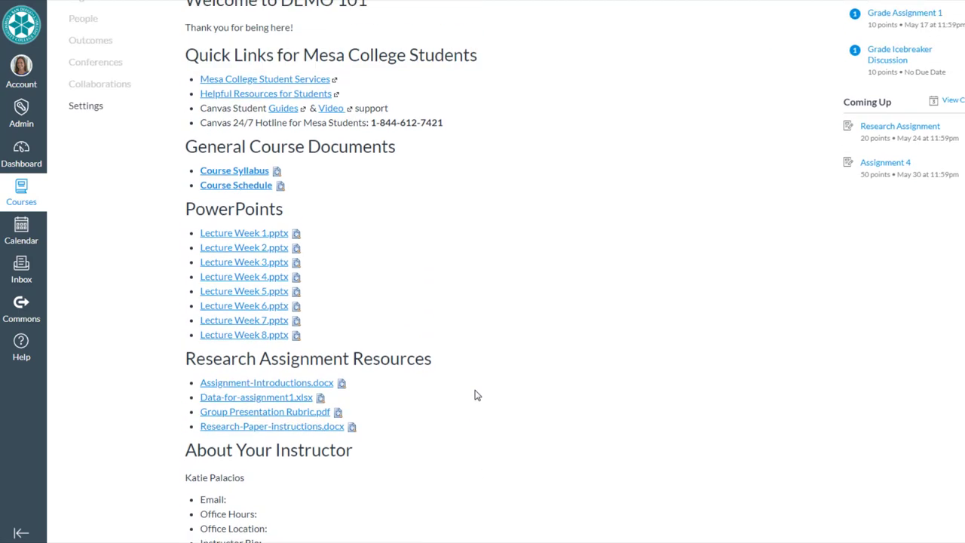
scroll("up", 3)
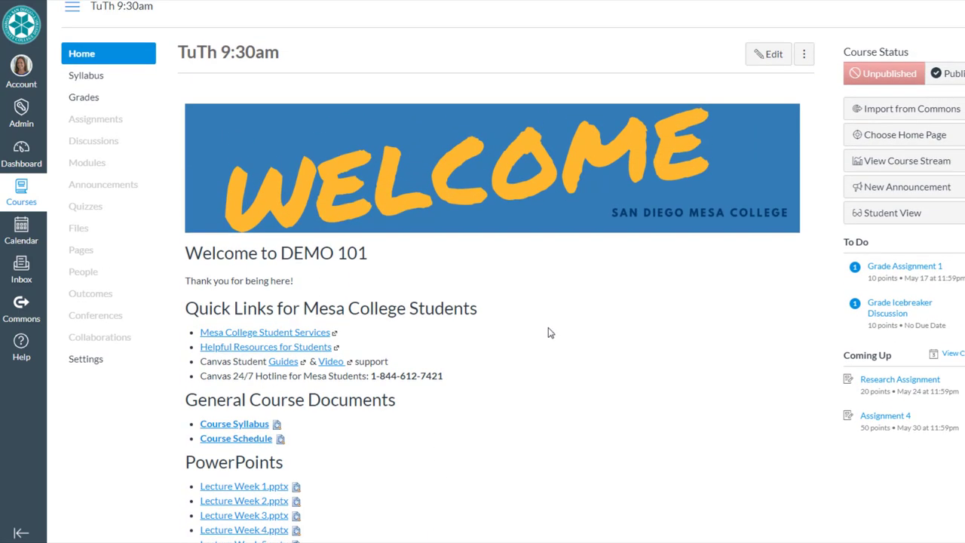
mouse_move(509, 442)
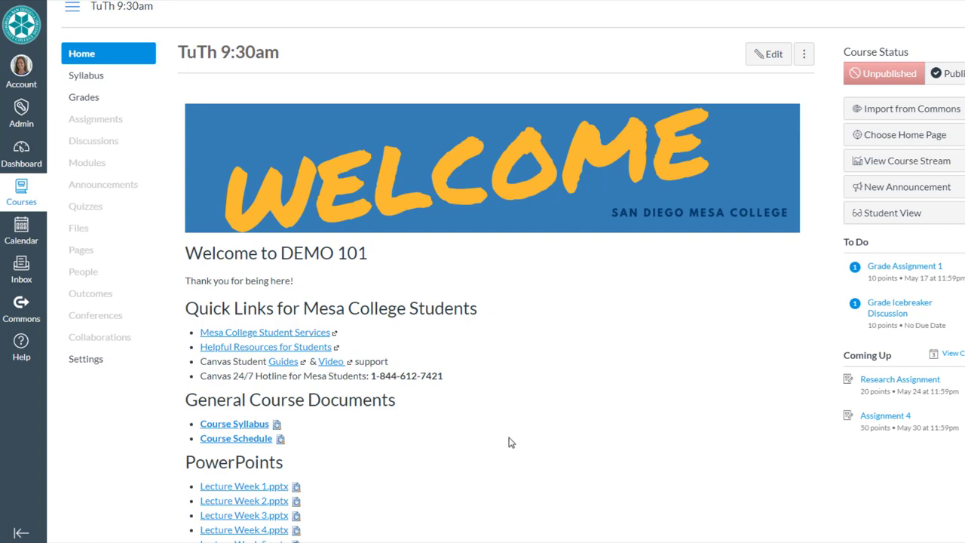
mouse_move(565, 331)
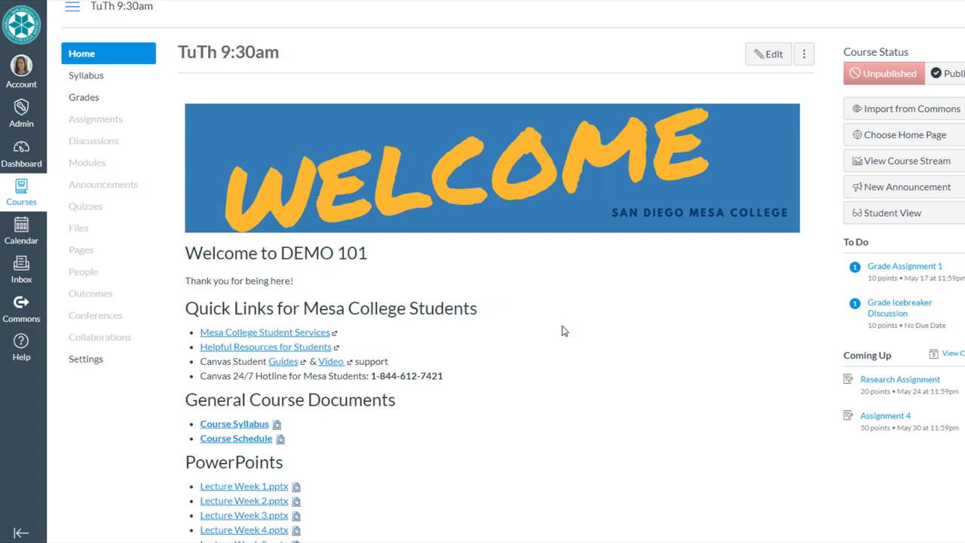
scroll("down", 3)
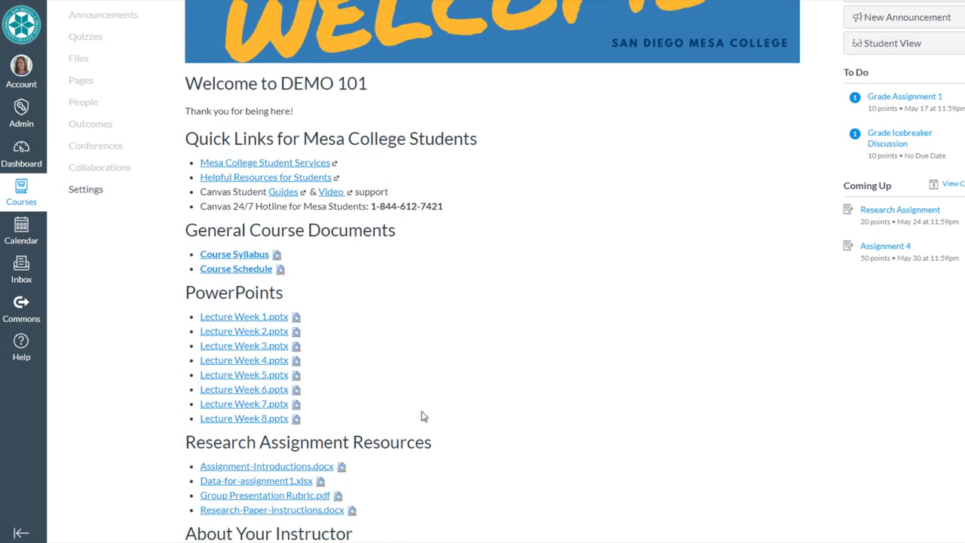
mouse_move(639, 362)
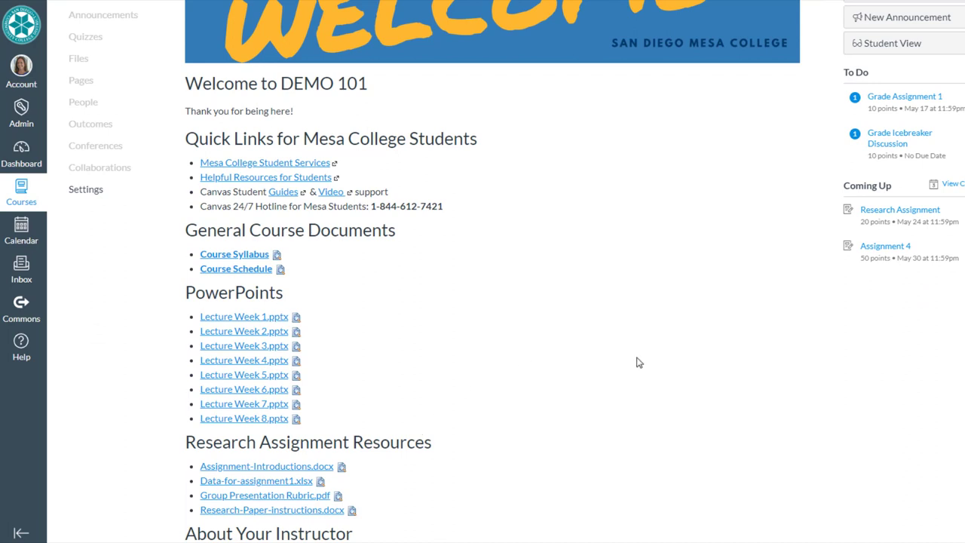
scroll("up", 3)
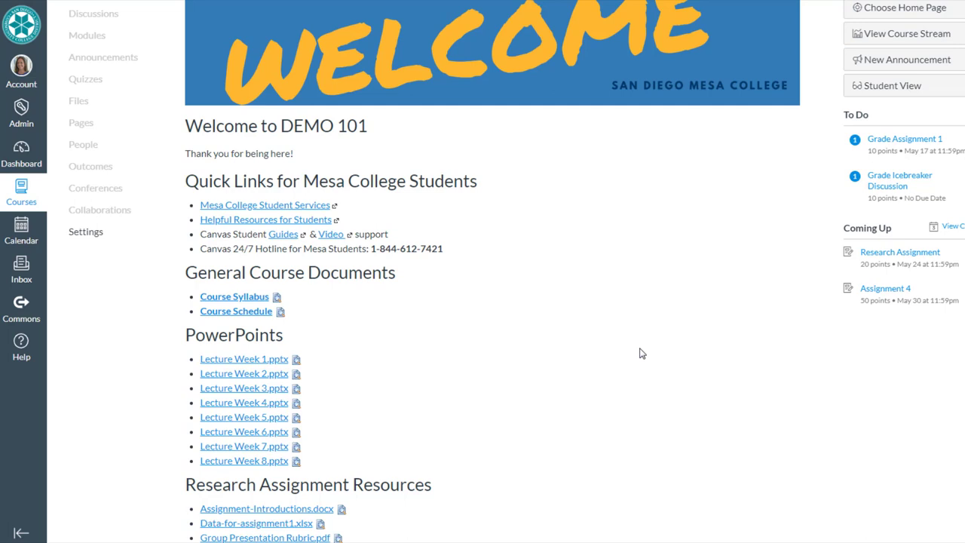
mouse_move(354, 233)
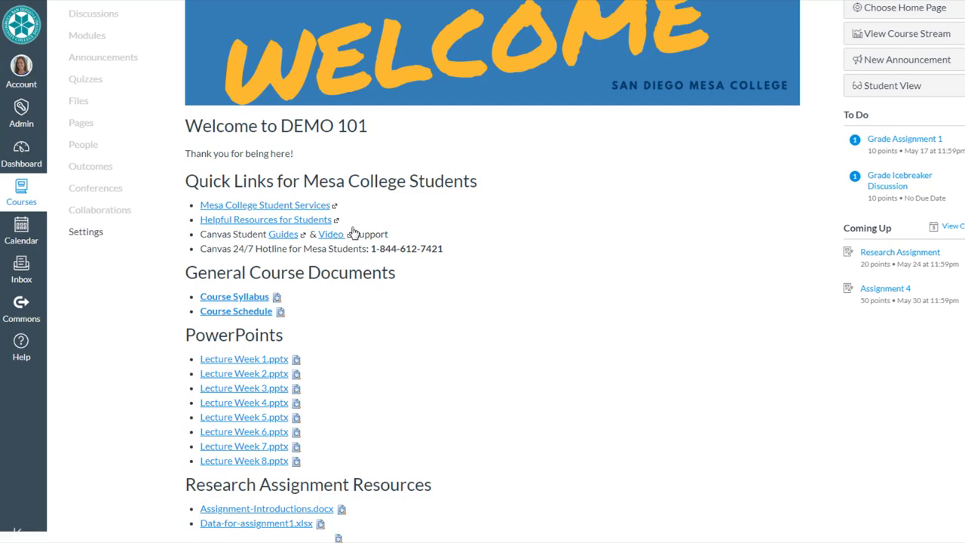